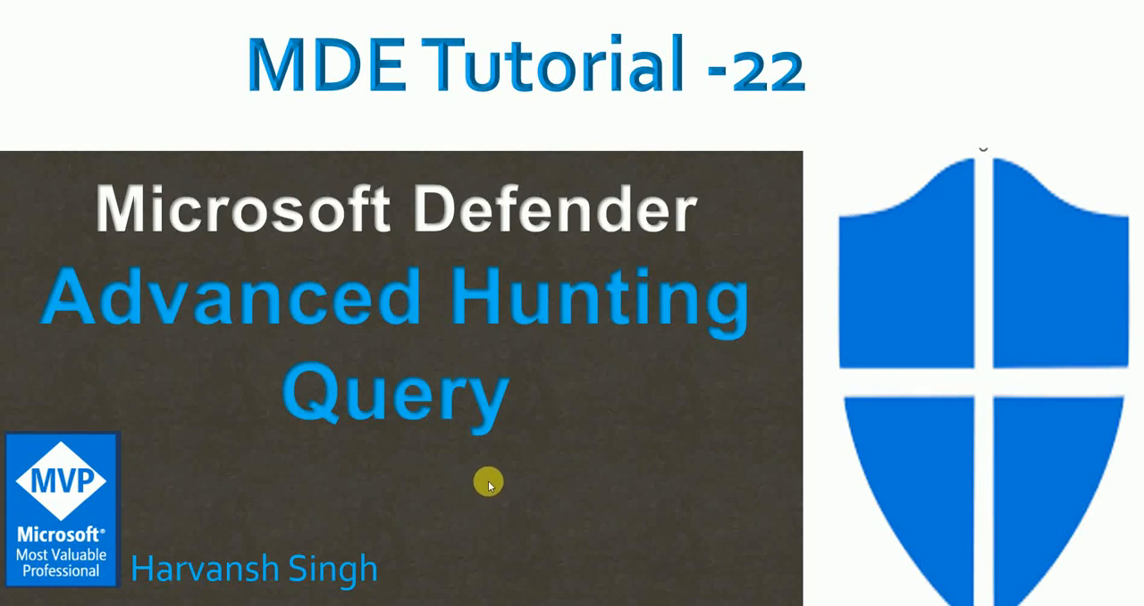
mouse_move(487, 463)
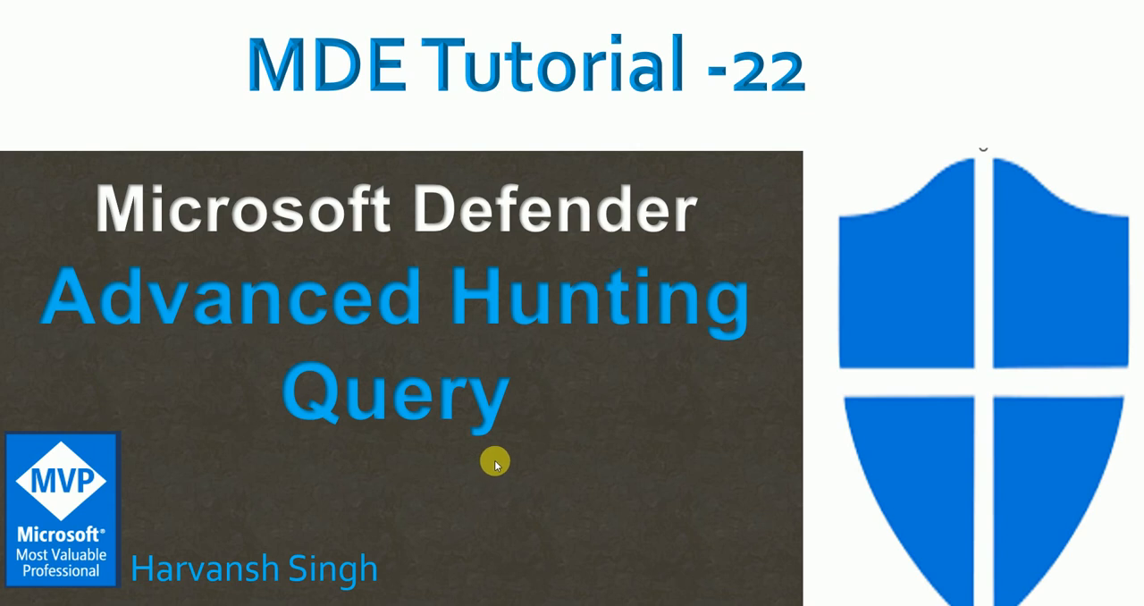
mouse_move(487, 473)
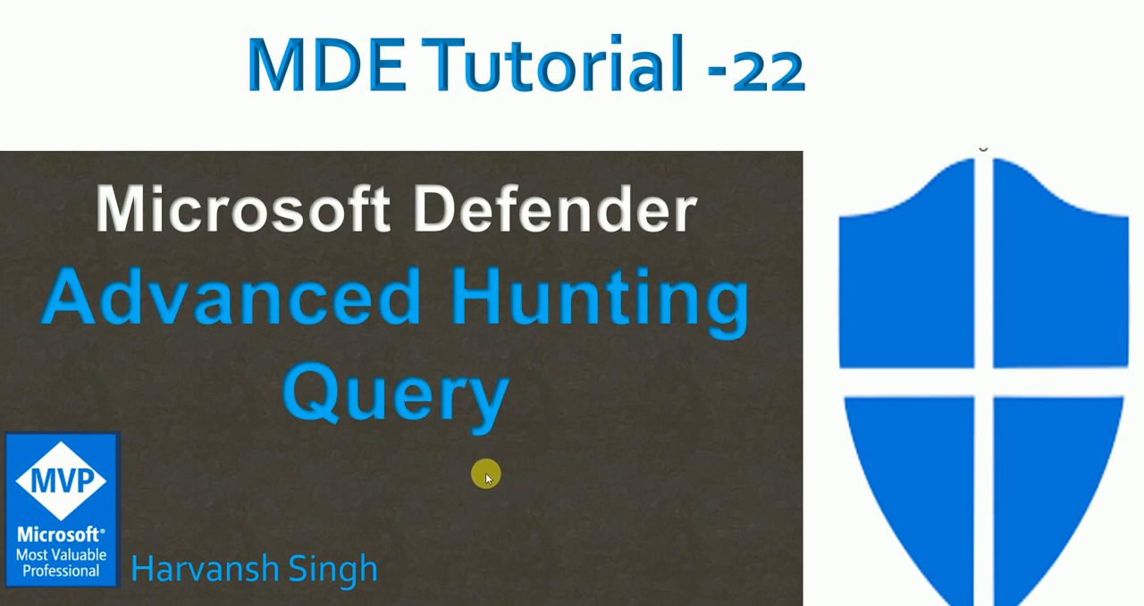
mouse_move(427, 347)
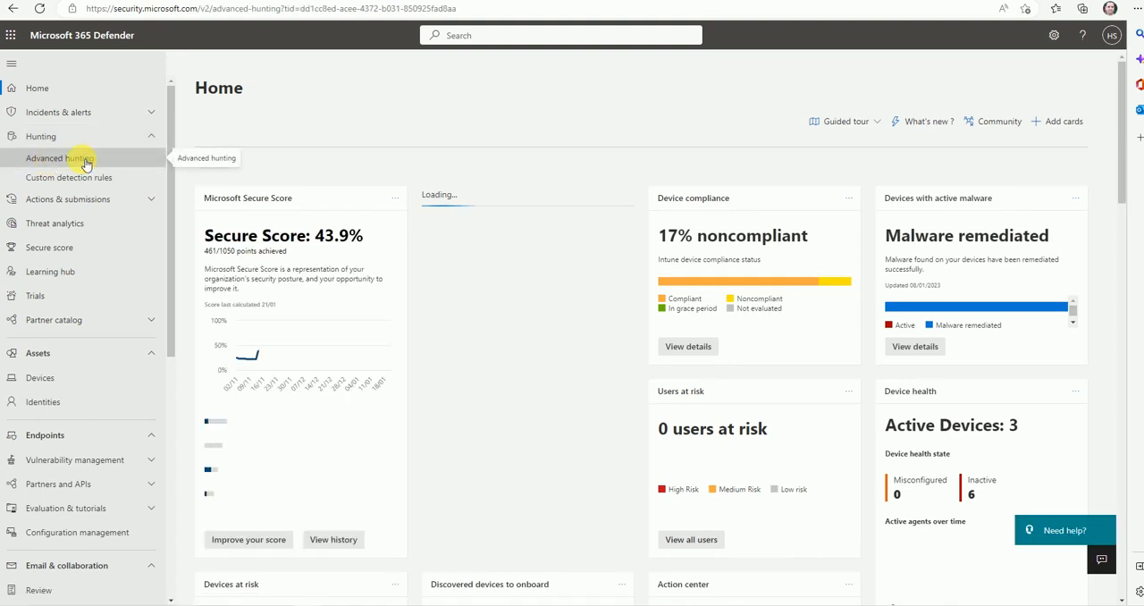
Step: Go to the Advanced hunting page from the Hunting section of the navigation pane
left_click(58, 158)
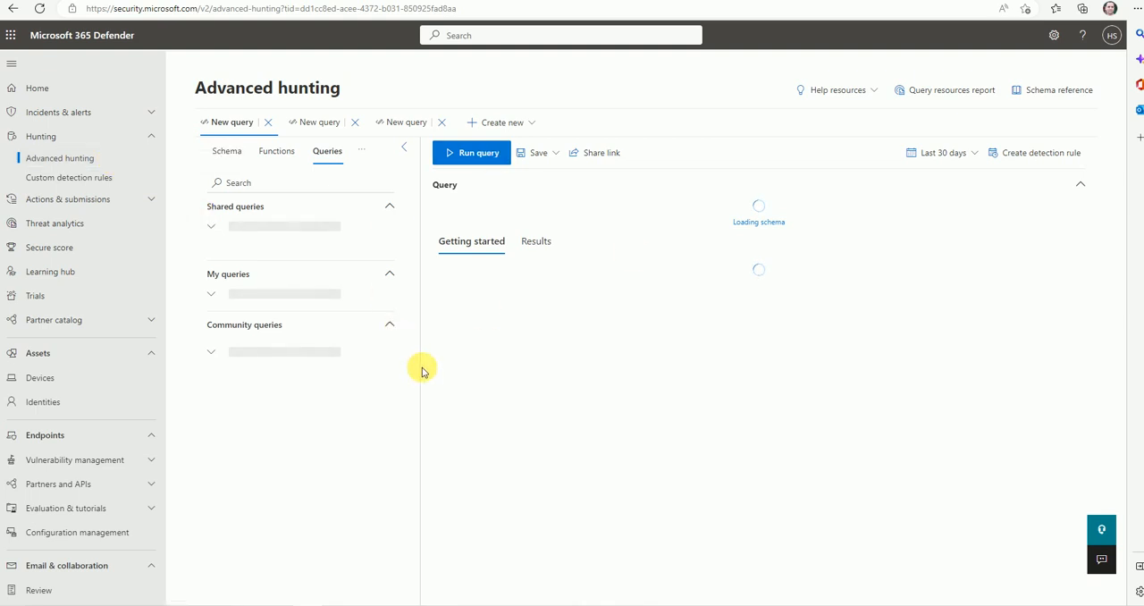
mouse_move(406, 57)
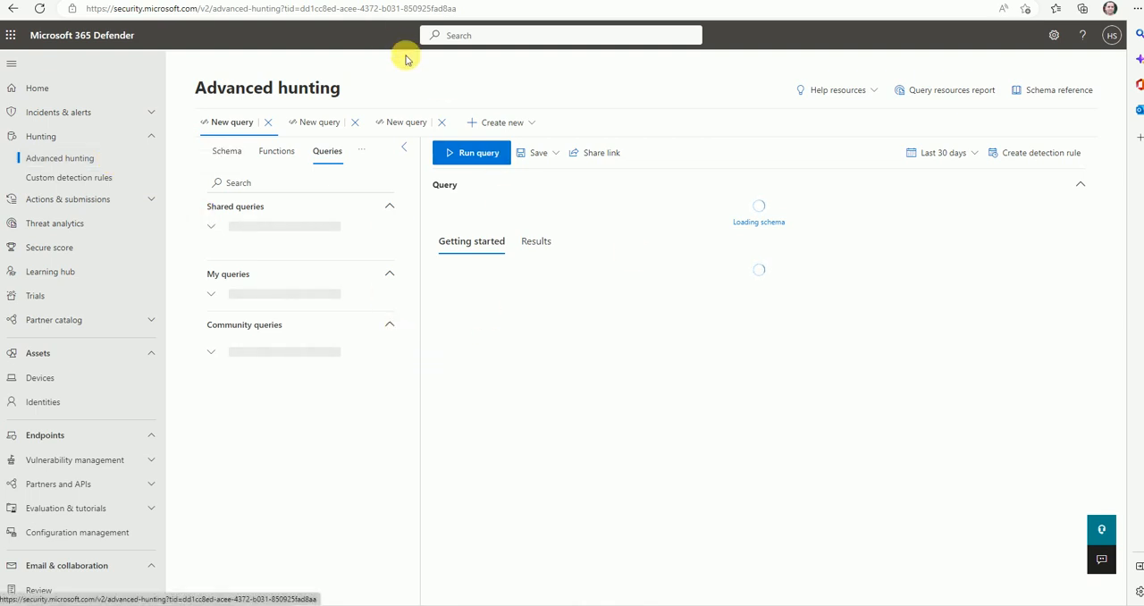
mouse_move(471, 79)
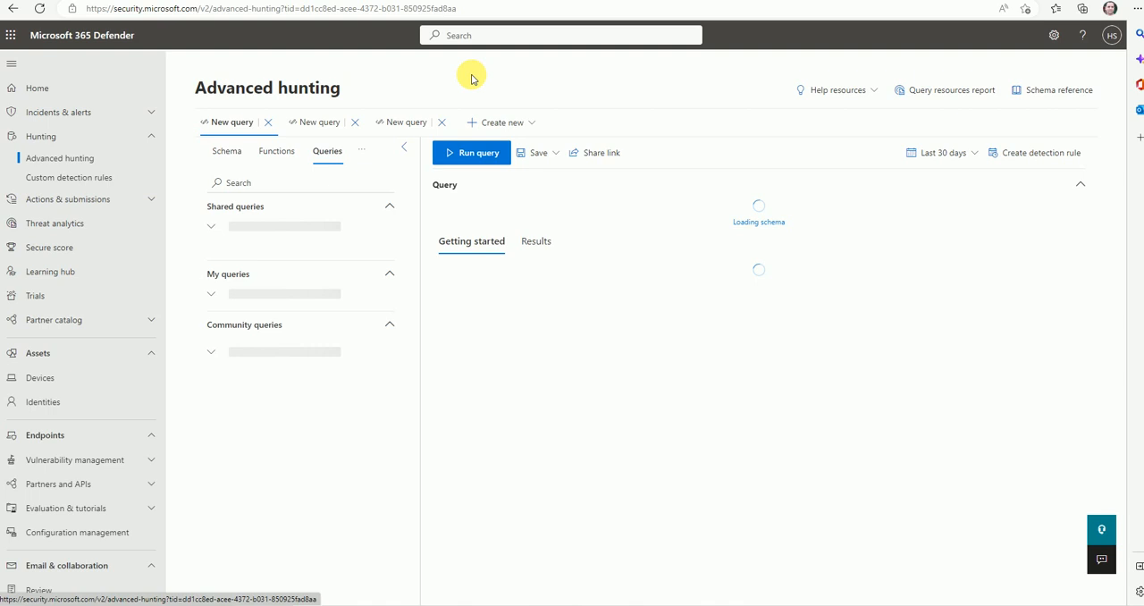
mouse_move(454, 80)
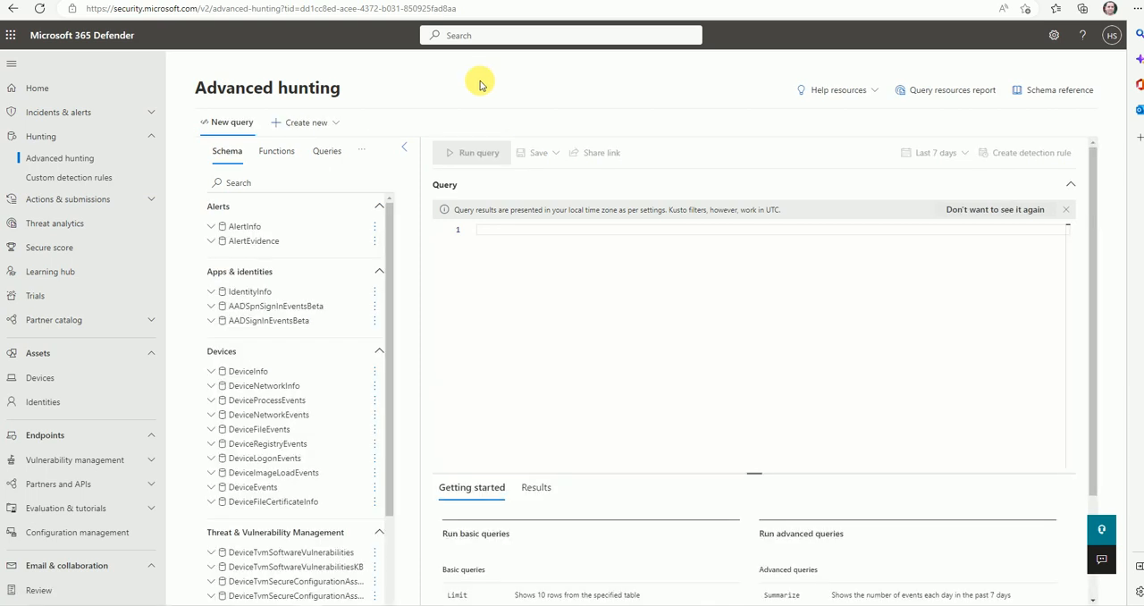
mouse_move(489, 358)
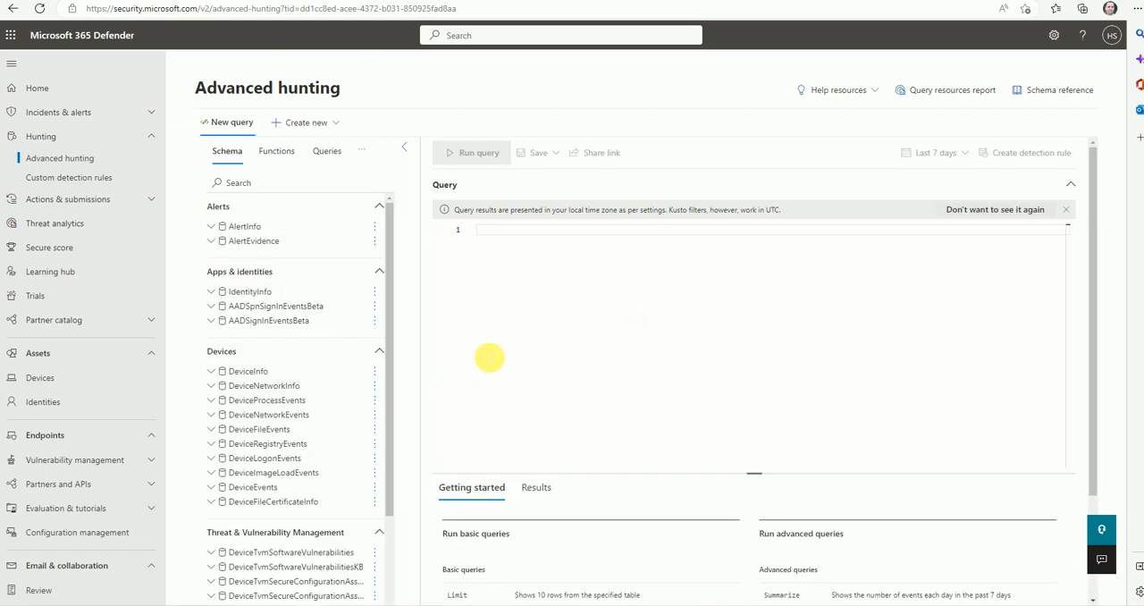
mouse_move(482, 280)
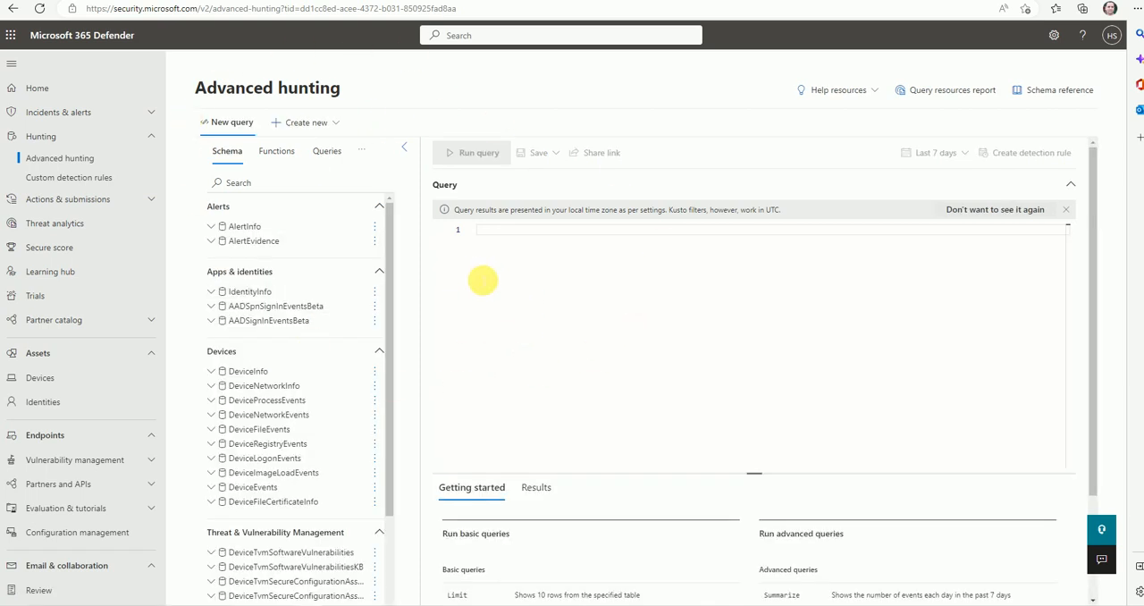
mouse_move(472, 276)
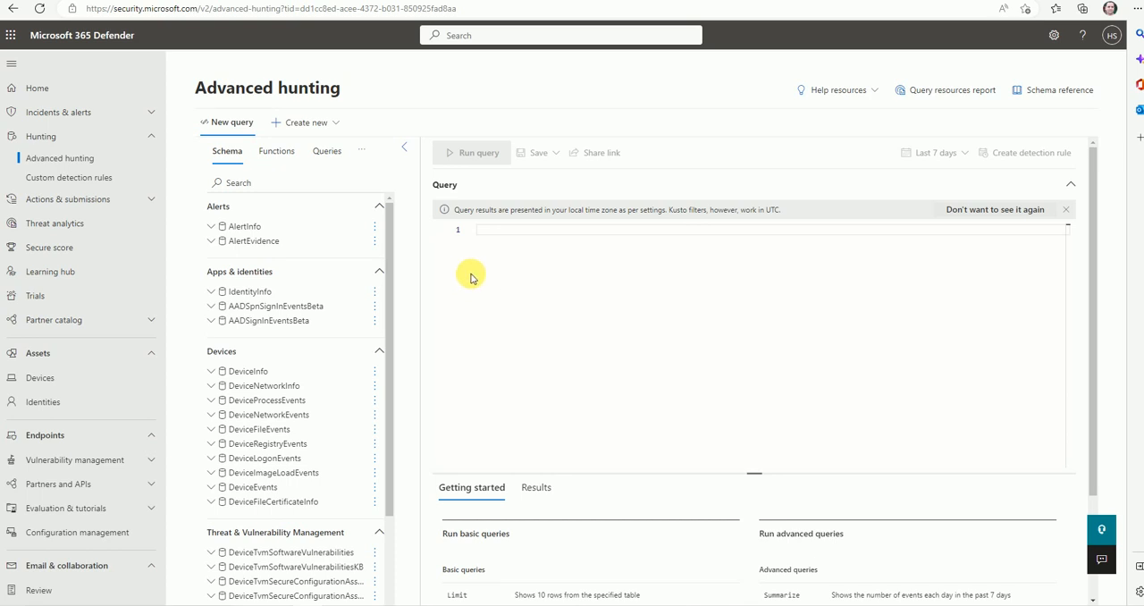
mouse_move(460, 270)
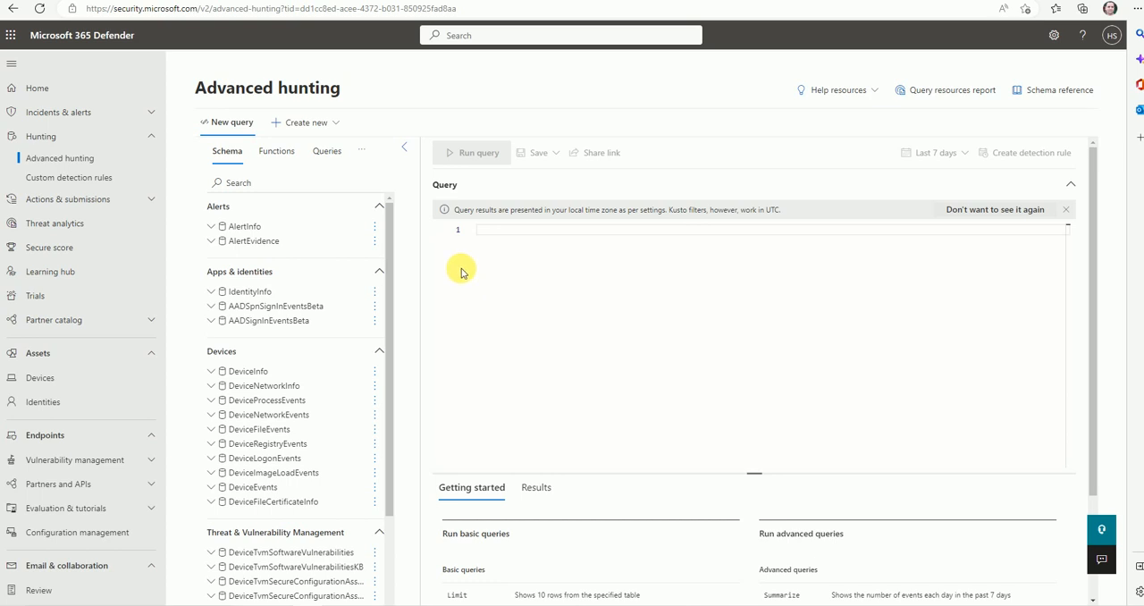
mouse_move(463, 278)
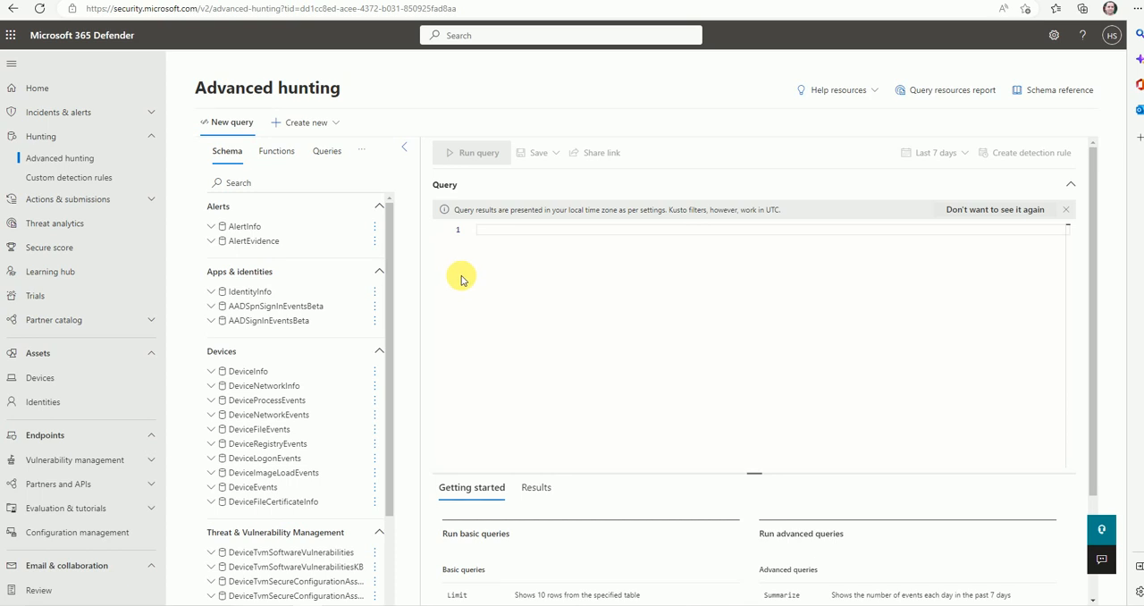
mouse_move(484, 285)
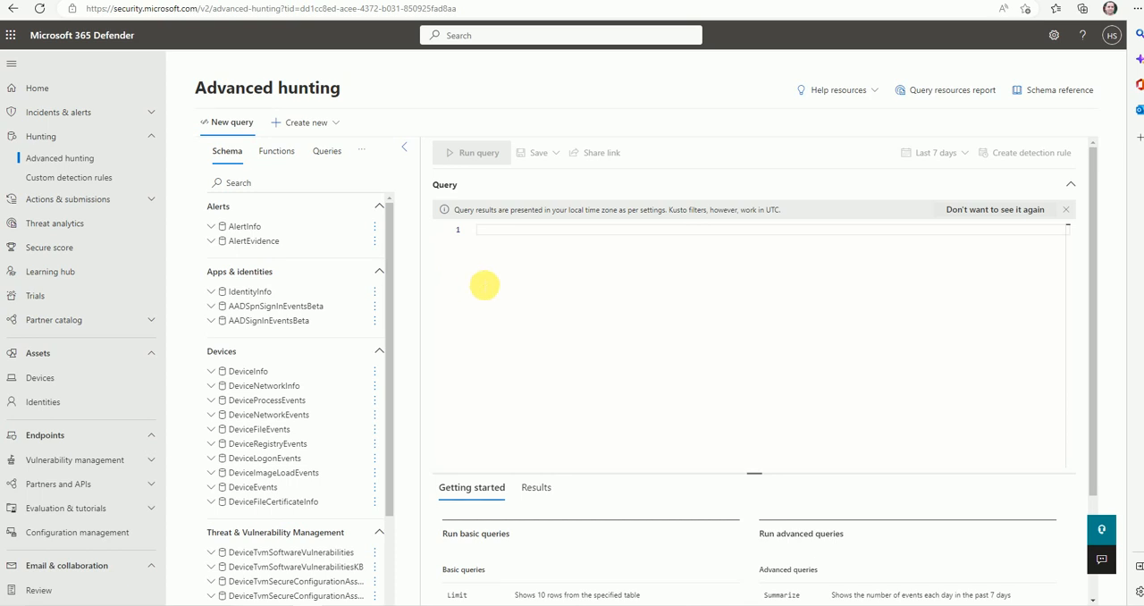
mouse_move(458, 303)
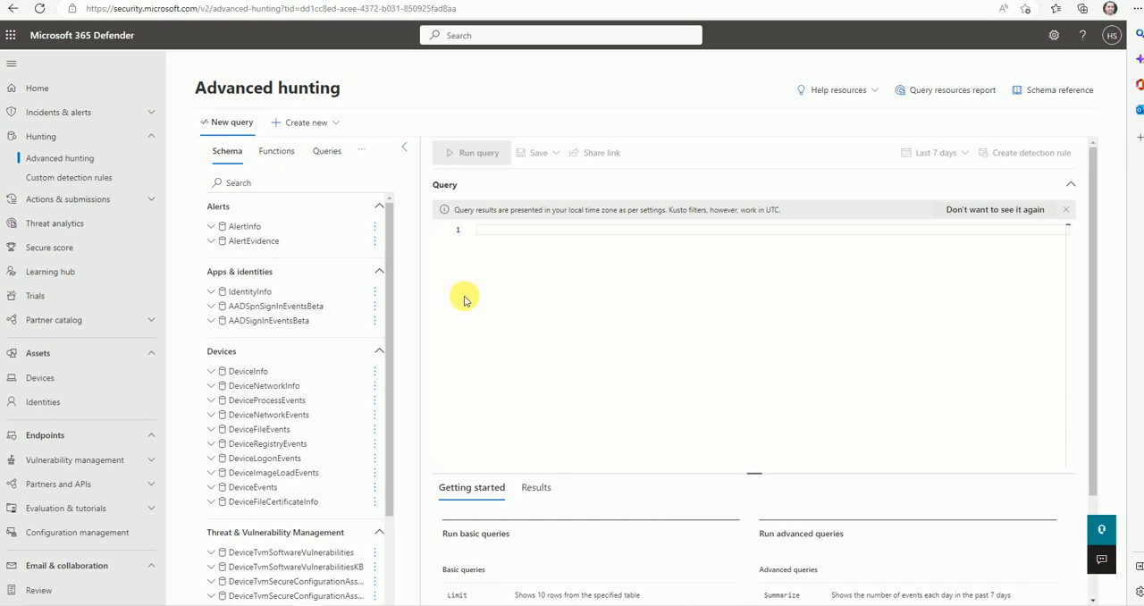
mouse_move(347, 149)
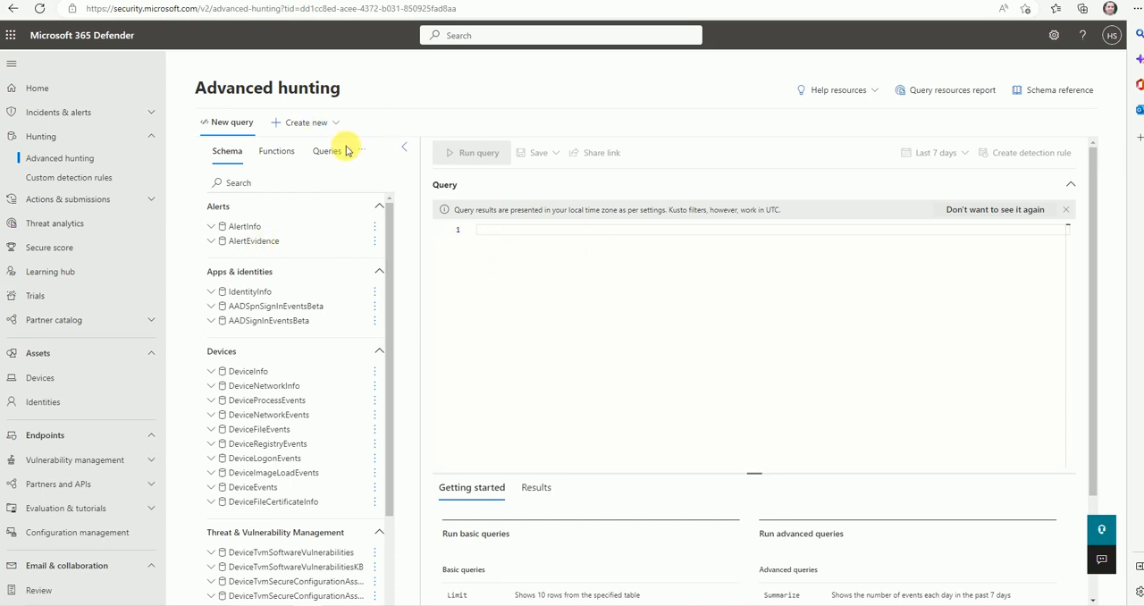
mouse_move(322, 371)
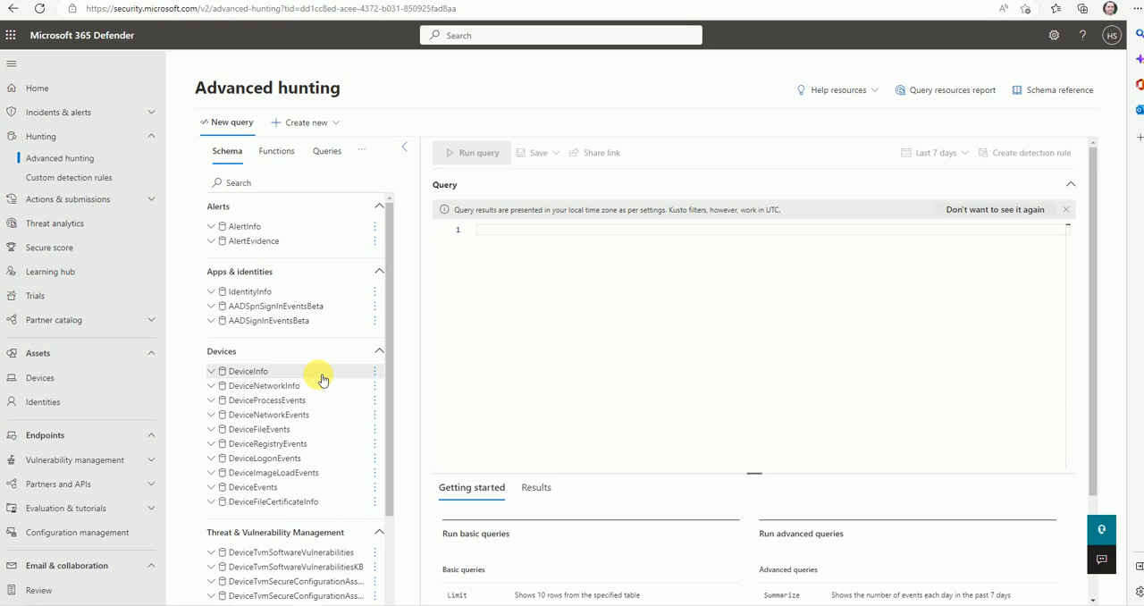
mouse_move(60, 158)
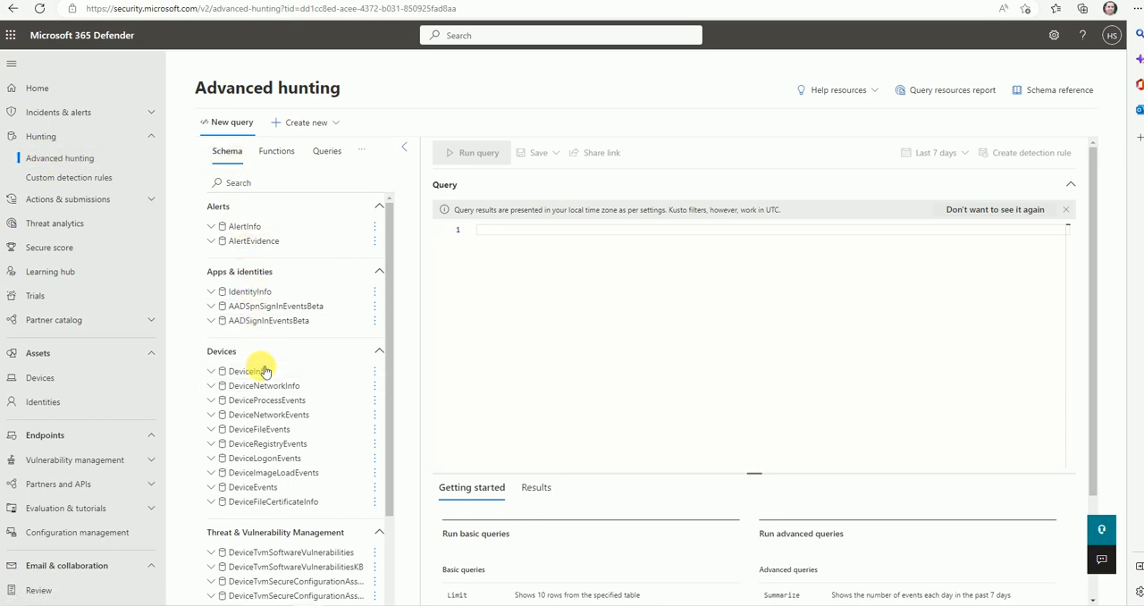
Step: Browse the Schema table list to locate the IdentityInfo table
scroll("down", 3)
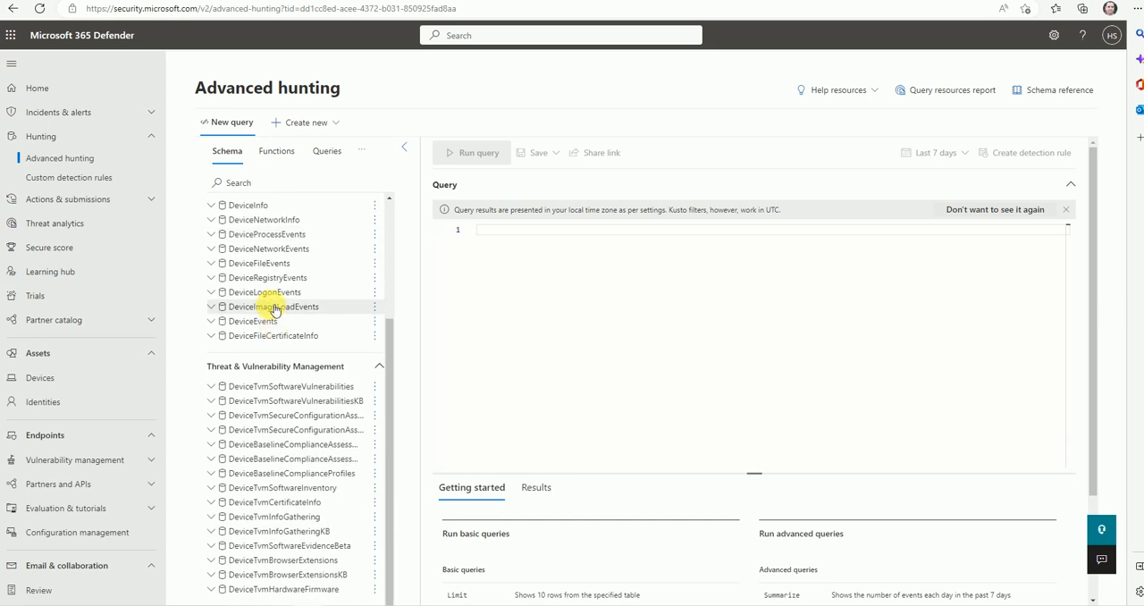
scroll("up", 3)
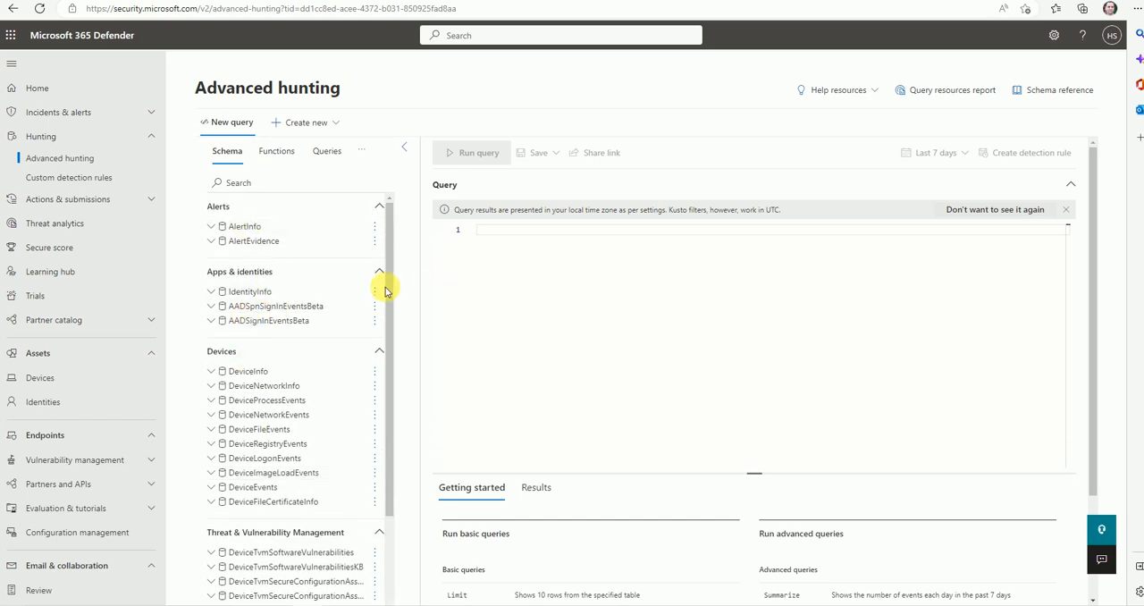
mouse_move(291, 371)
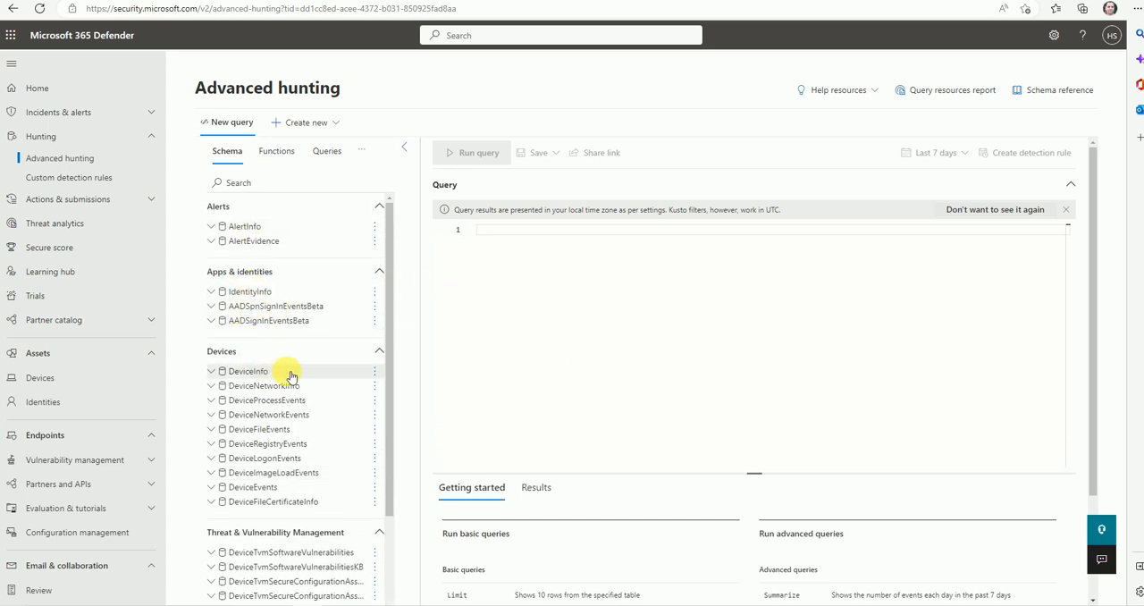
scroll("down", 3)
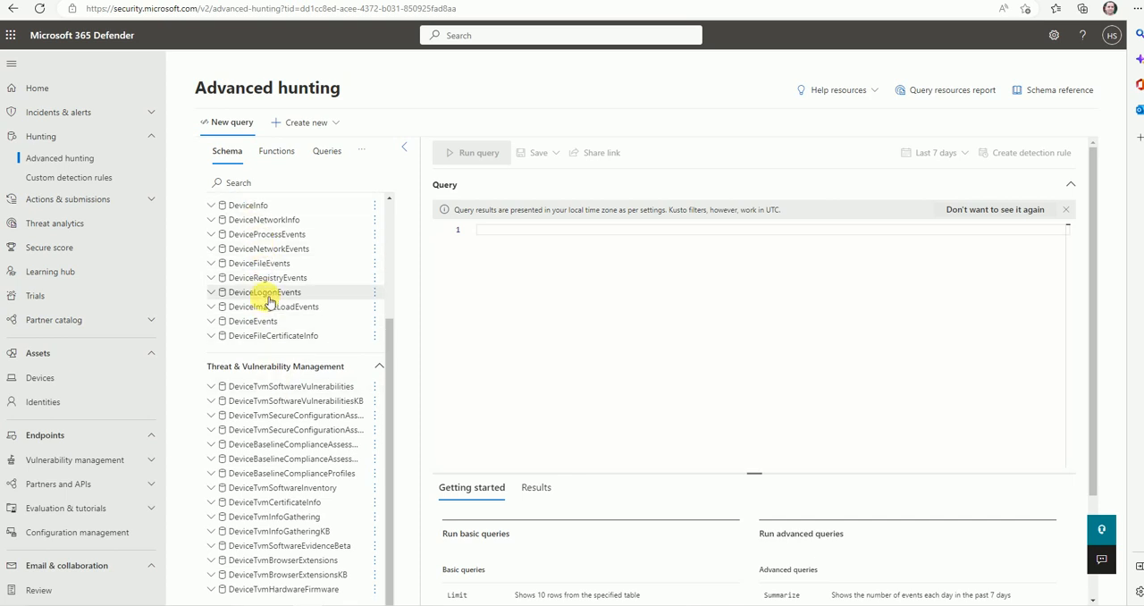
scroll("up", 3)
type("IdentityInfo")
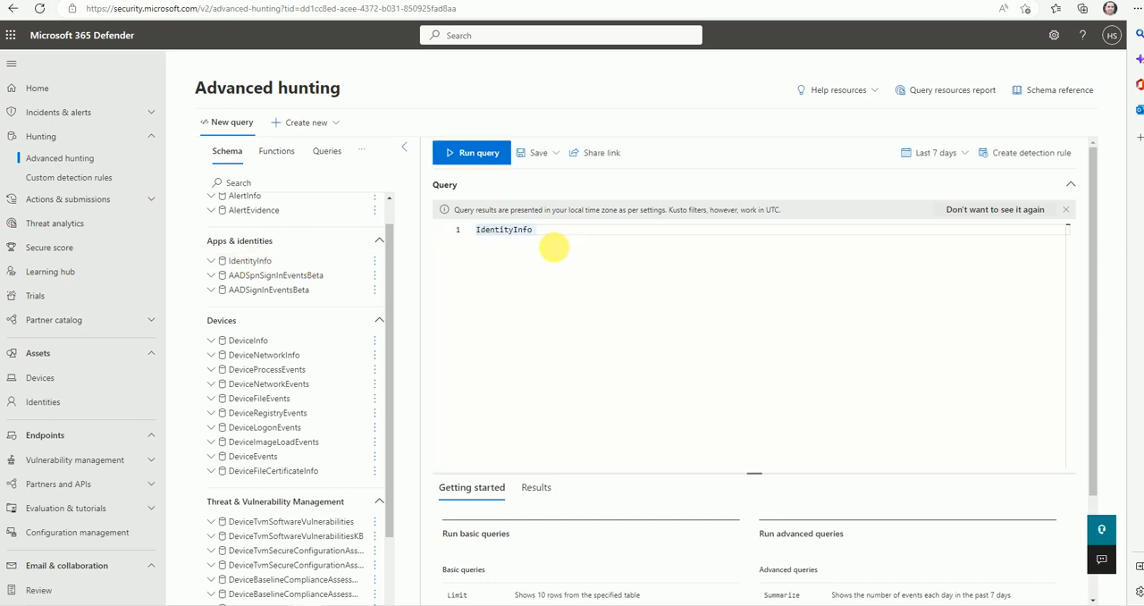
mouse_move(282, 261)
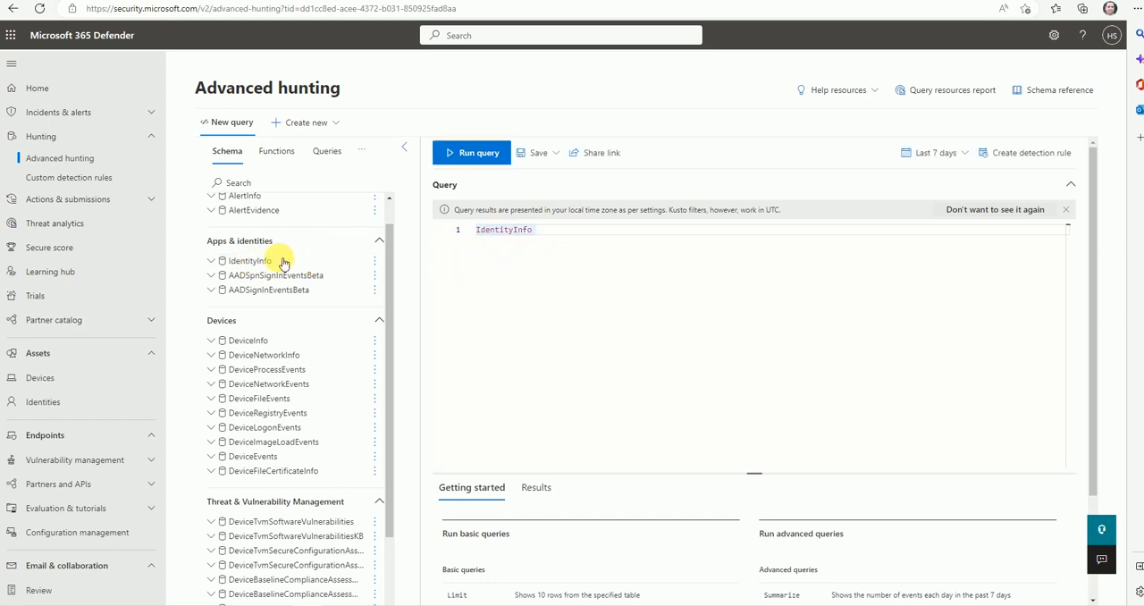
Step: Run a DeviceInfo query returning 392 device records and review the results
double_click(503, 229)
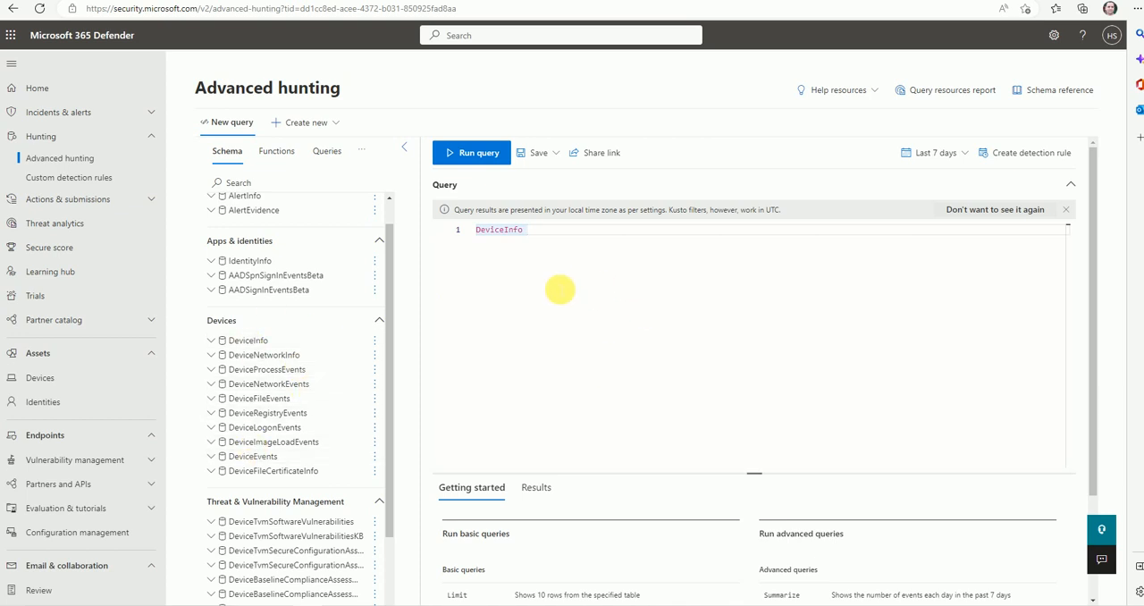
mouse_move(558, 221)
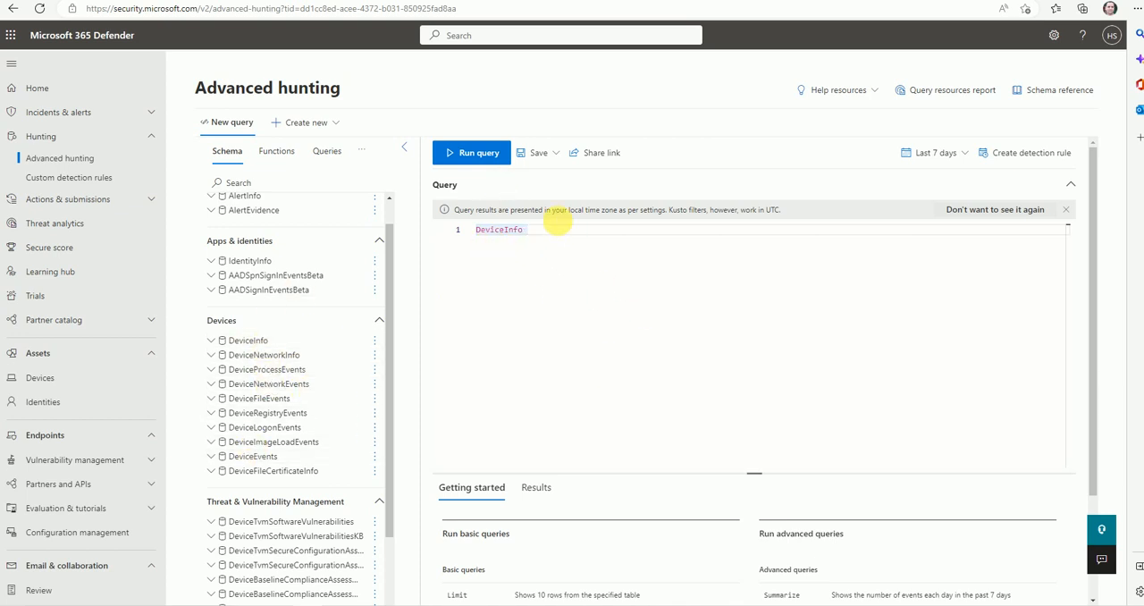
left_click(471, 152)
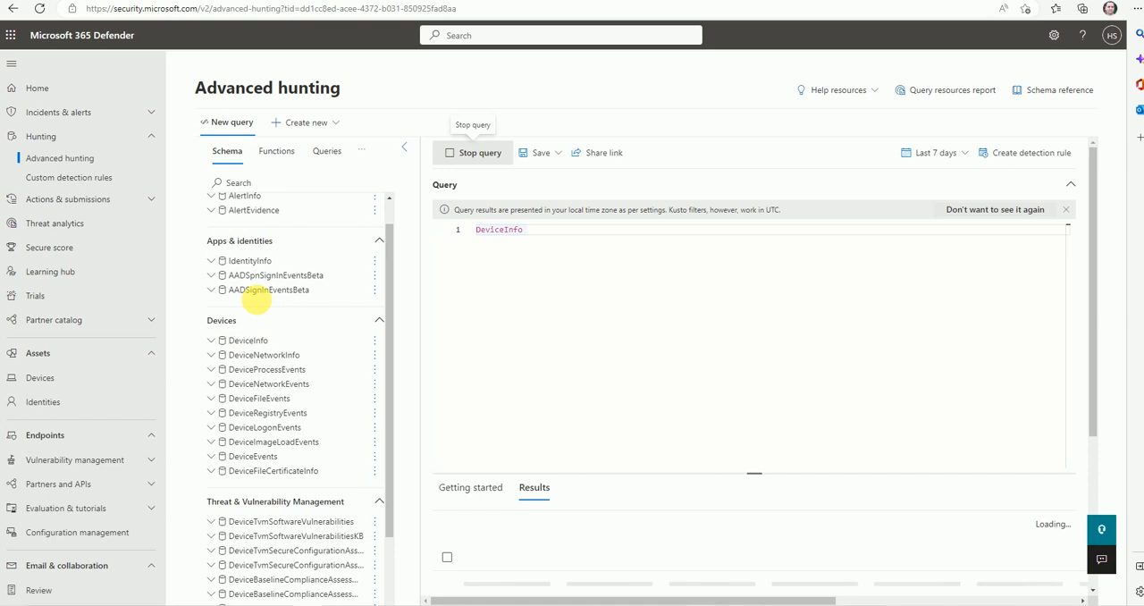
mouse_move(743, 358)
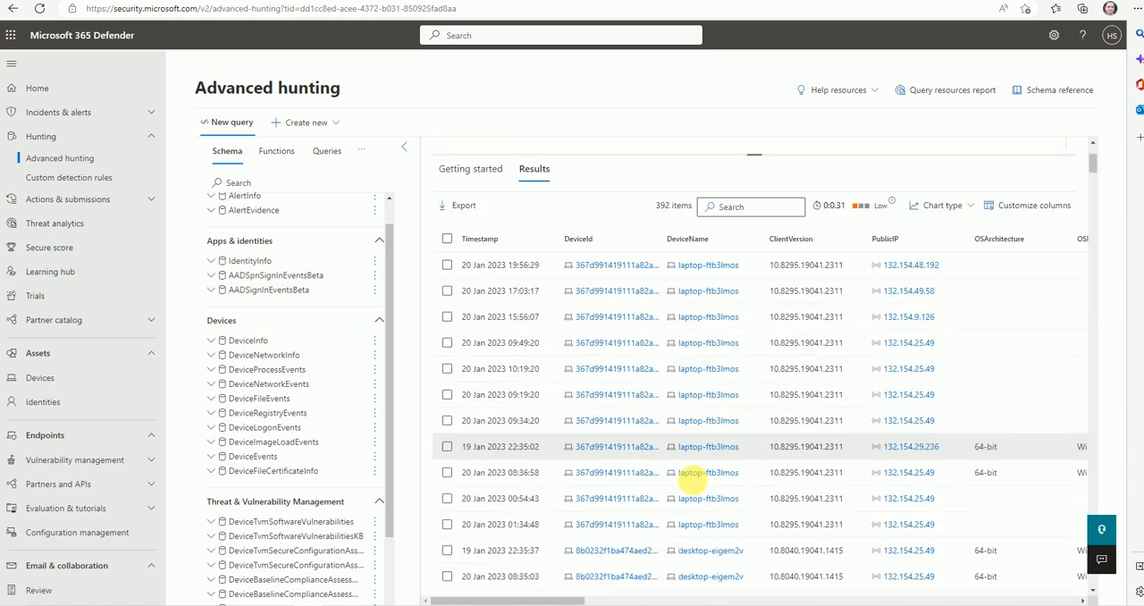
scroll("down", 3)
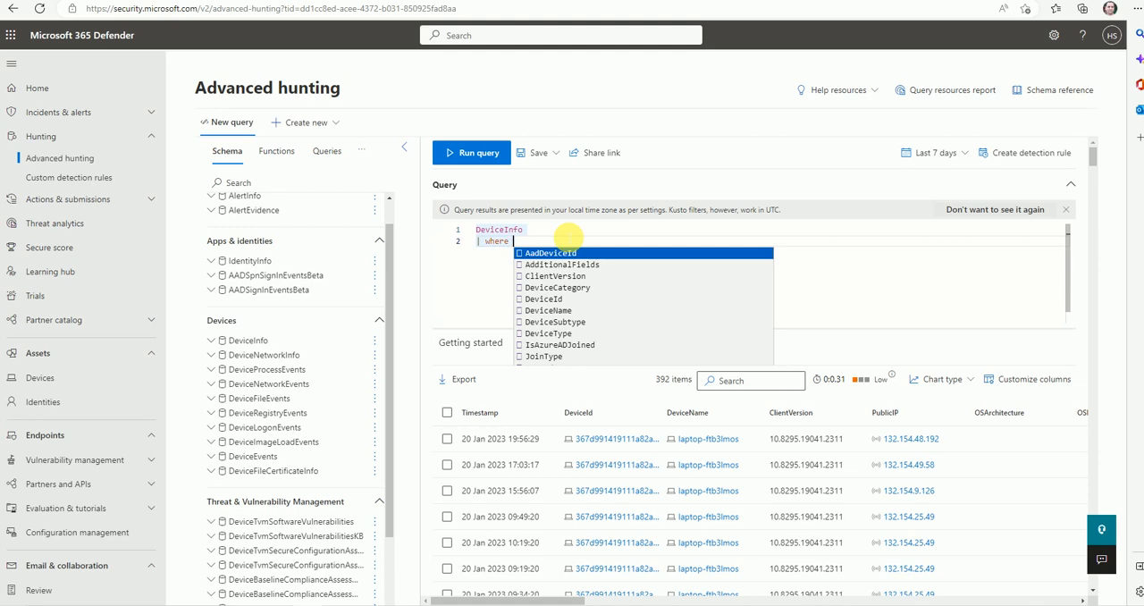
Step: Filter DeviceInfo on DeviceName == "laptop-ftb3lmos" and run it to get 202 items
type("dev")
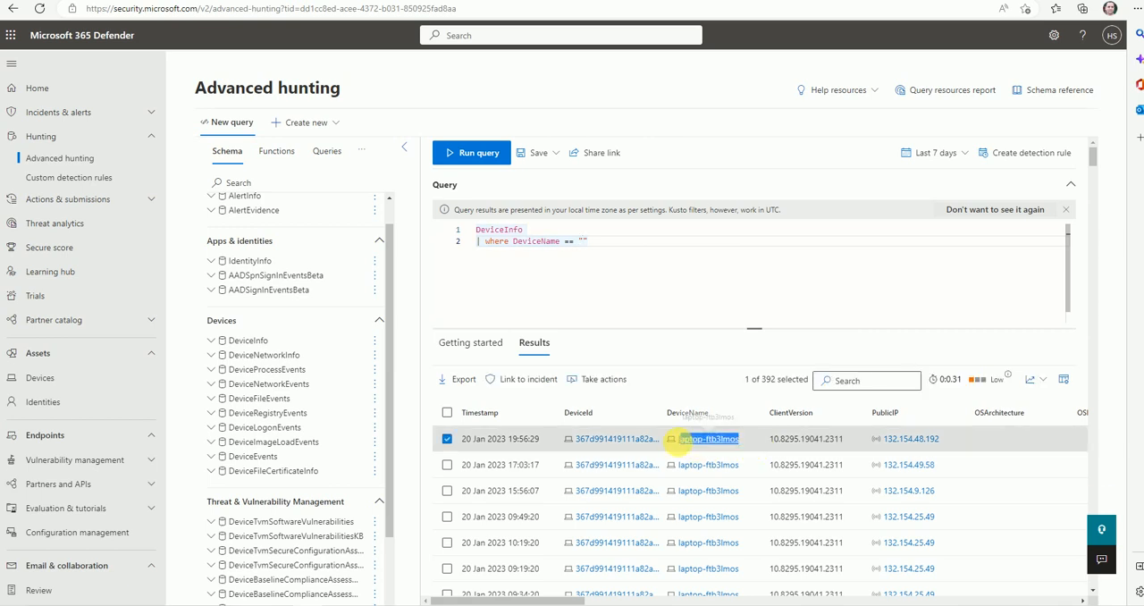
left_click(447, 439)
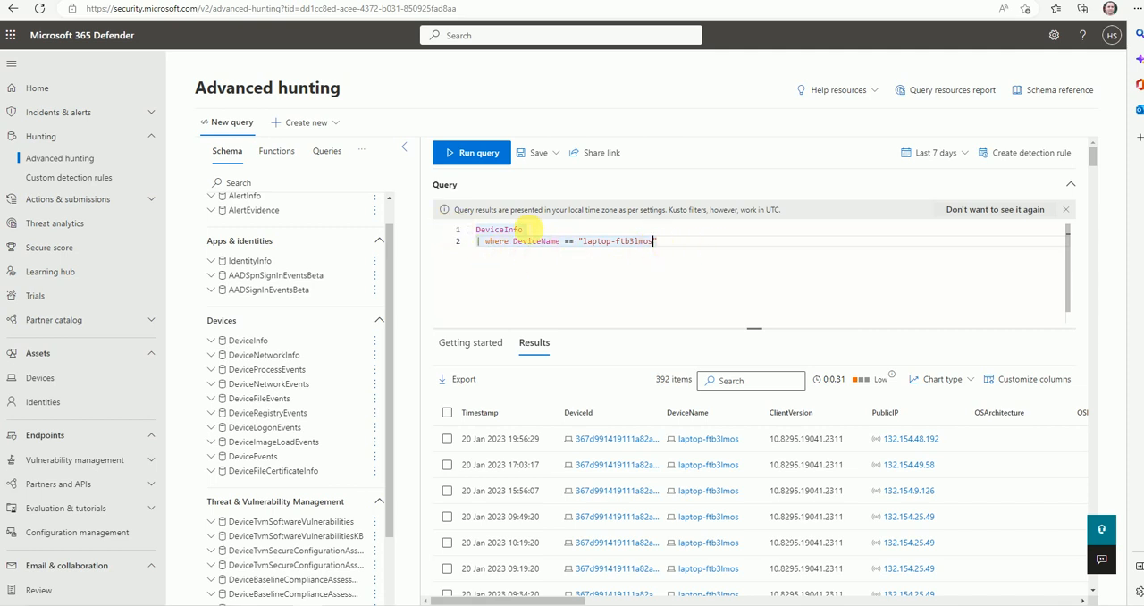
left_click(471, 152)
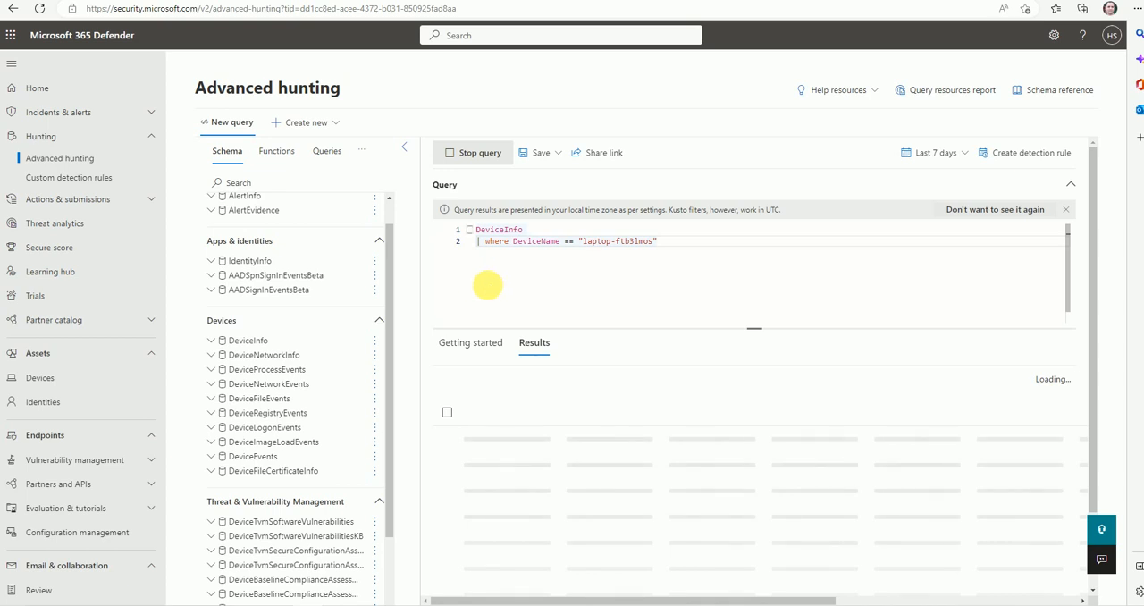
mouse_move(525, 291)
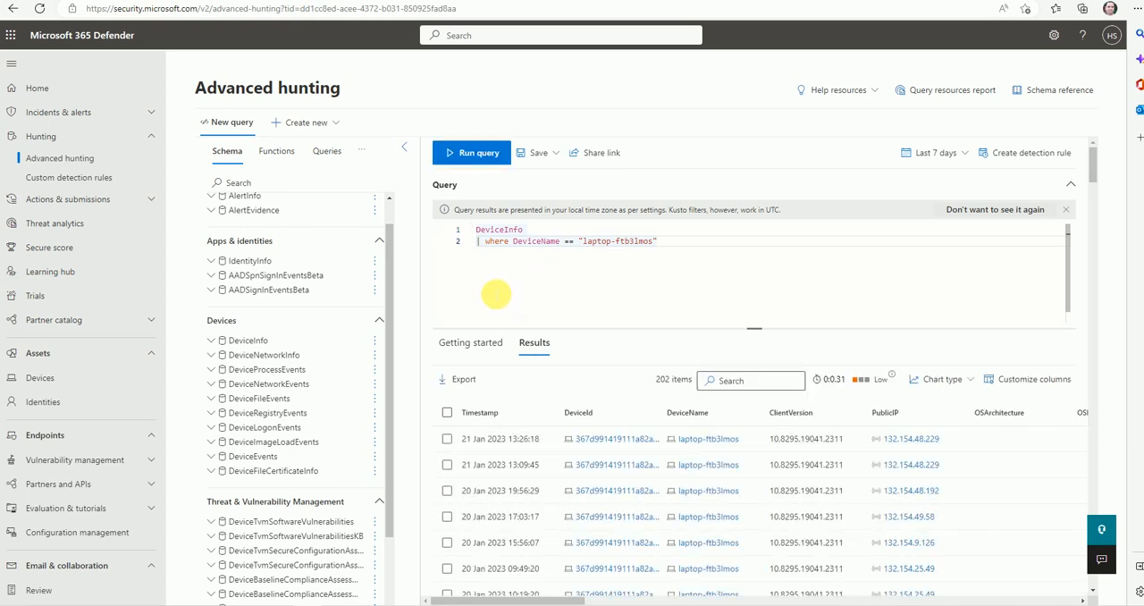
mouse_move(494, 277)
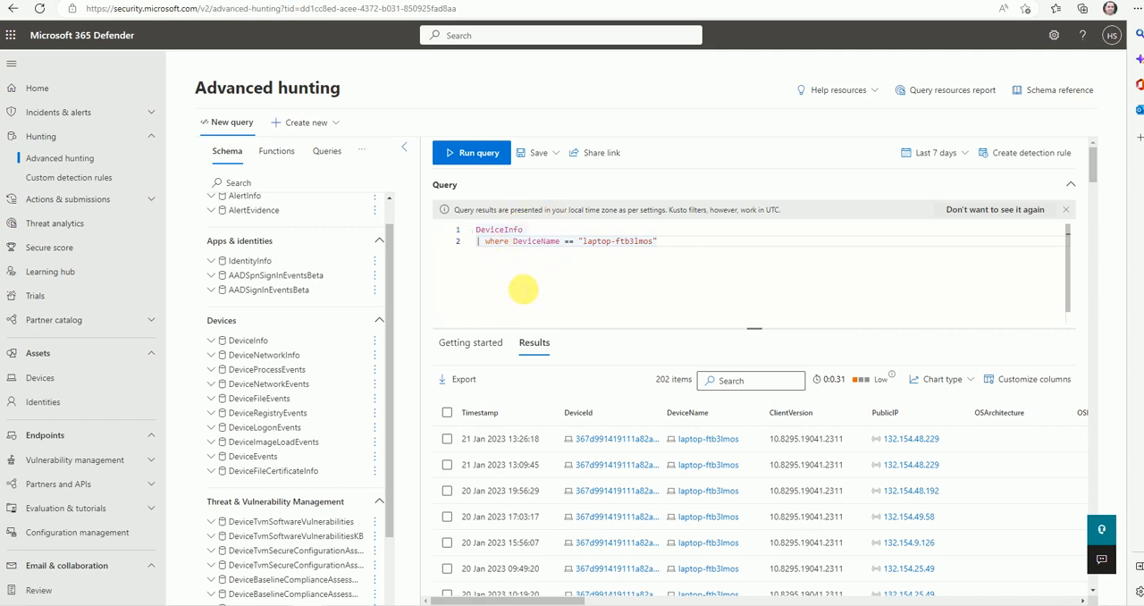
mouse_move(543, 308)
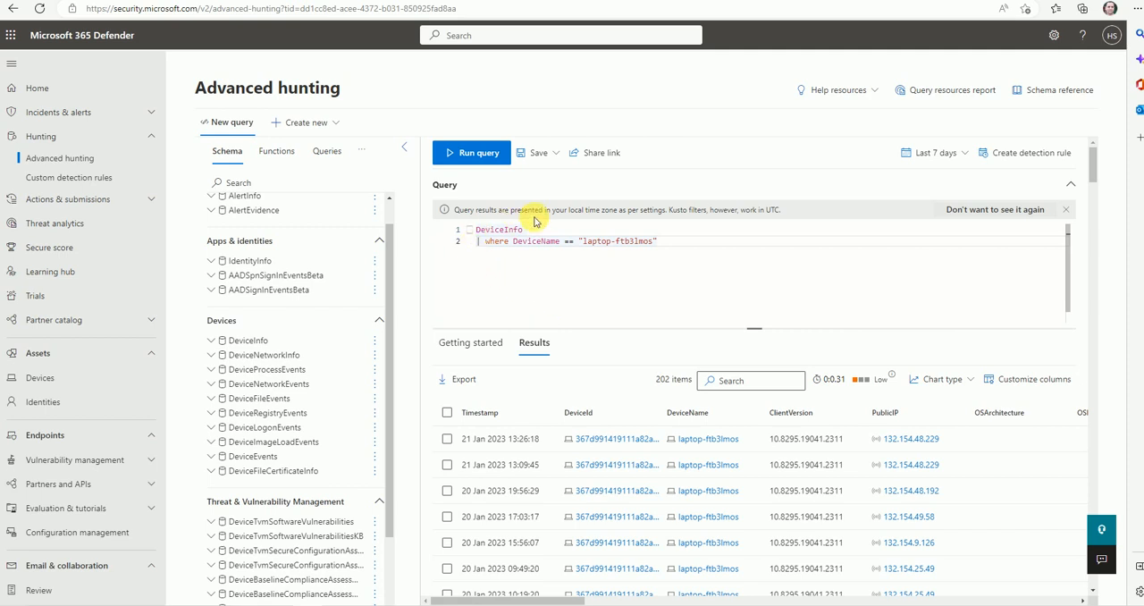
mouse_move(601, 259)
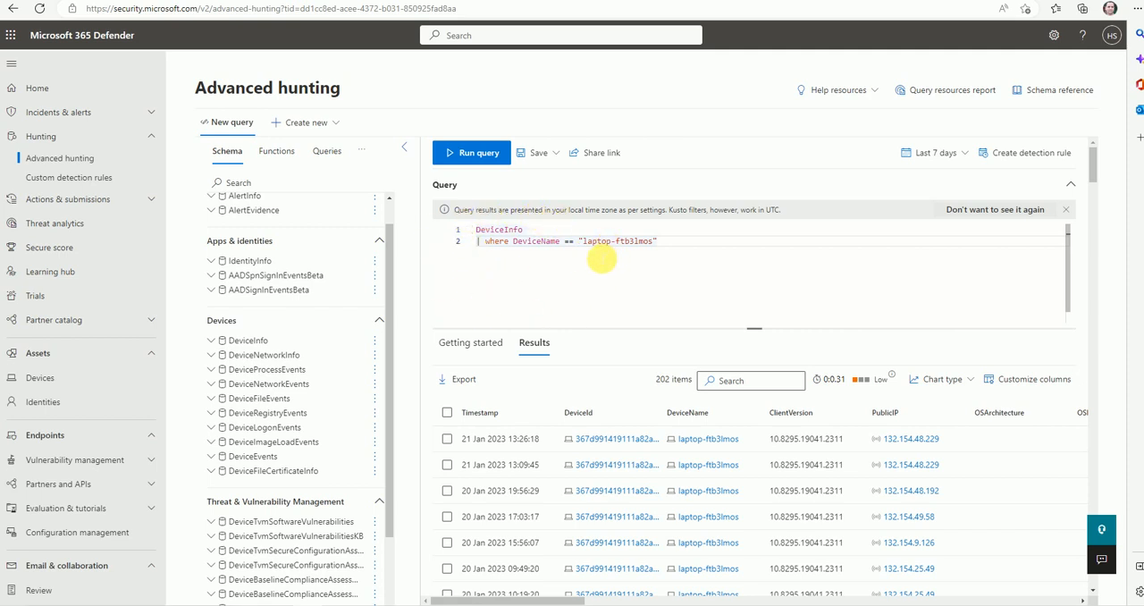
mouse_move(567, 289)
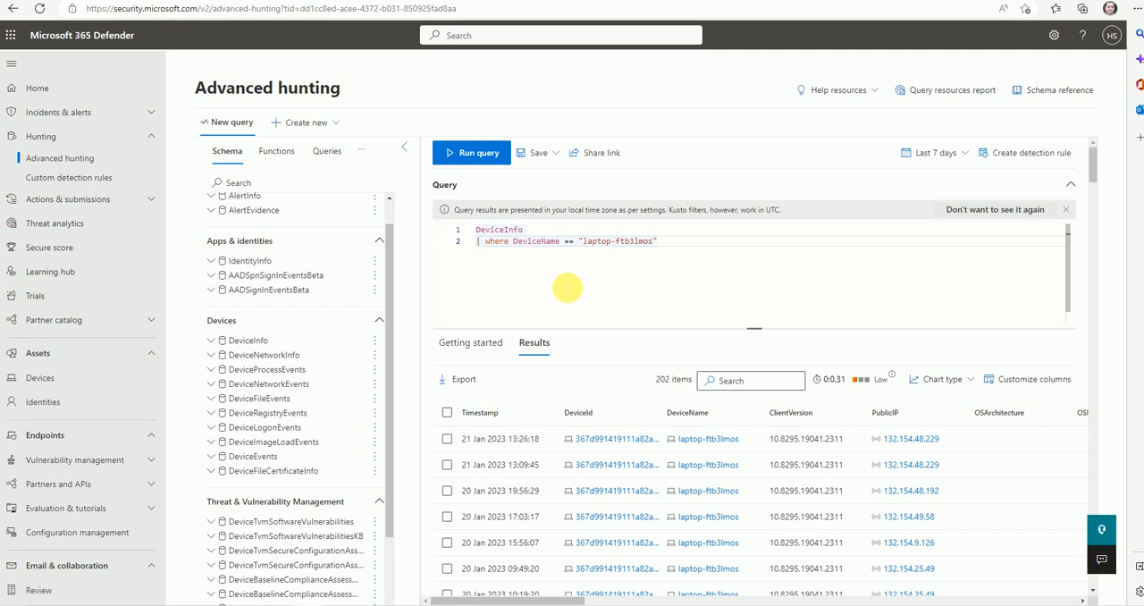
mouse_move(586, 282)
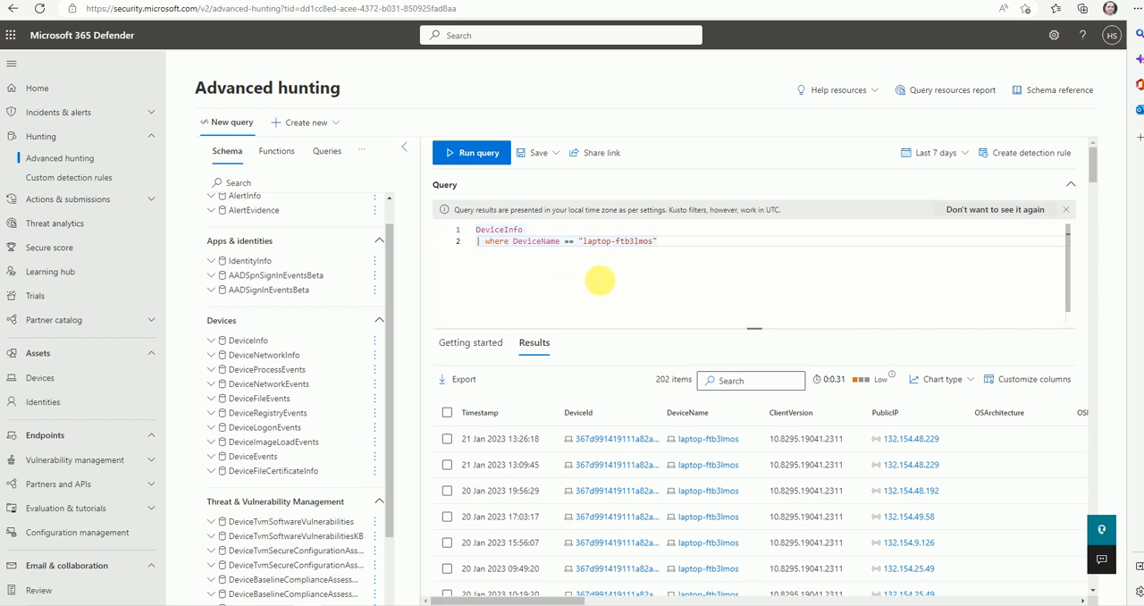
mouse_move(529, 267)
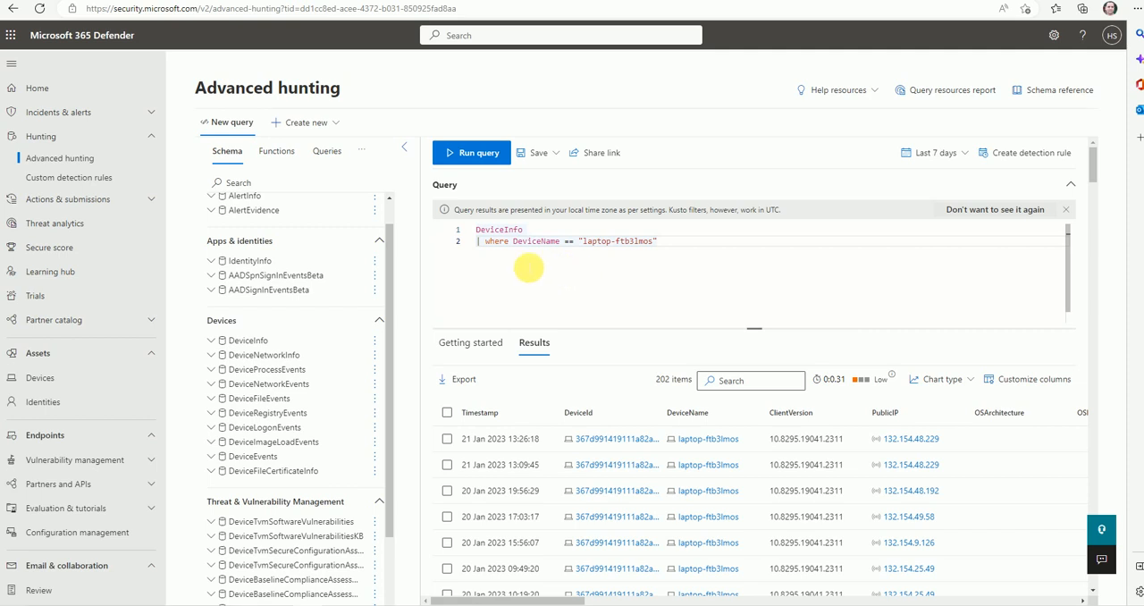
mouse_move(599, 264)
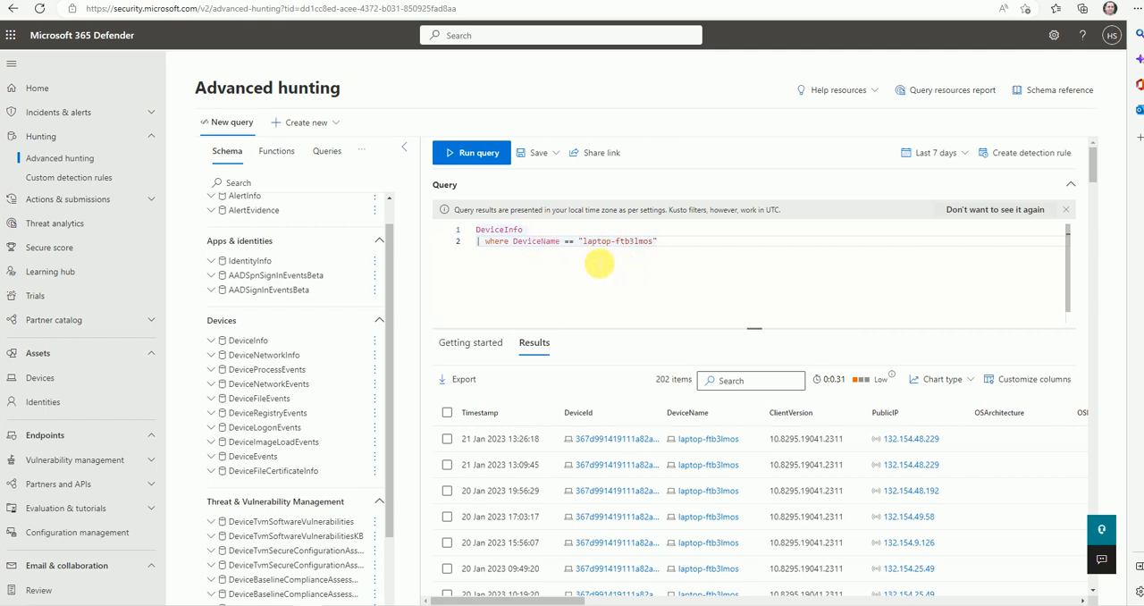
mouse_move(502, 303)
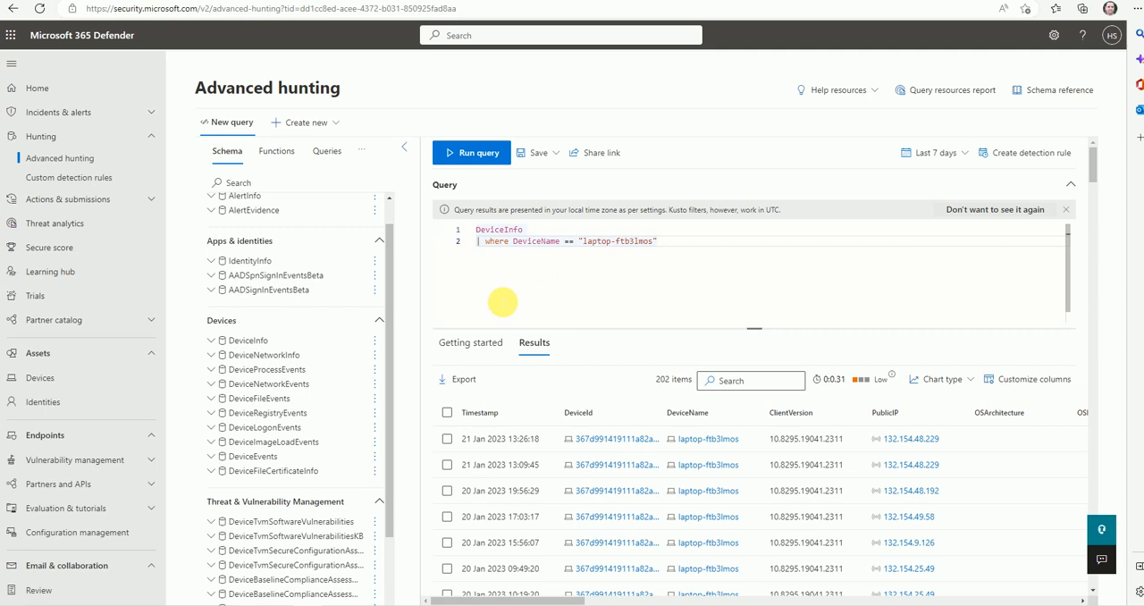
mouse_move(516, 295)
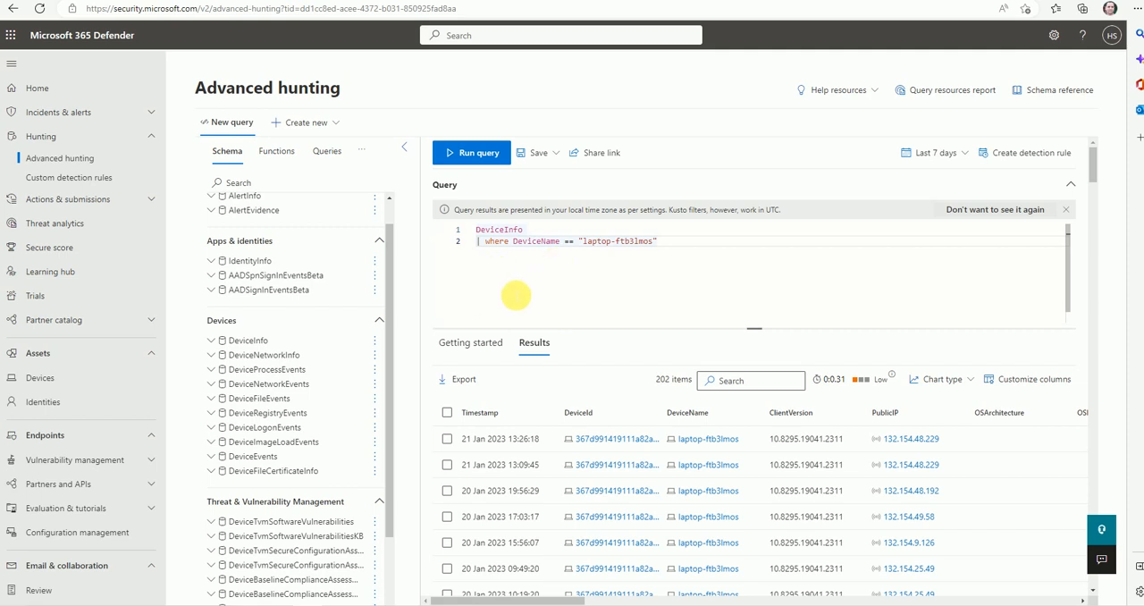
mouse_move(399, 204)
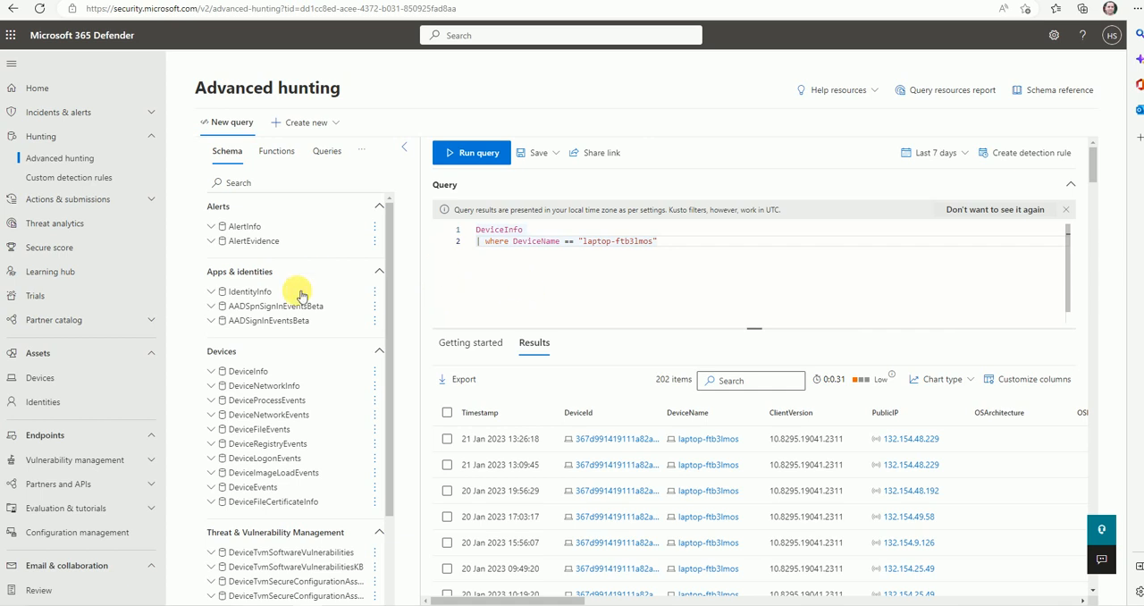
mouse_move(606, 270)
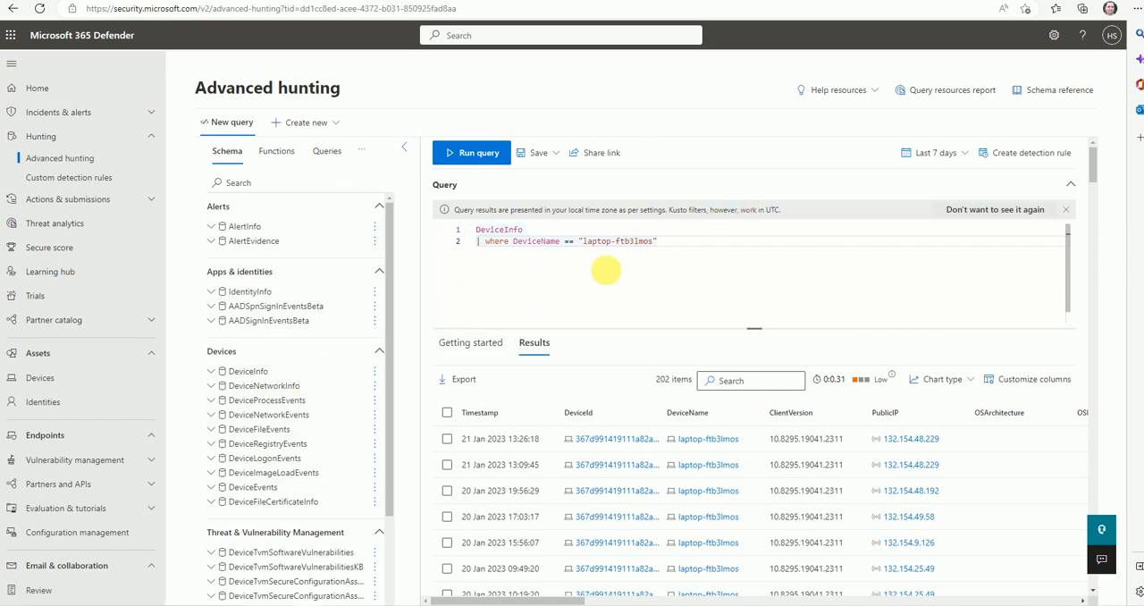
Step: Switch from the Schema list to the Queries list of saved, shared and community queries
scroll("down", 3)
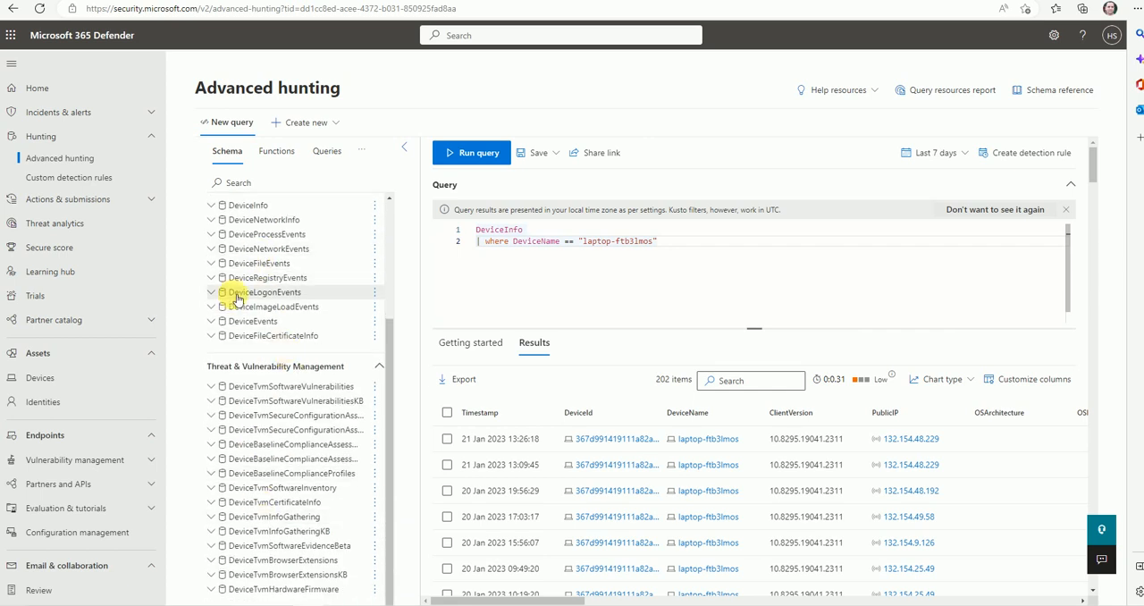
mouse_move(253, 344)
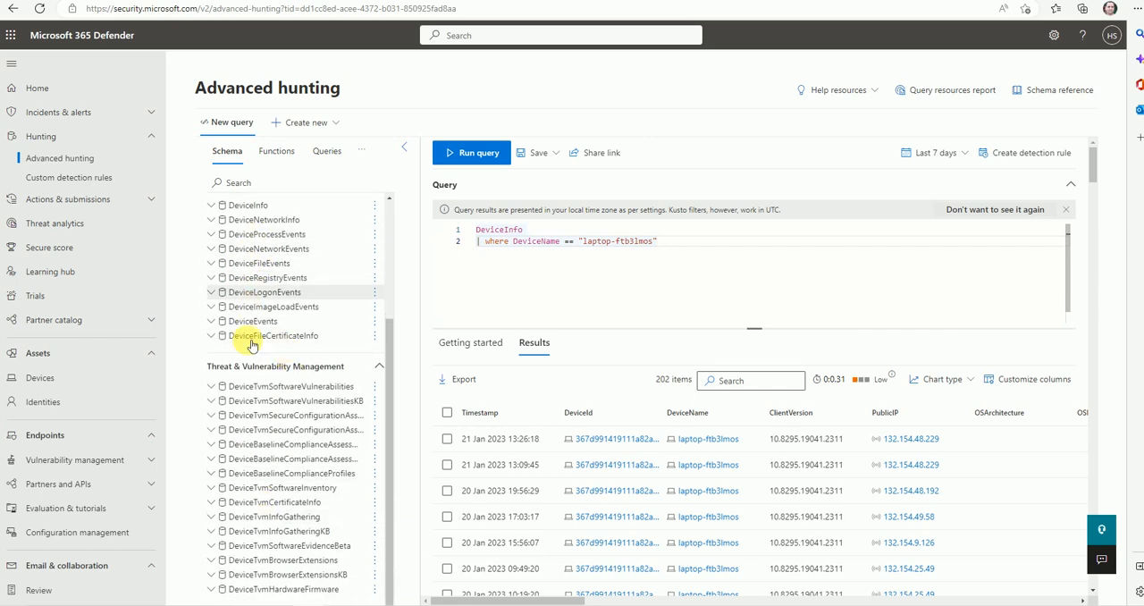
scroll("up", 3)
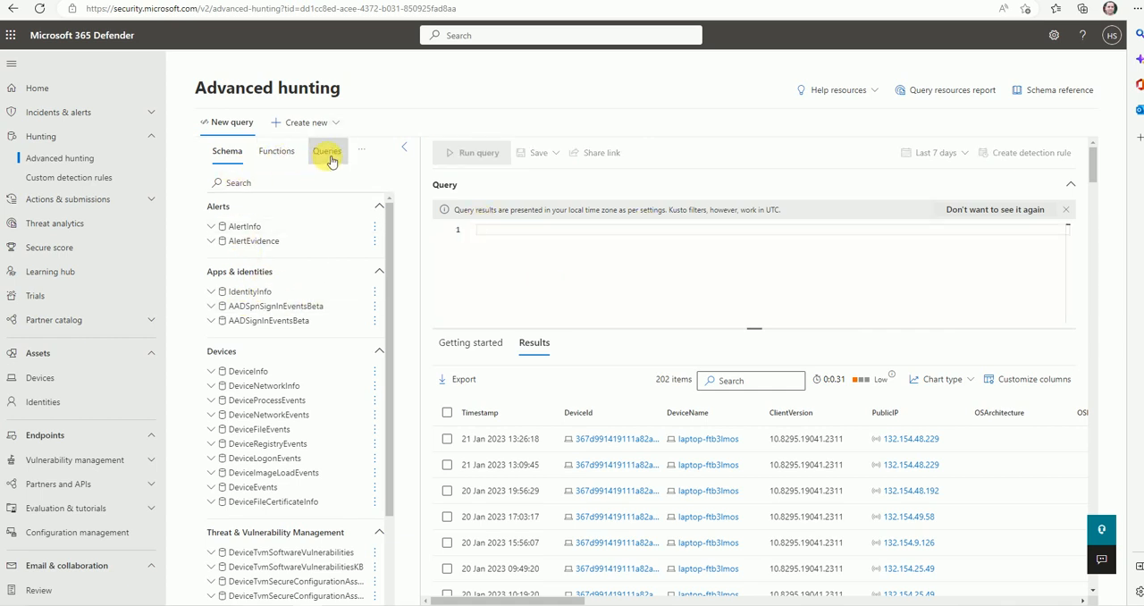
left_click(327, 151)
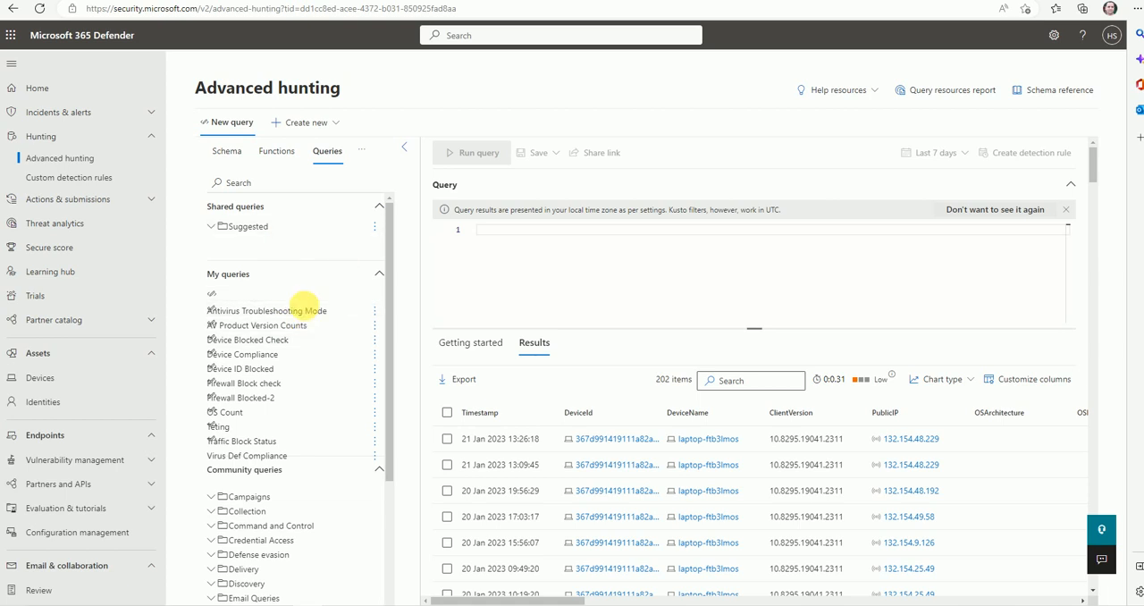
scroll("down", 3)
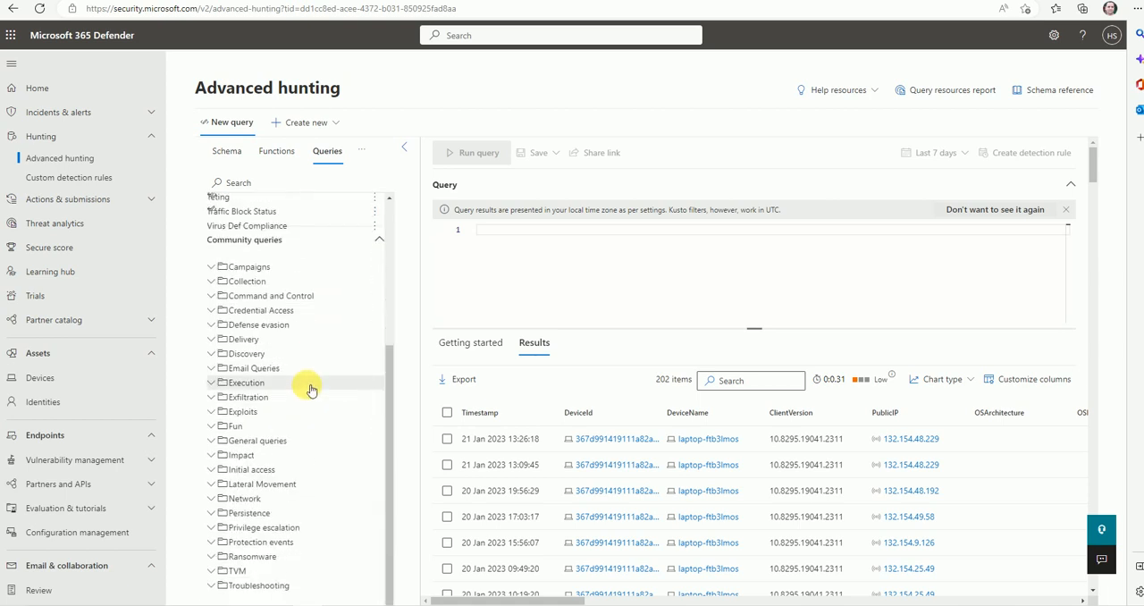
scroll("up", 3)
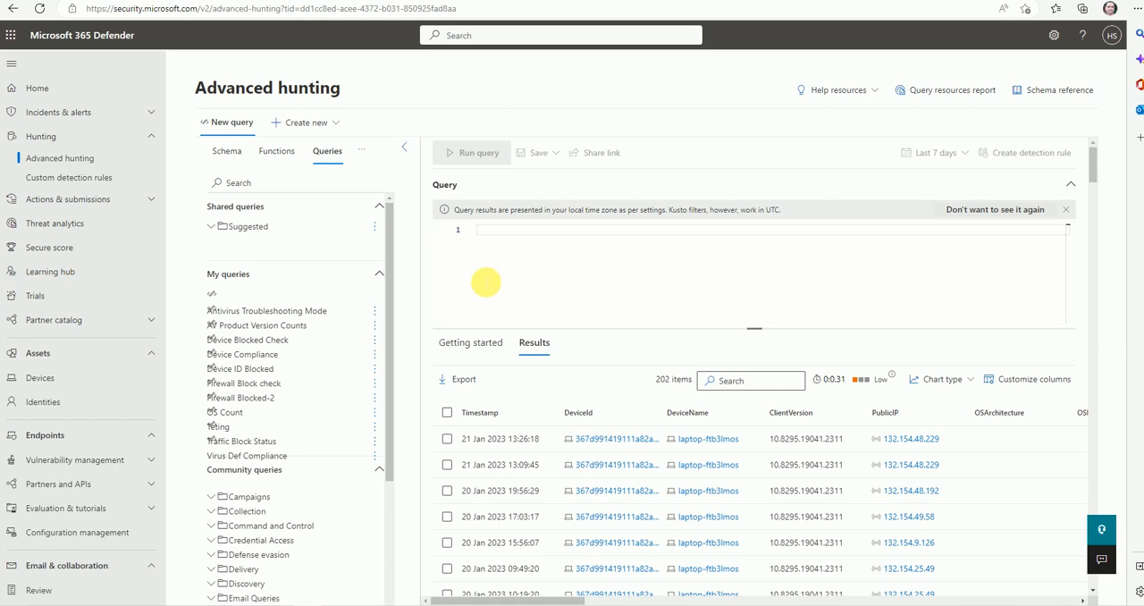
left_click(470, 343)
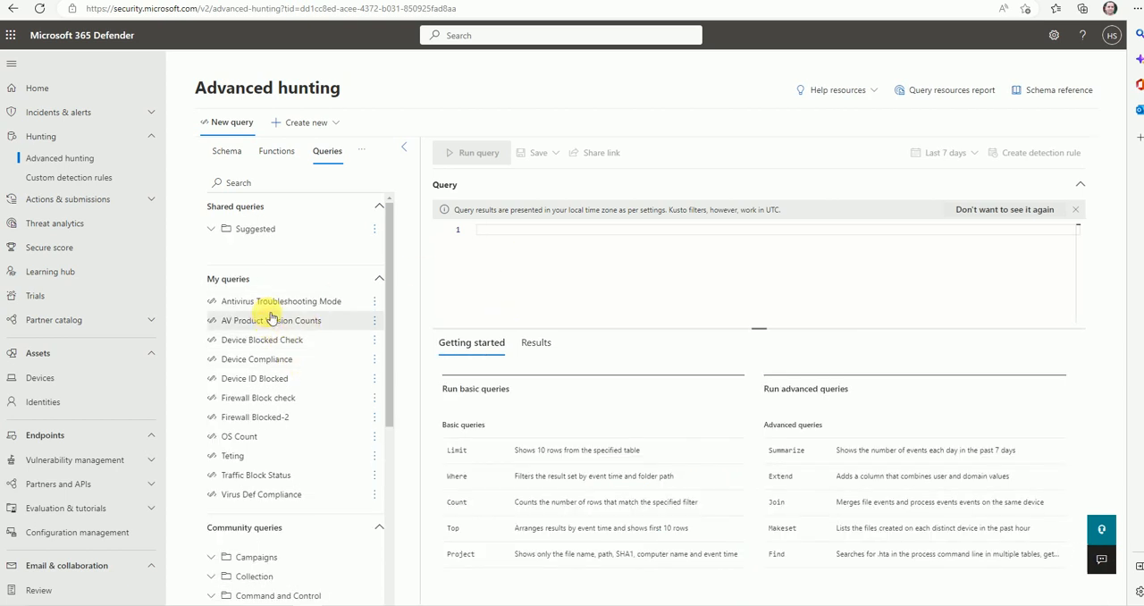
mouse_move(322, 304)
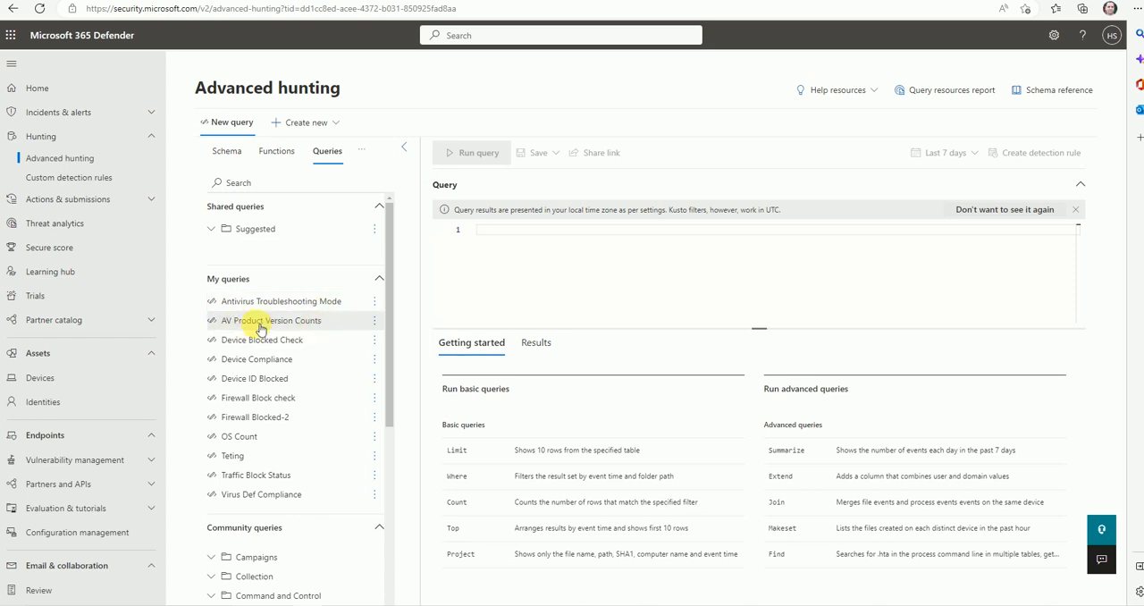
Step: Run the saved AV Product Version Counts query showing 4.18.2211.5 on 3 devices and inspect the record
left_click(275, 320)
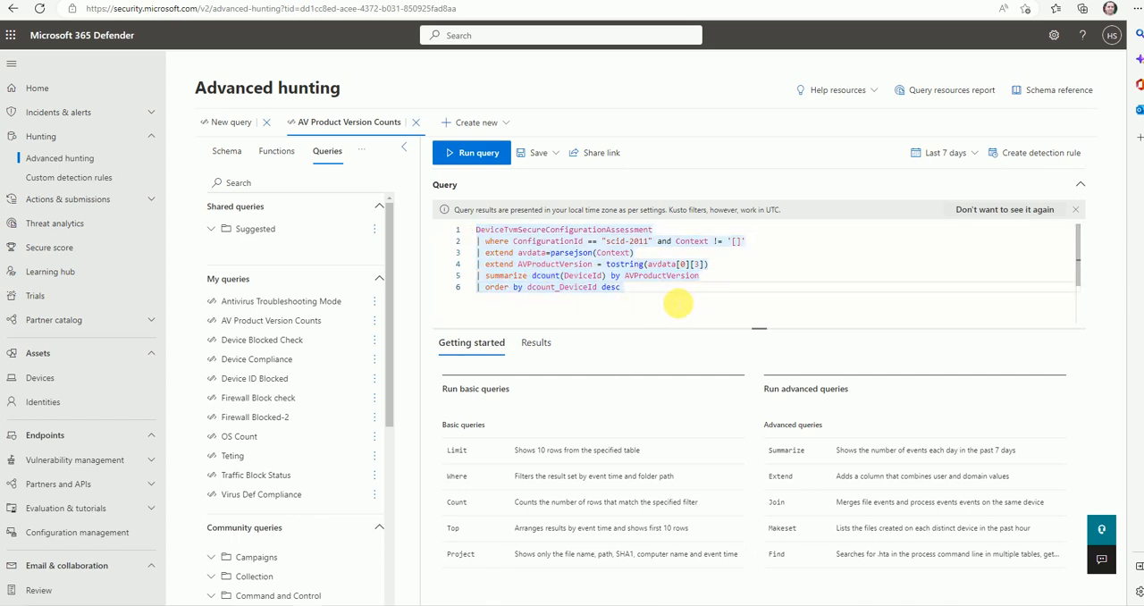
mouse_move(607, 310)
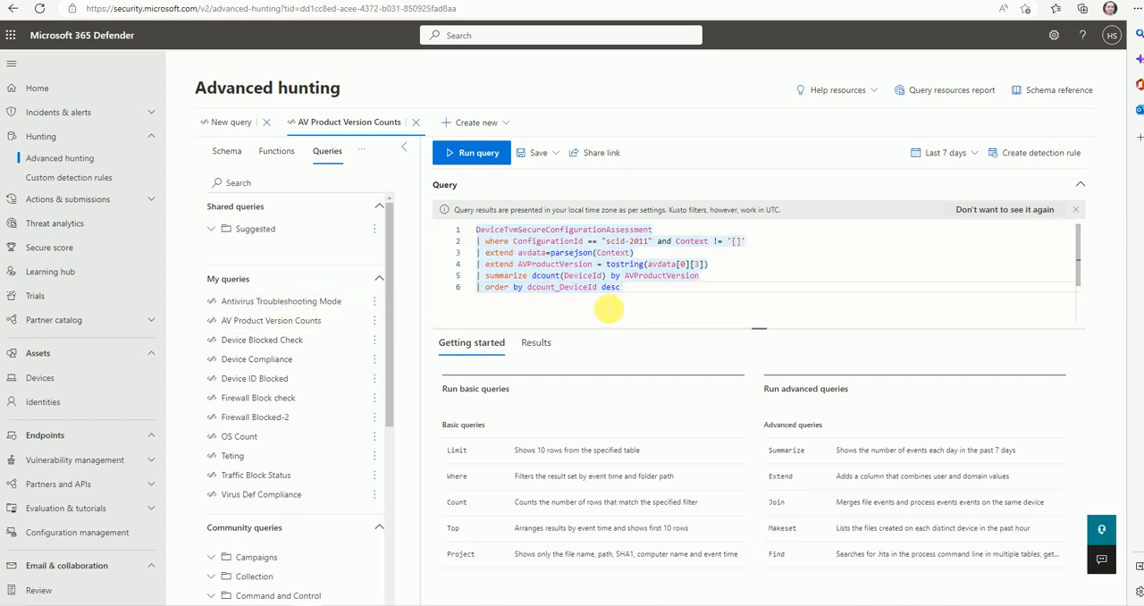
left_click(471, 152)
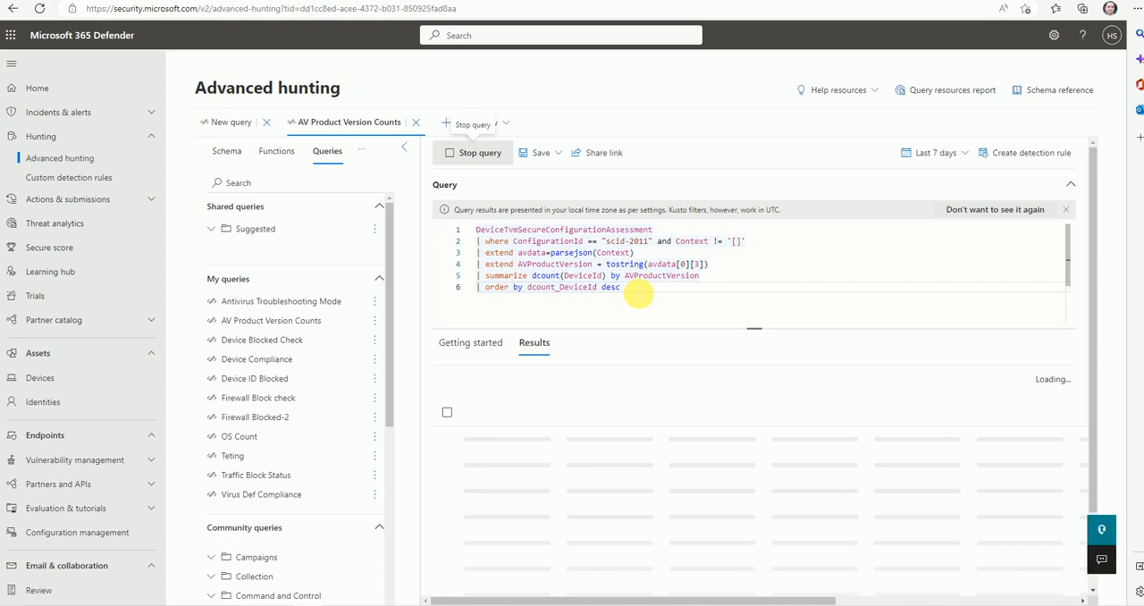
mouse_move(599, 464)
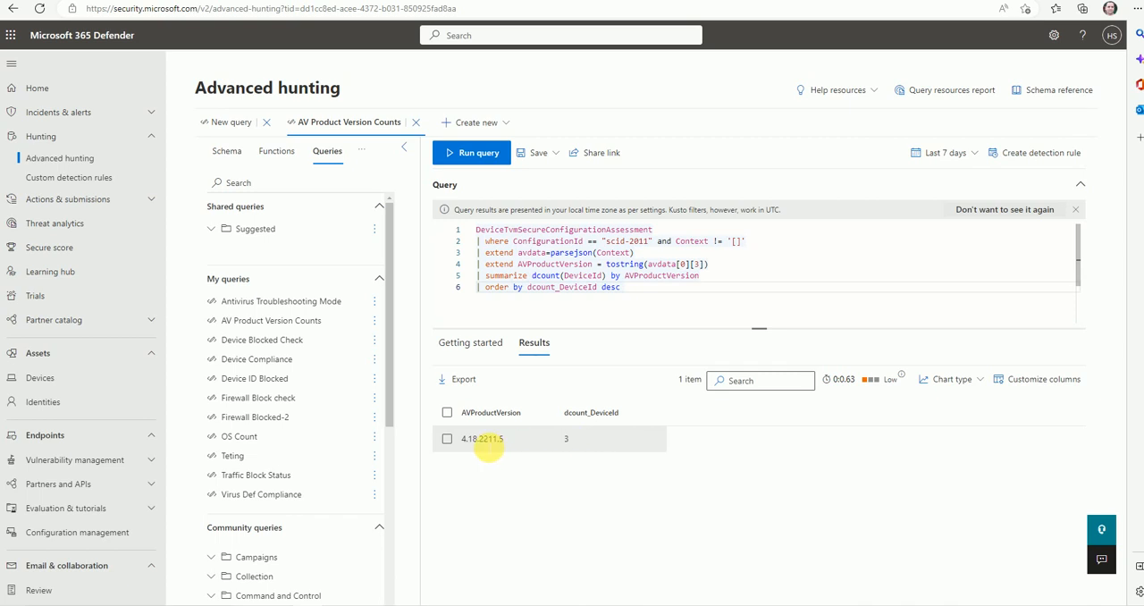
left_click(483, 438)
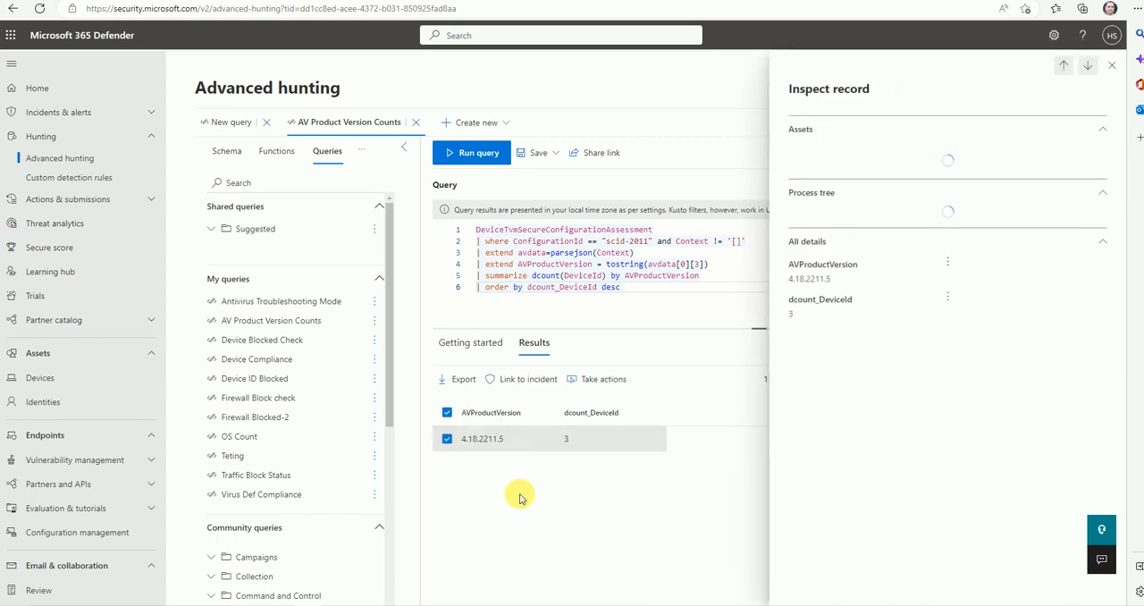
left_click(1112, 64)
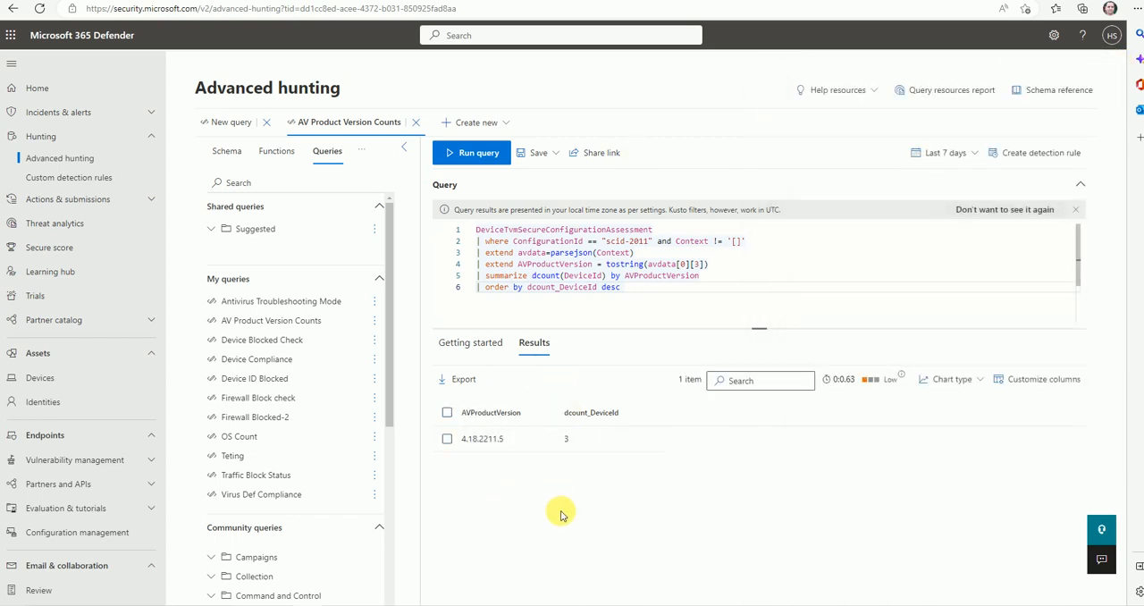
mouse_move(520, 494)
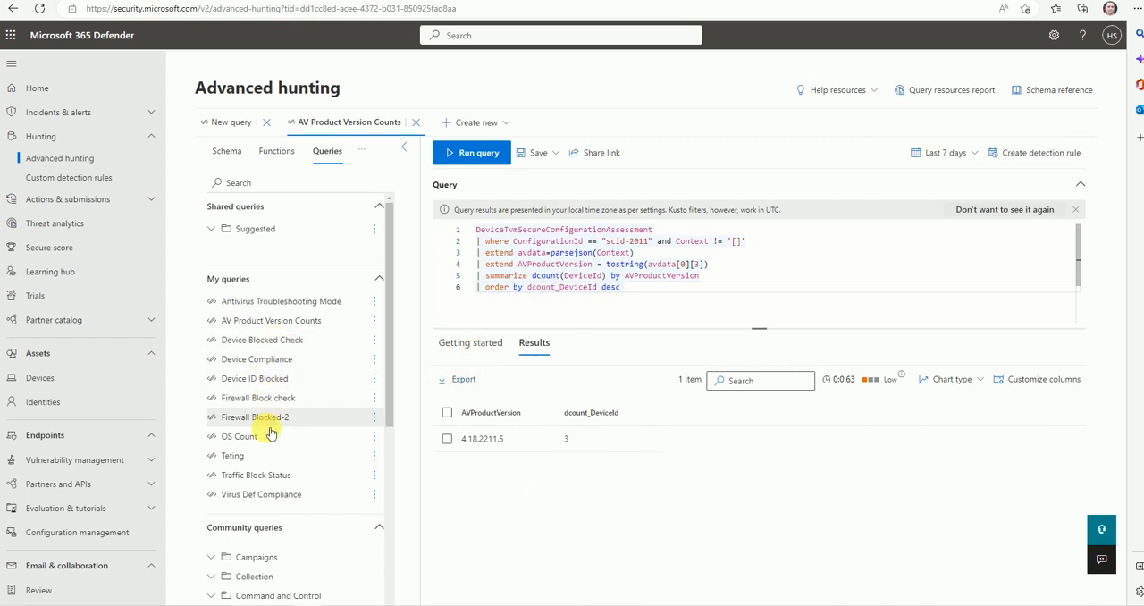
mouse_move(259, 378)
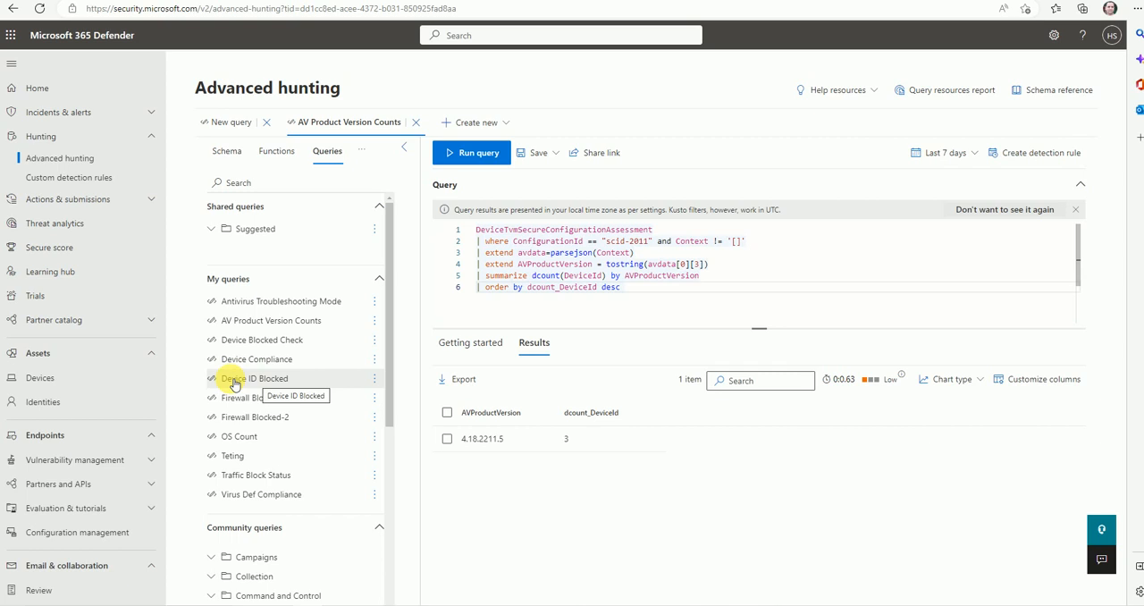
mouse_move(236, 456)
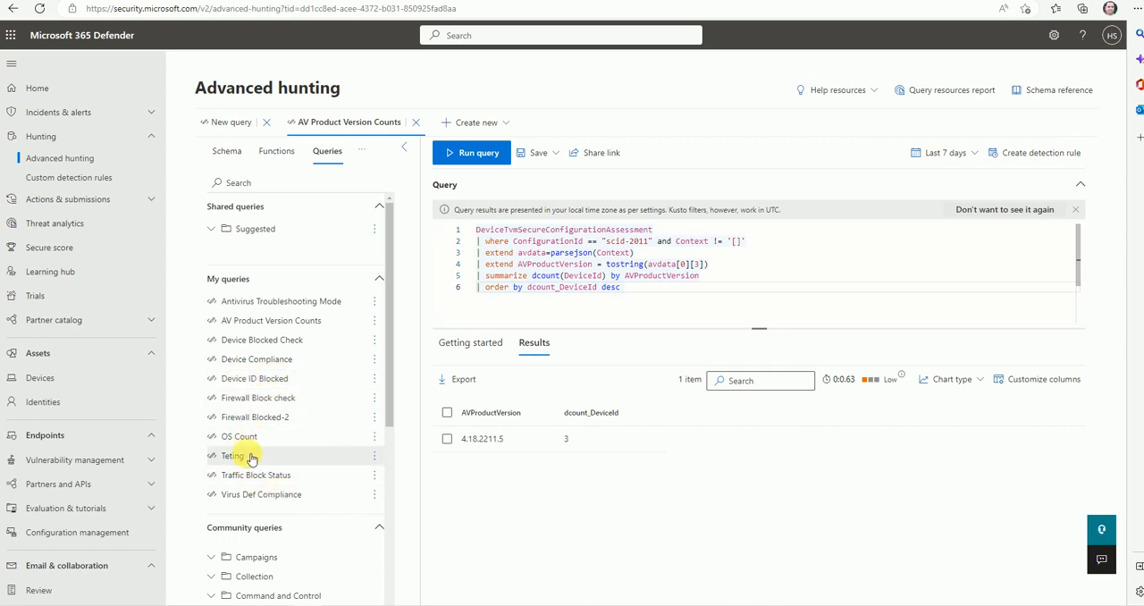
Step: Run the saved OS Count query returning Windows10 with a DeviceCount of 3
left_click(238, 436)
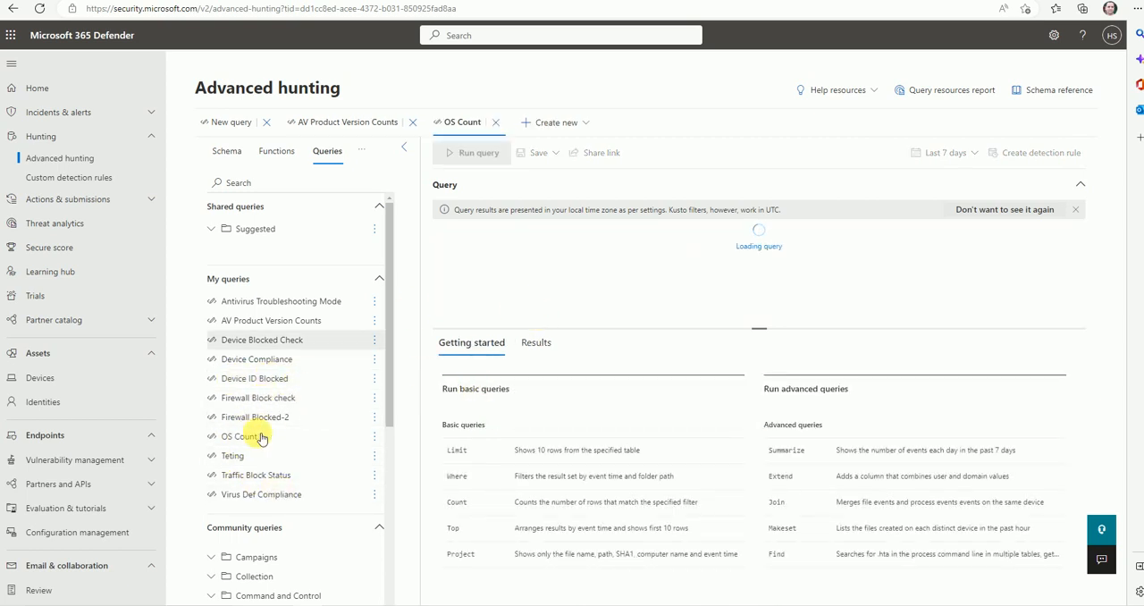
left_click(238, 436)
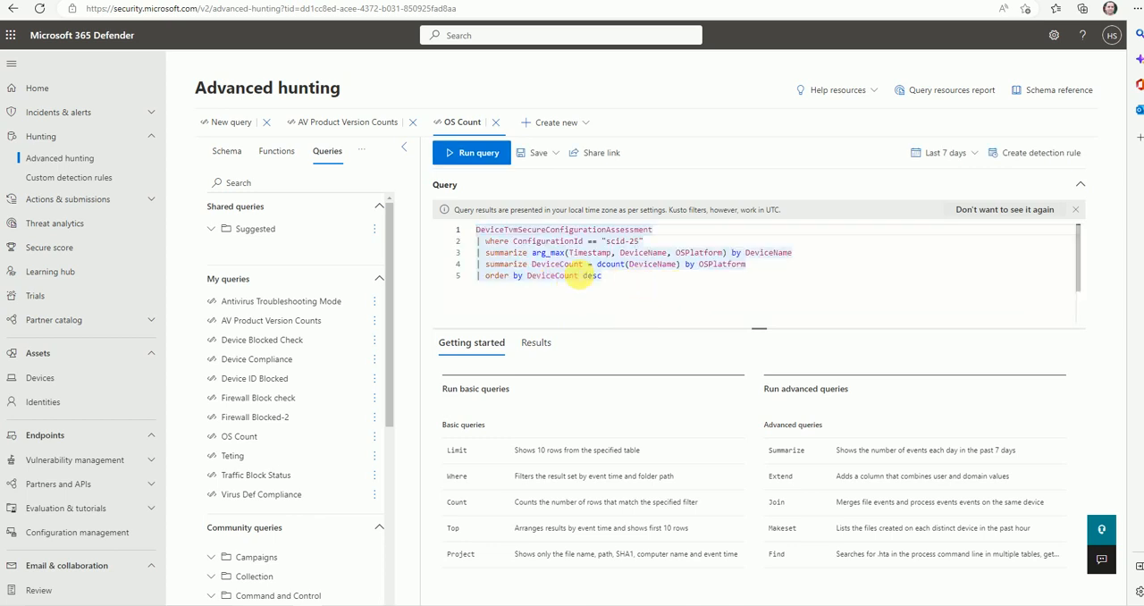
left_click(471, 152)
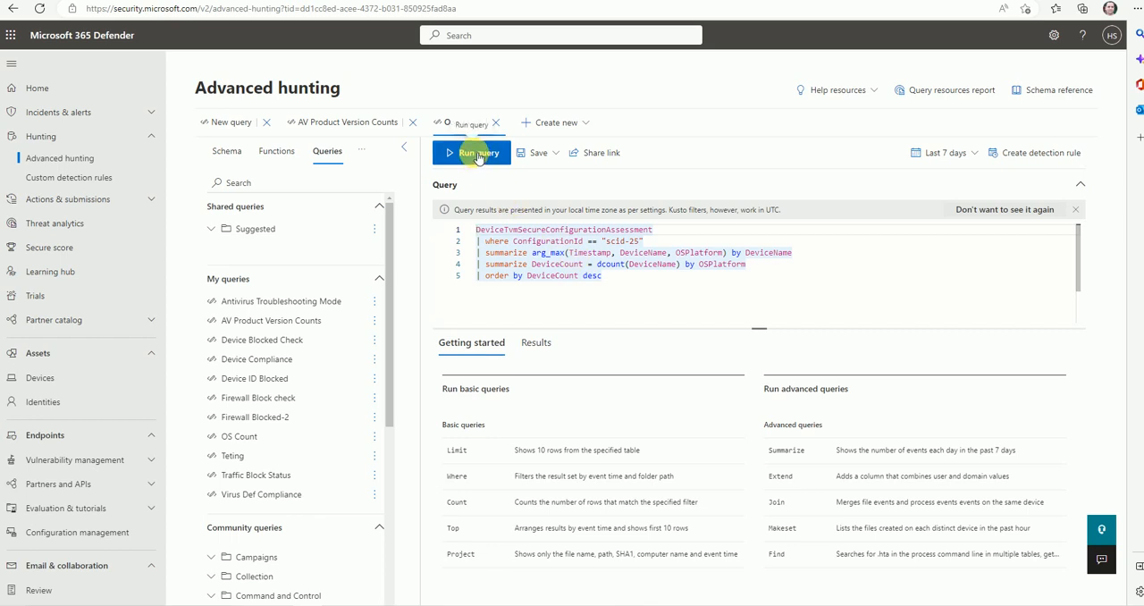
left_click(471, 152)
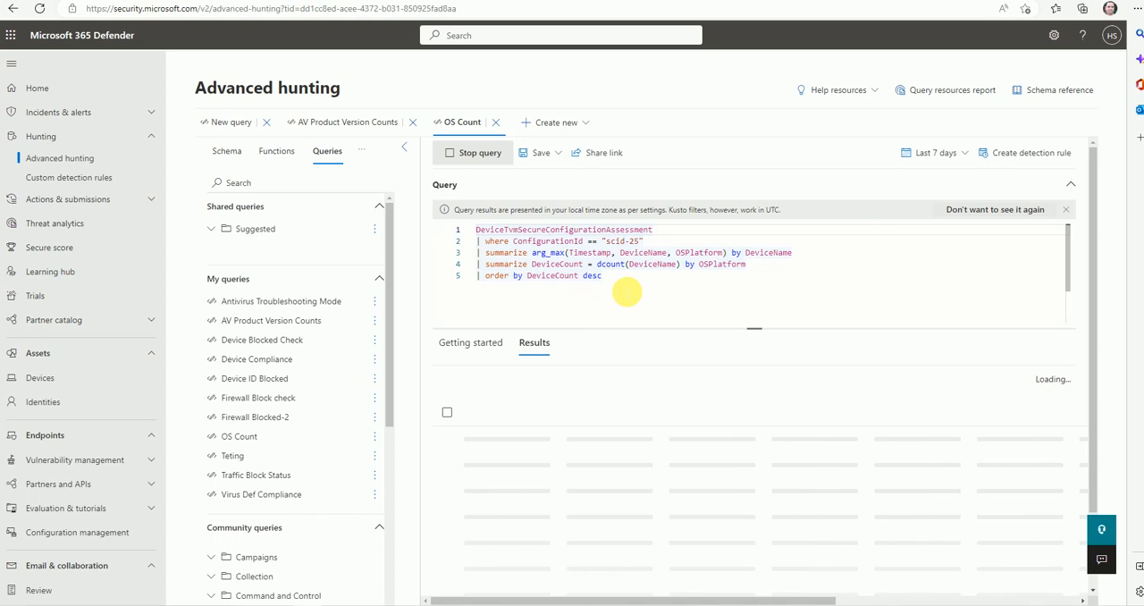
mouse_move(617, 330)
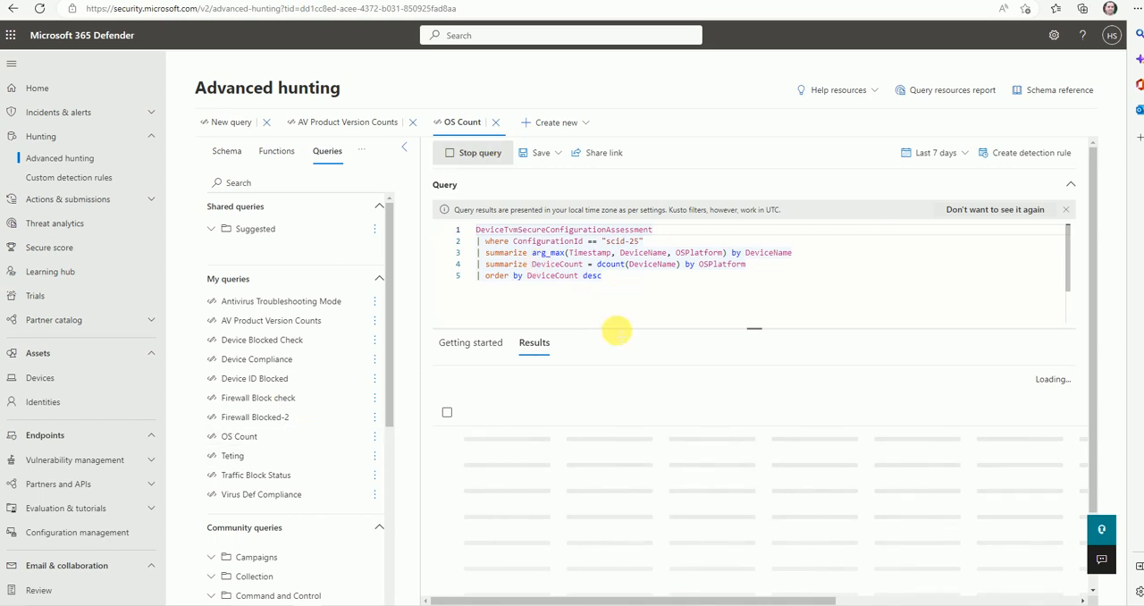
mouse_move(622, 302)
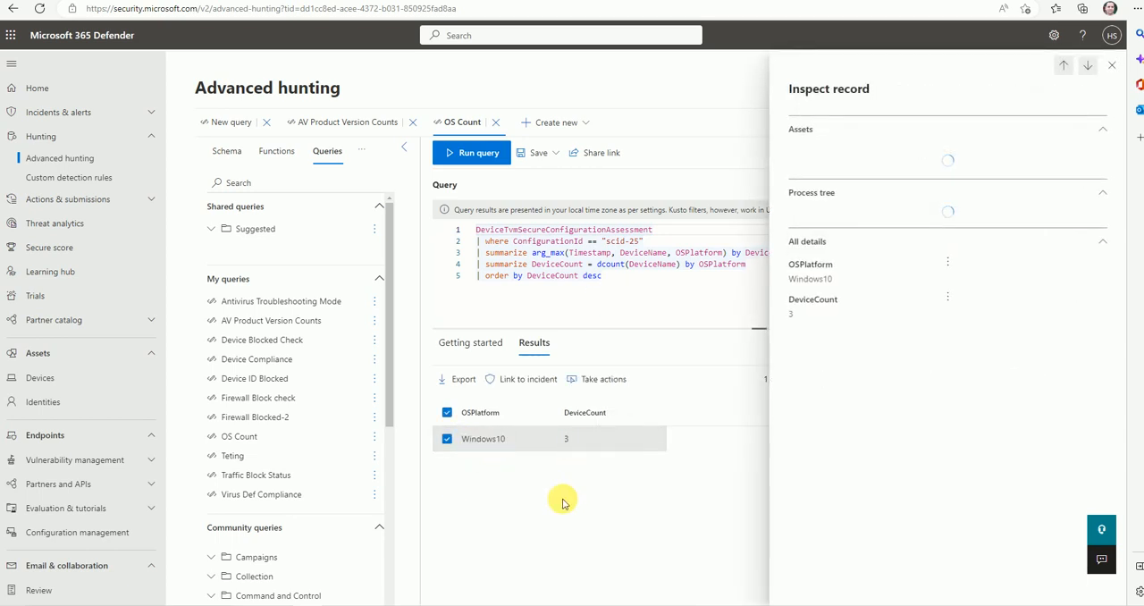
left_click(1112, 65)
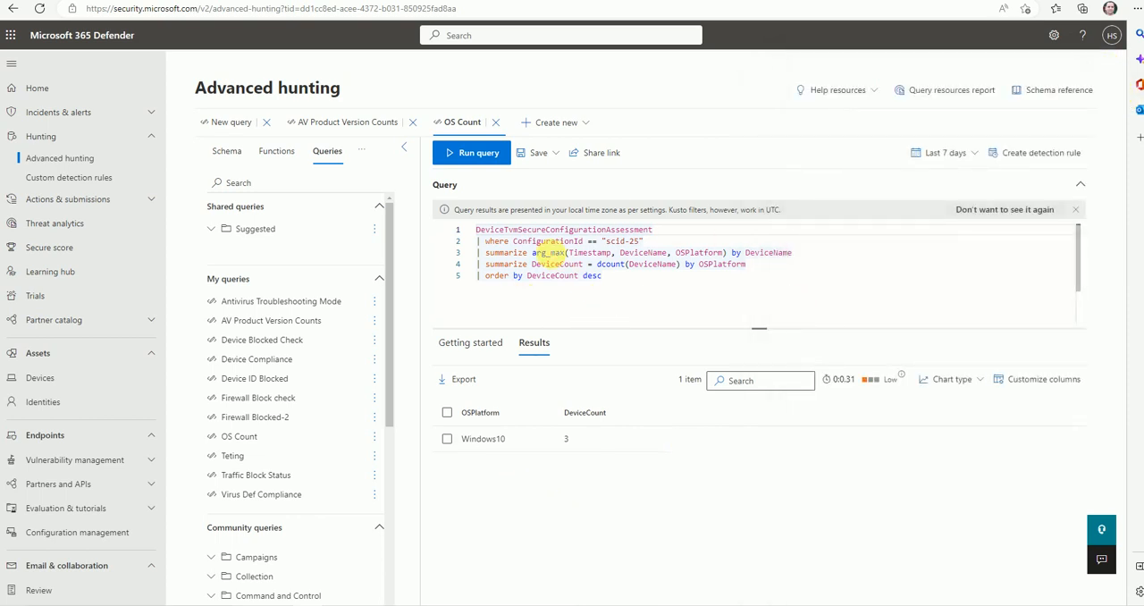
mouse_move(942, 152)
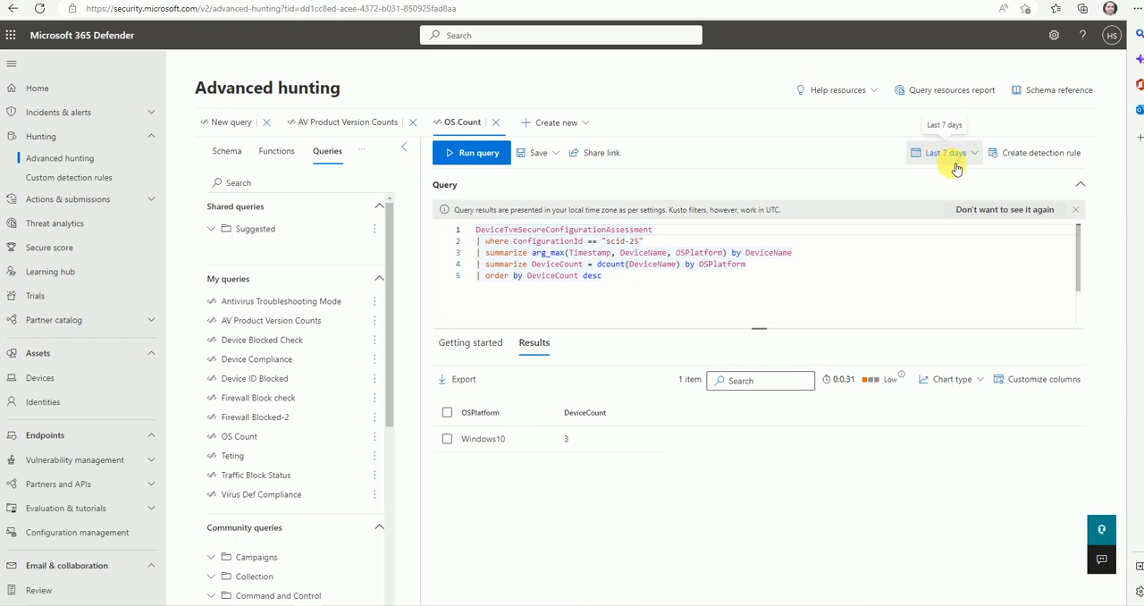
Step: Set the OS Count time range to Last 30 days, then Last 24 hours, giving Windows10 a DeviceCount of 1
left_click(943, 152)
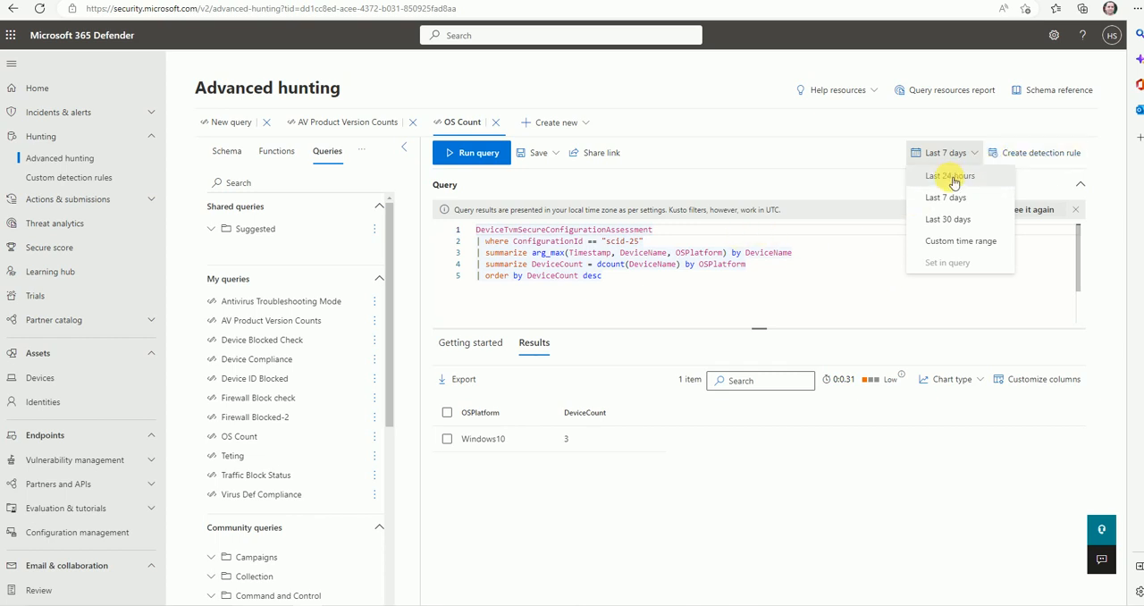
mouse_move(953, 198)
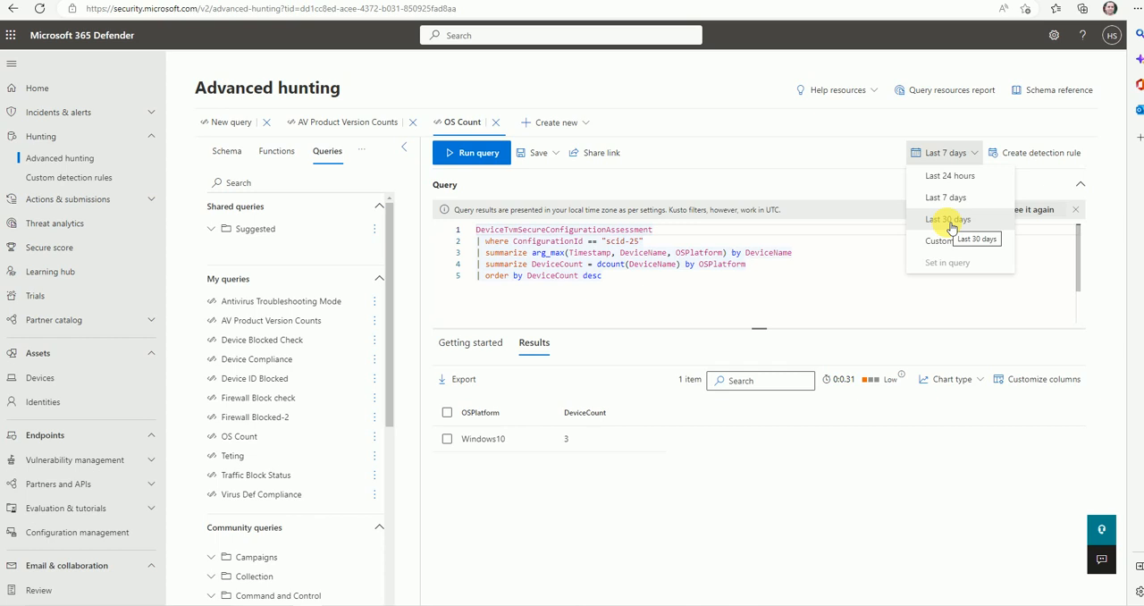
left_click(946, 219)
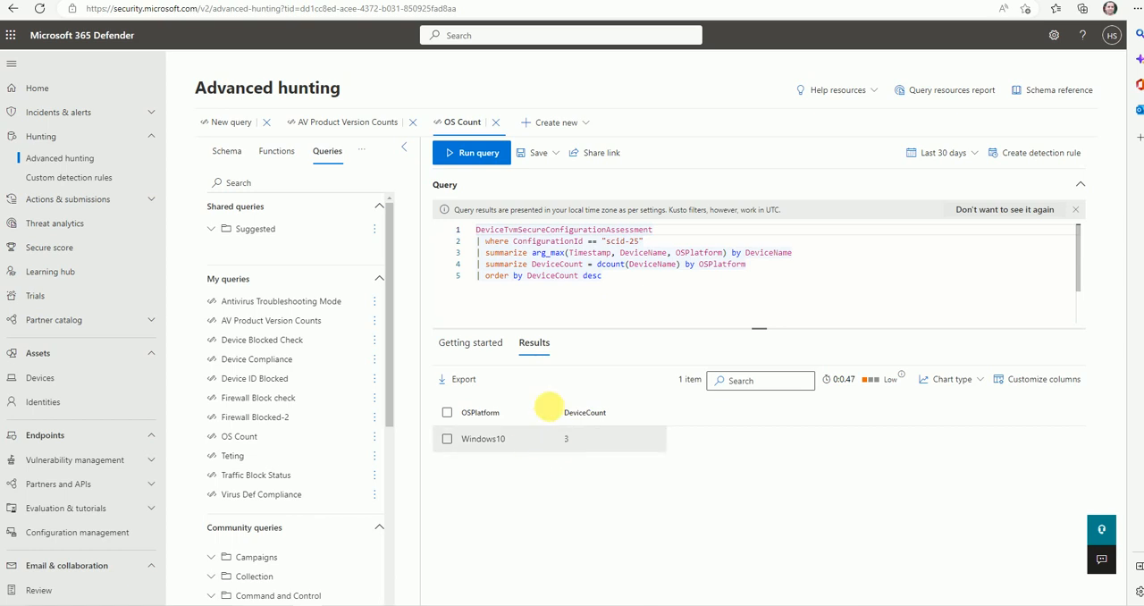
left_click(939, 152)
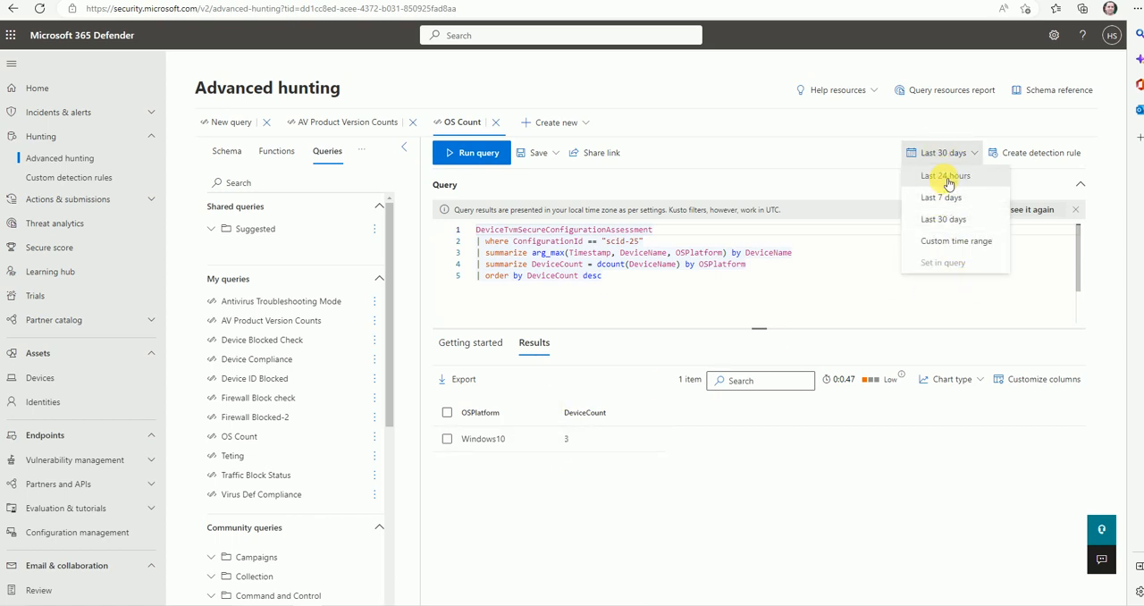
left_click(945, 175)
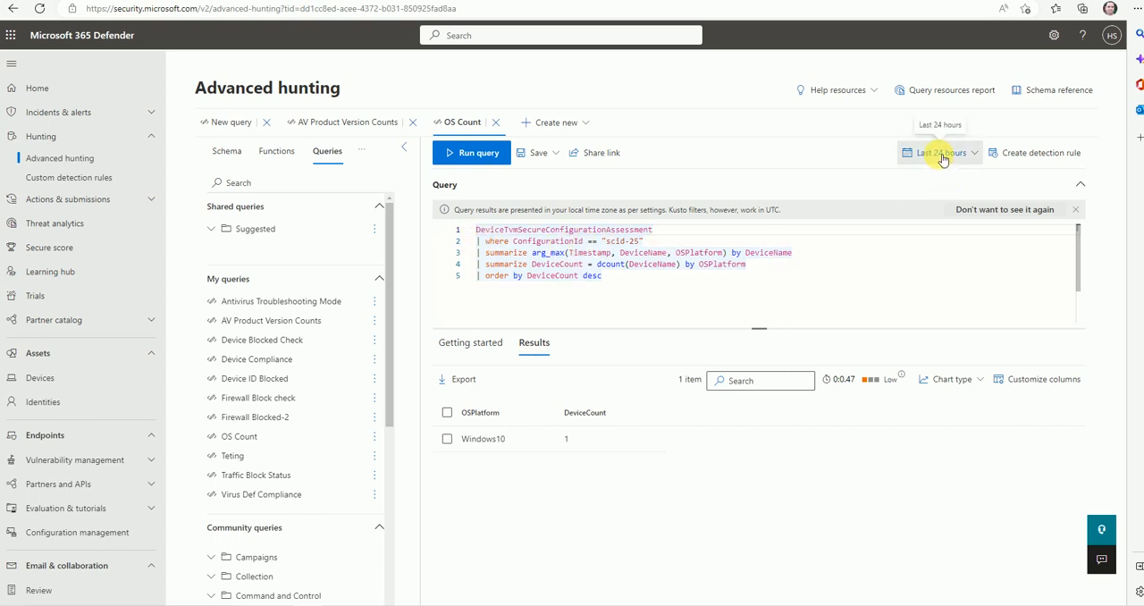
left_click(938, 151)
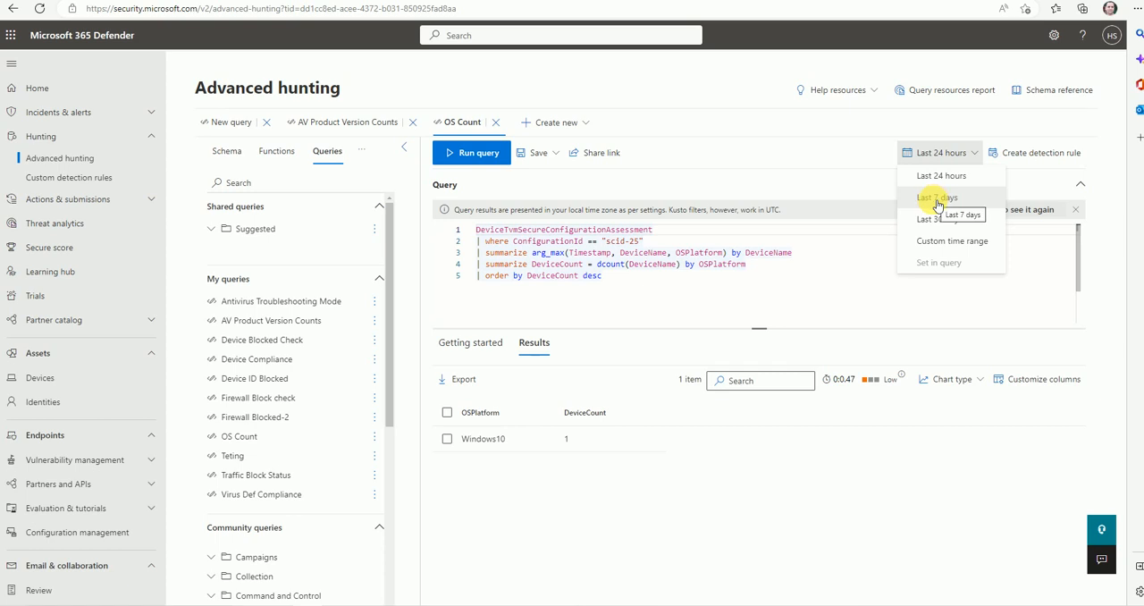
mouse_move(945, 198)
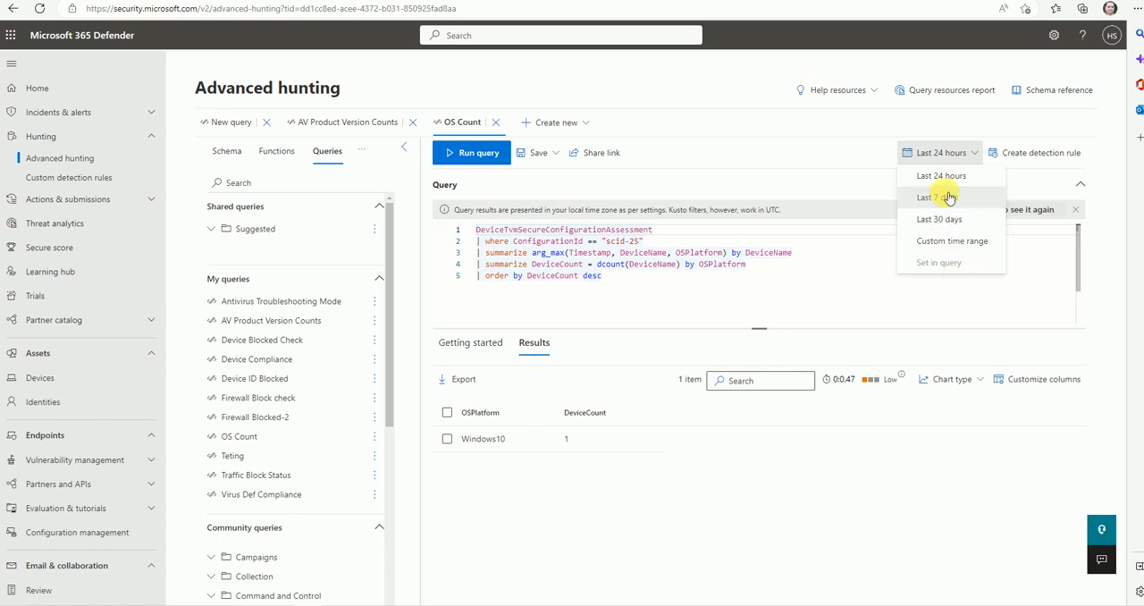
mouse_move(941, 246)
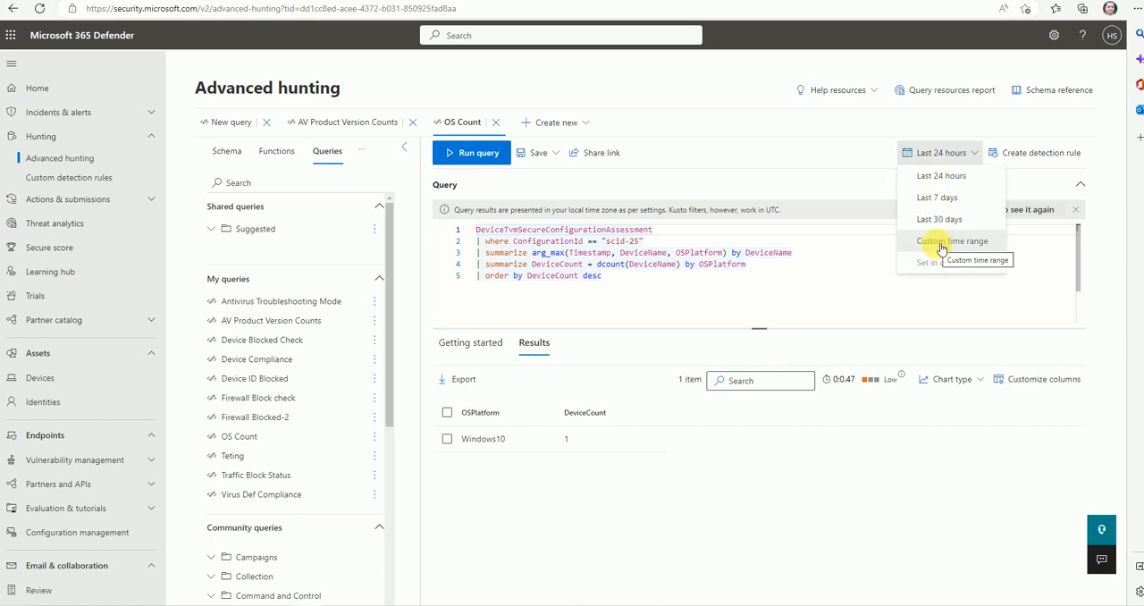
left_click(950, 241)
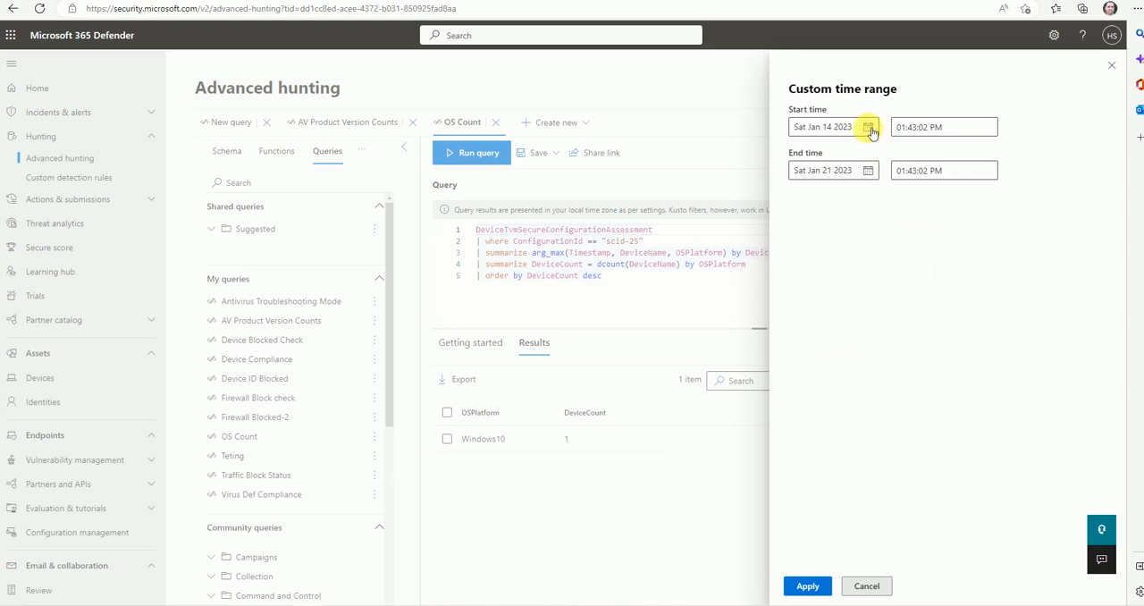
left_click(868, 126)
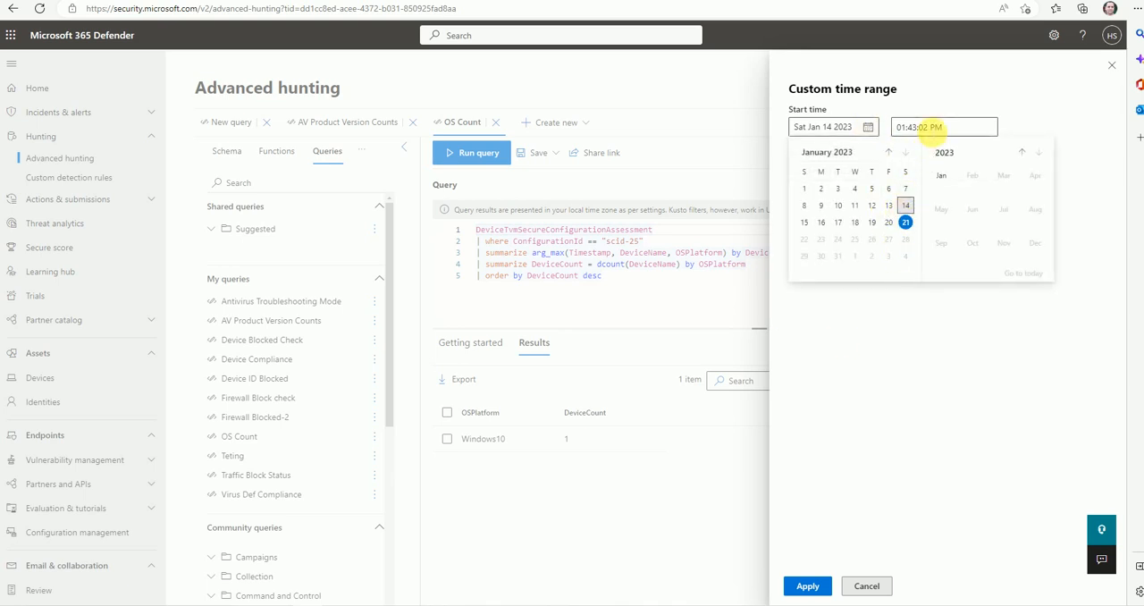
left_click(905, 222)
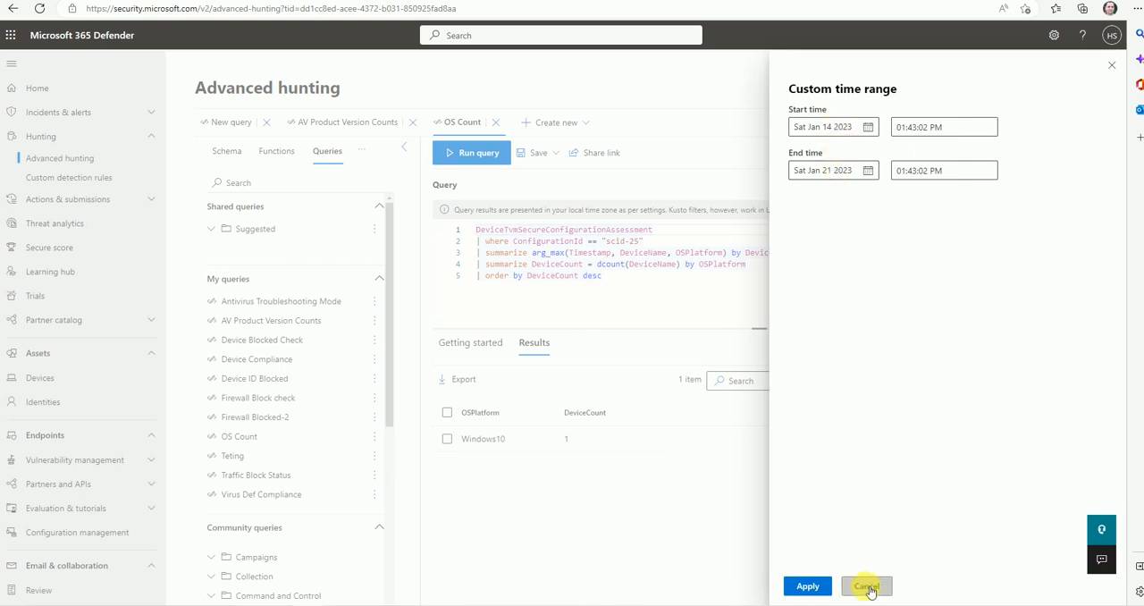
left_click(865, 586)
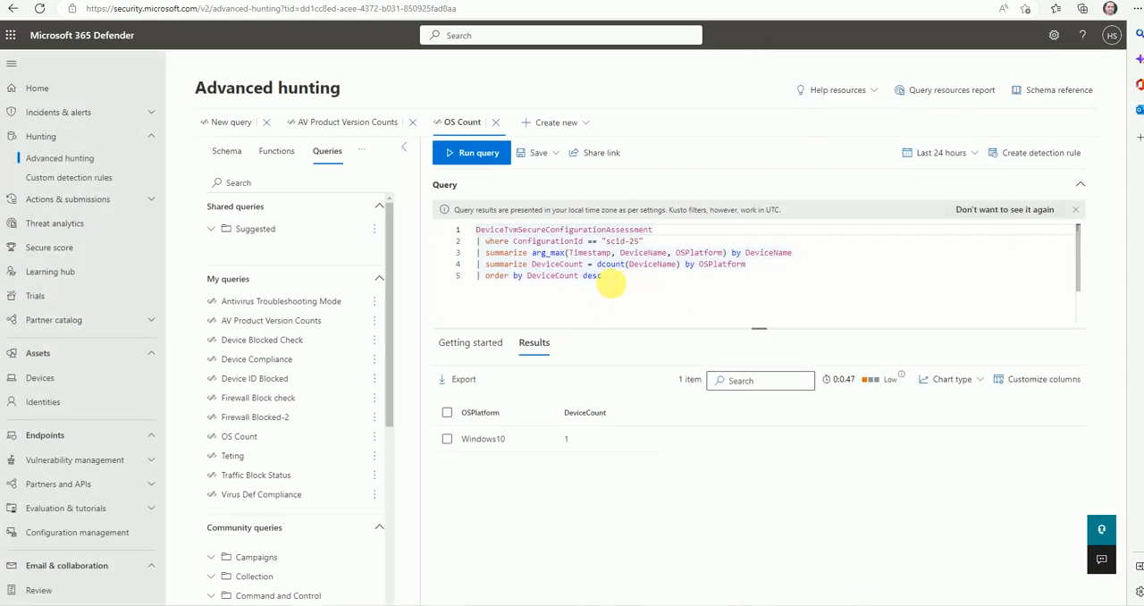
mouse_move(590, 288)
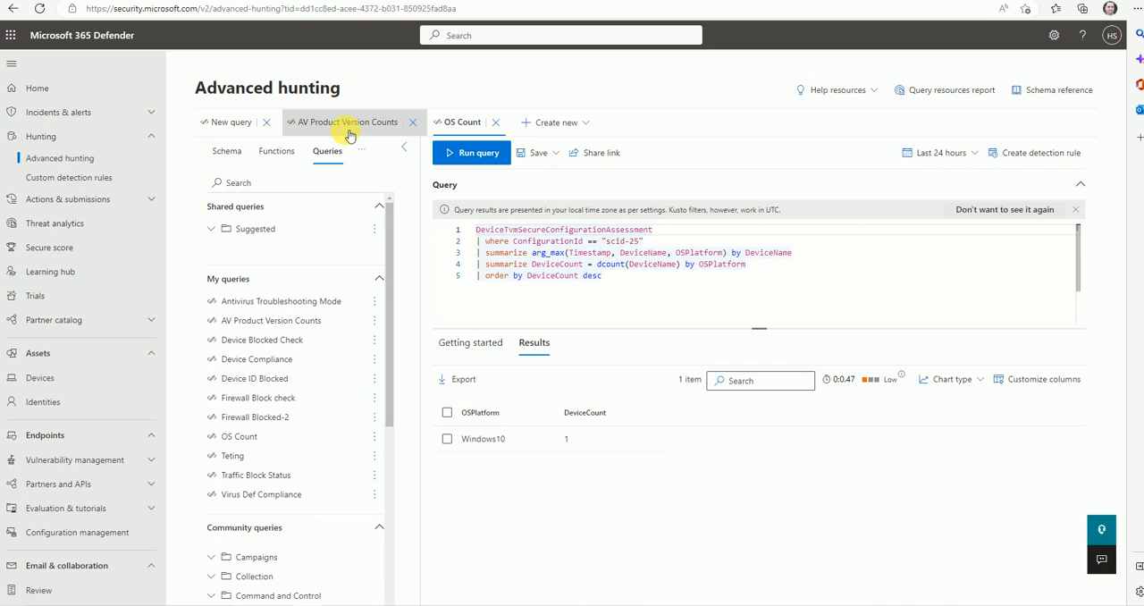
Step: Run a new DeviceInfo query over 7 days returning 391 records and inspect the first row
left_click(555, 122)
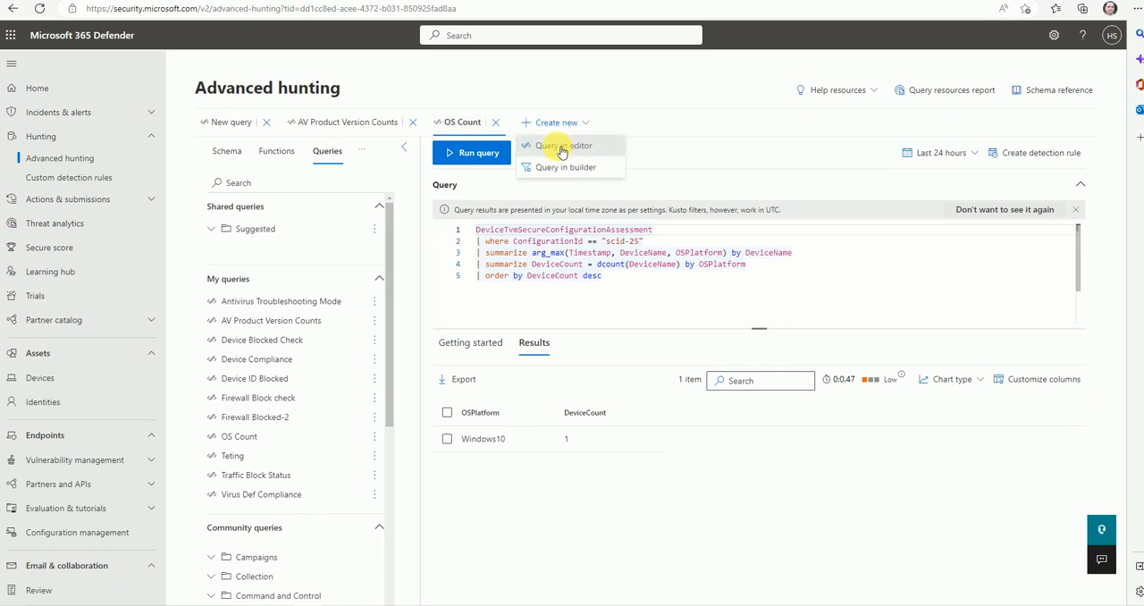
left_click(560, 145)
type("DeviceInfo")
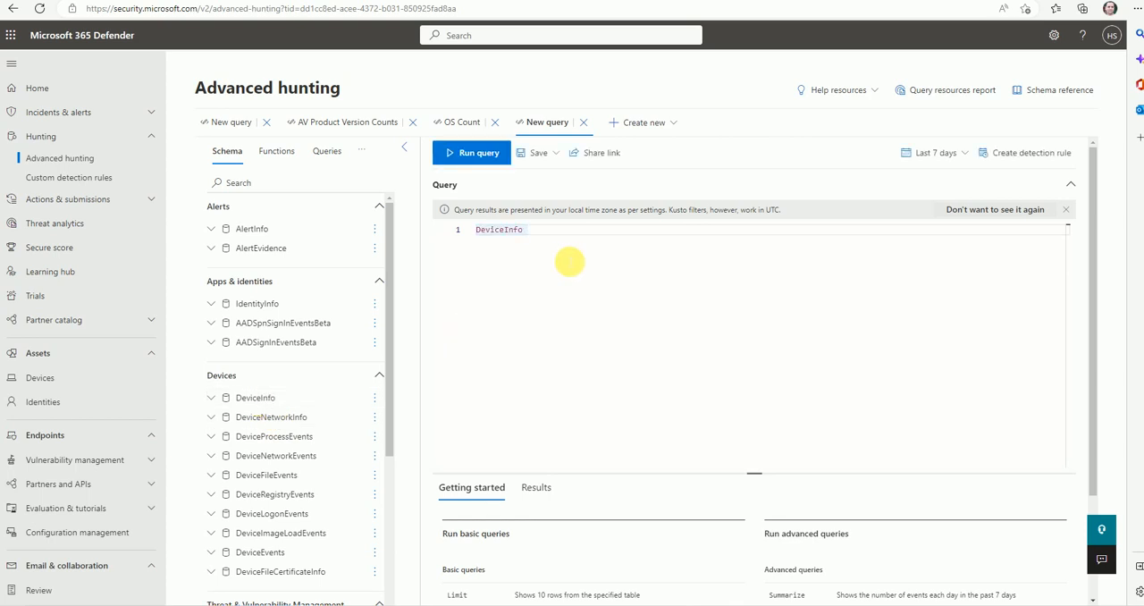
left_click(471, 152)
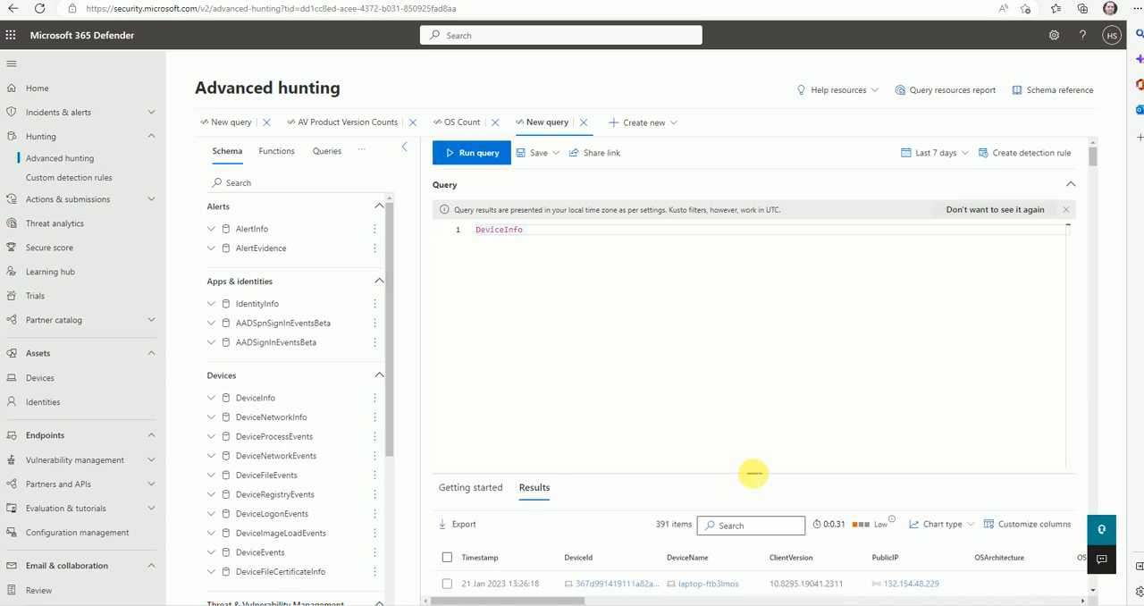
left_click(708, 443)
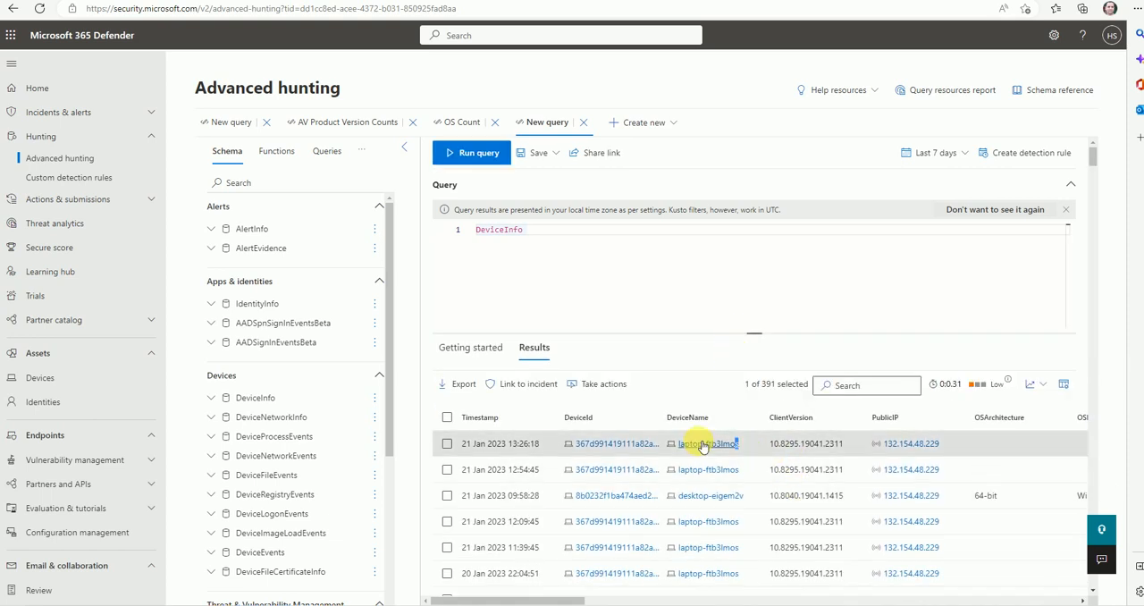
left_click(707, 443)
type("| where")
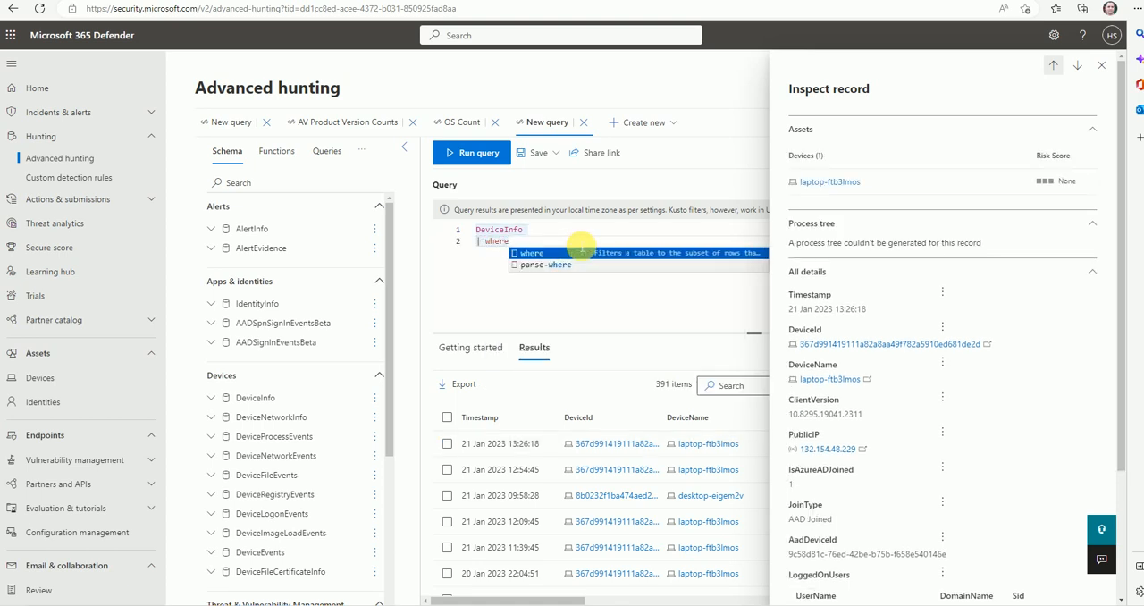
Step: Filter DeviceInfo to DeviceName "laptop-ftb3lmos" for 202 items and bring up the Save options
type("device")
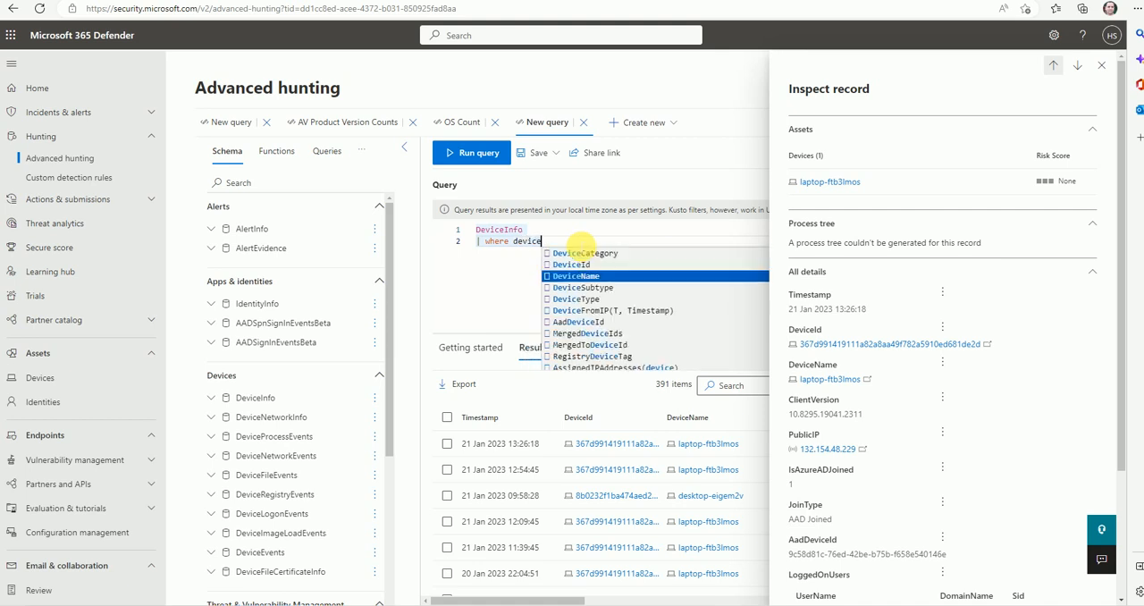
left_click(577, 276)
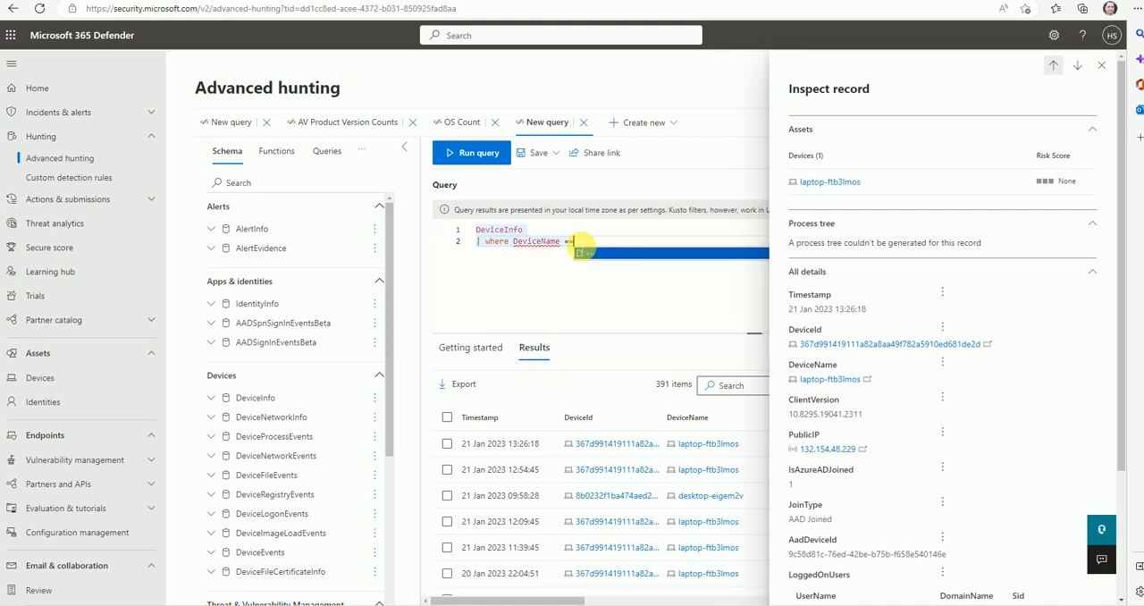
left_click(580, 241)
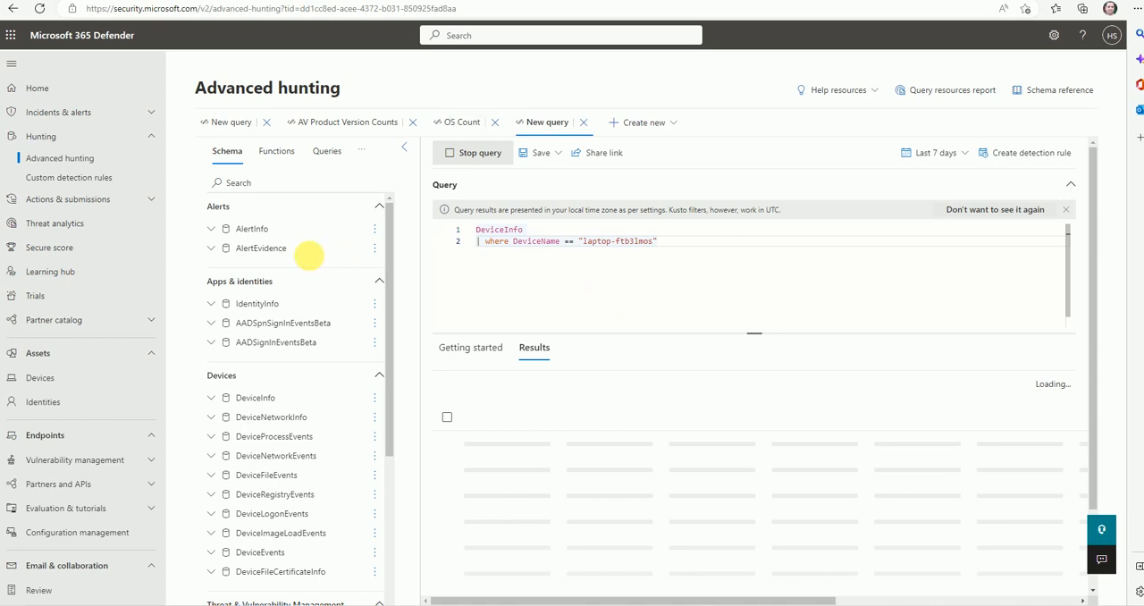
mouse_move(530, 303)
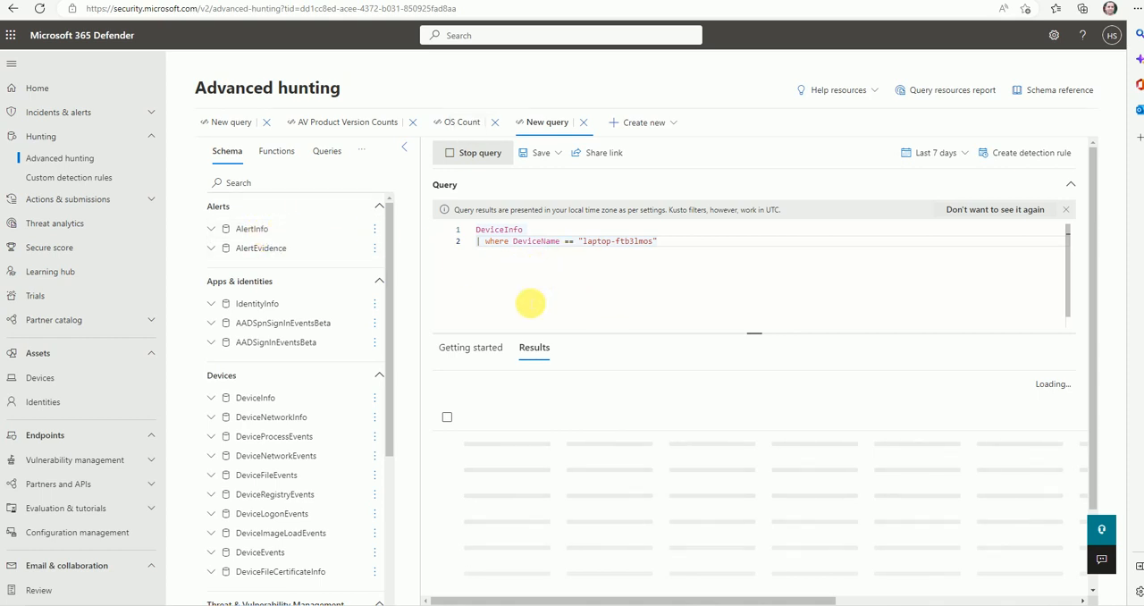
mouse_move(523, 302)
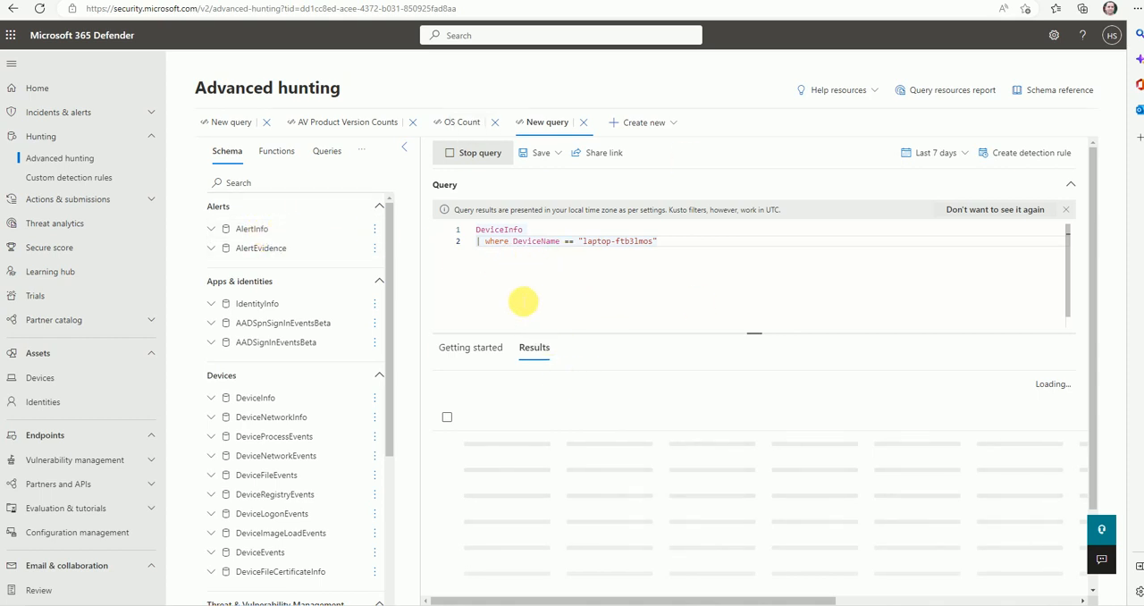
mouse_move(549, 288)
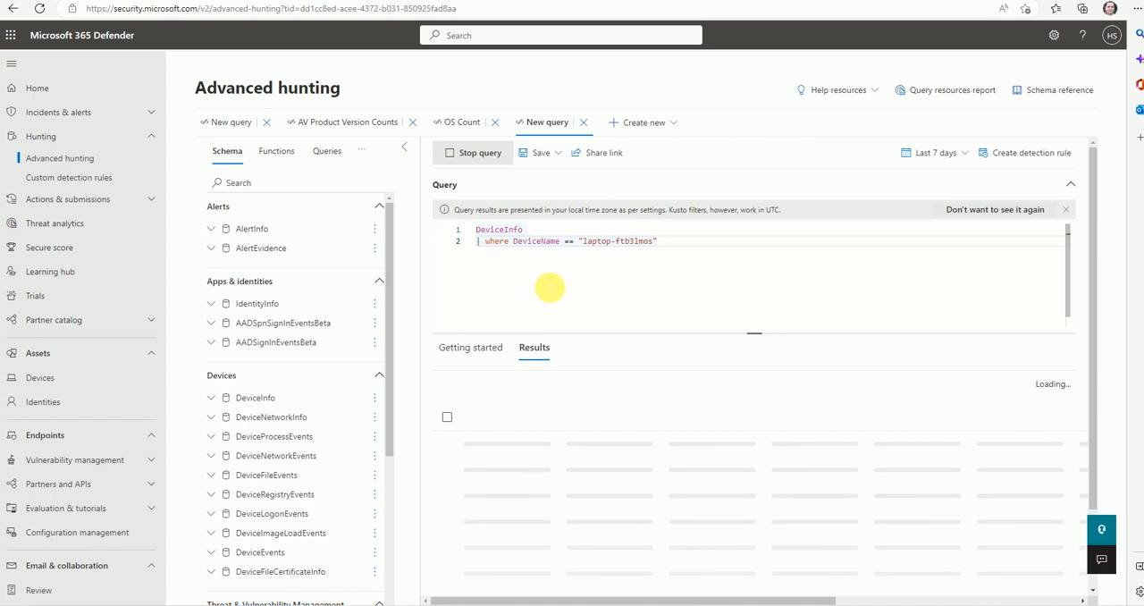
mouse_move(519, 273)
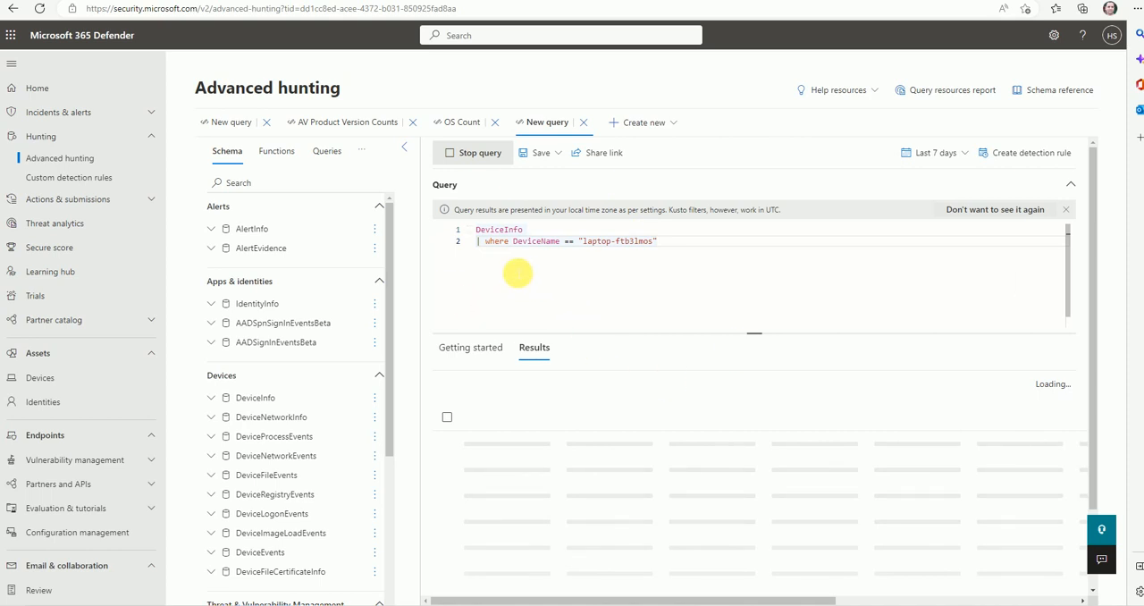
mouse_move(507, 265)
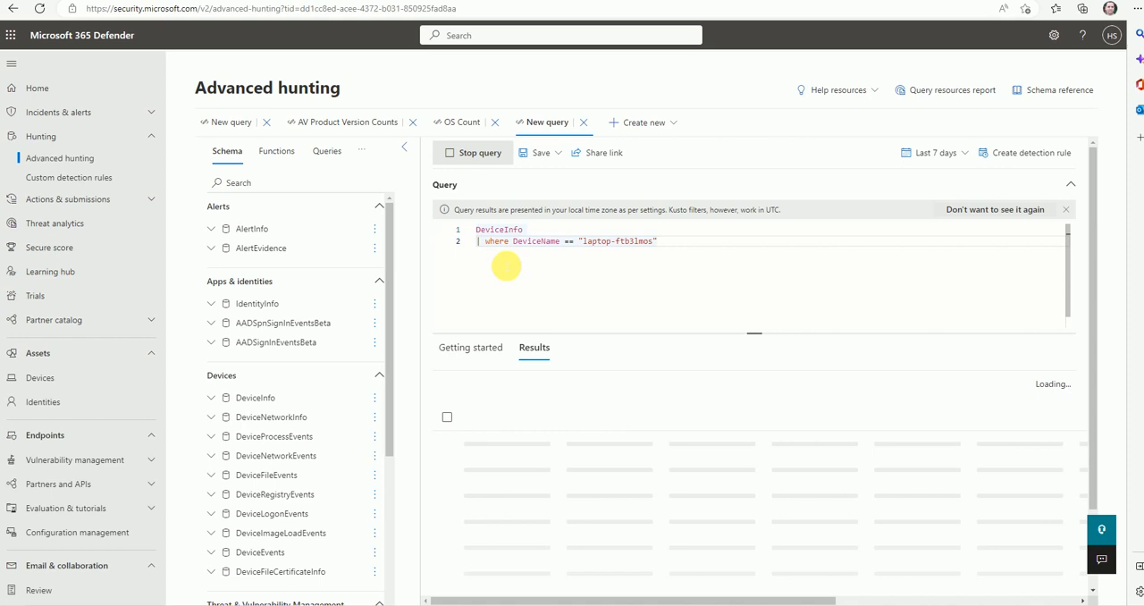
mouse_move(530, 284)
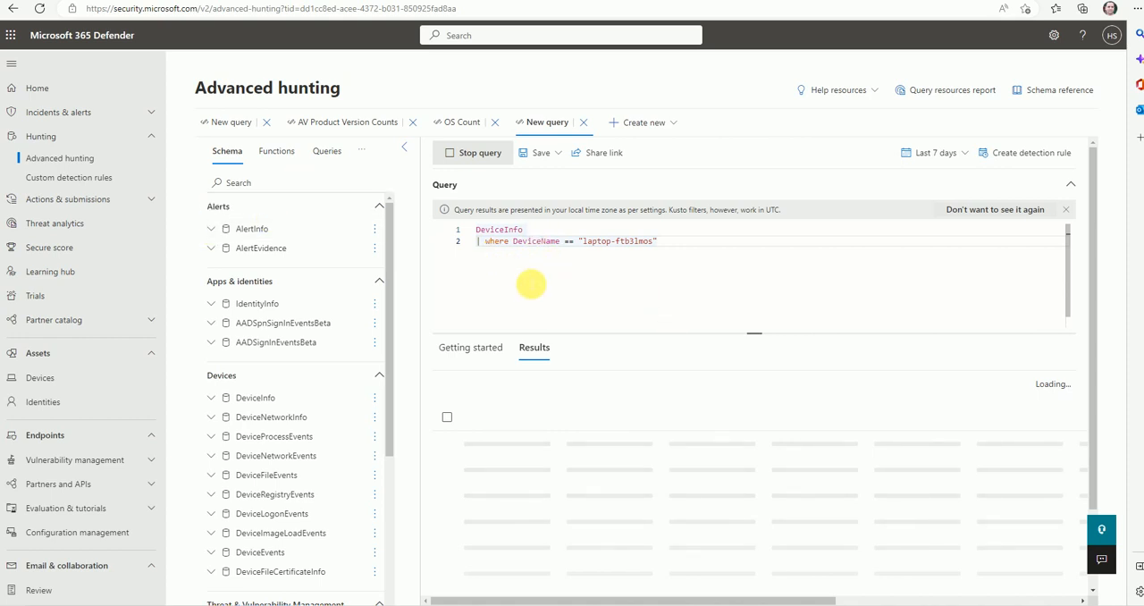
mouse_move(509, 306)
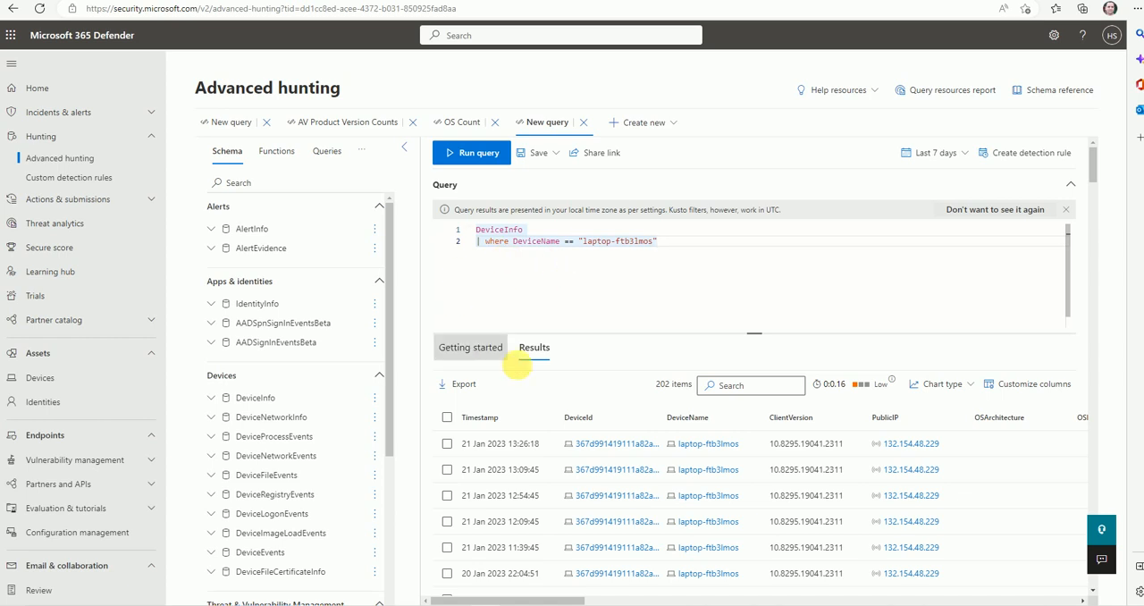
mouse_move(557, 283)
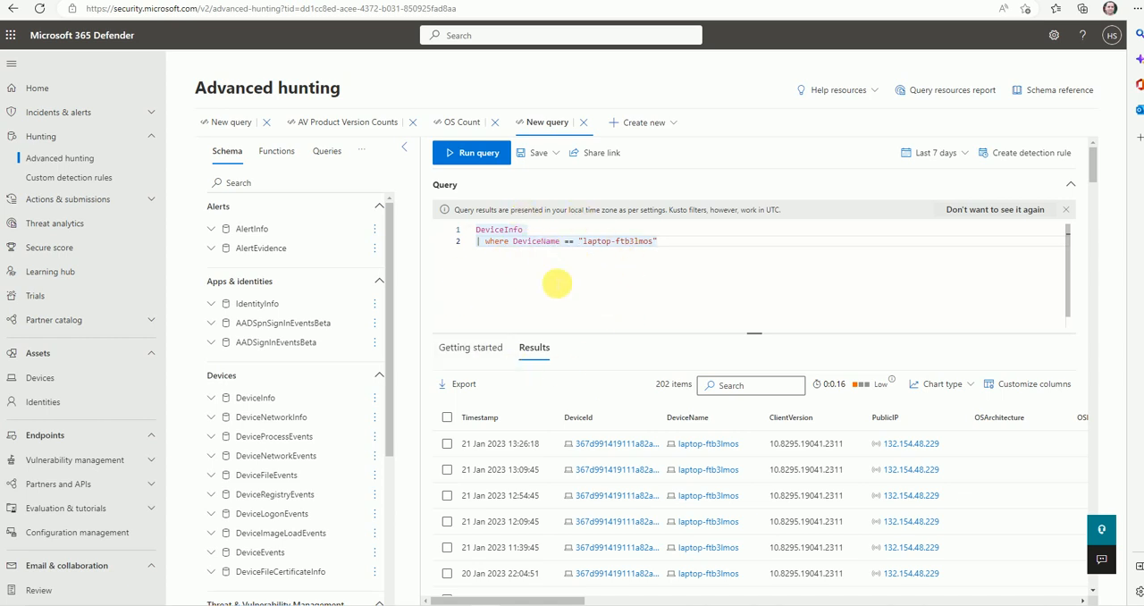
left_click(537, 152)
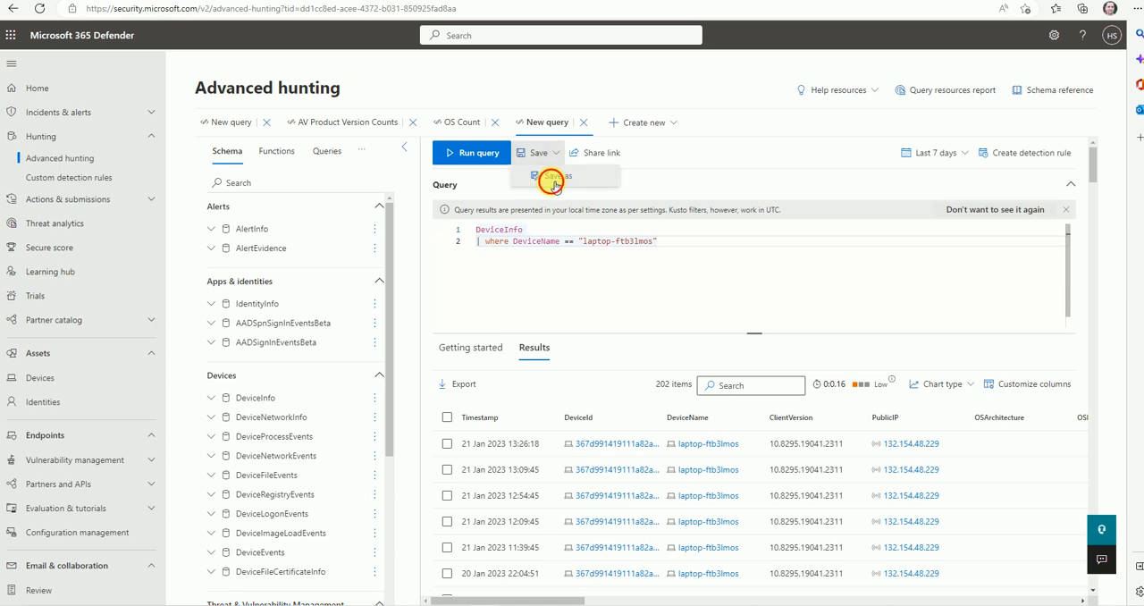
Step: Save the filtered DeviceInfo query as 'Testing Device info' under My queries
left_click(552, 177)
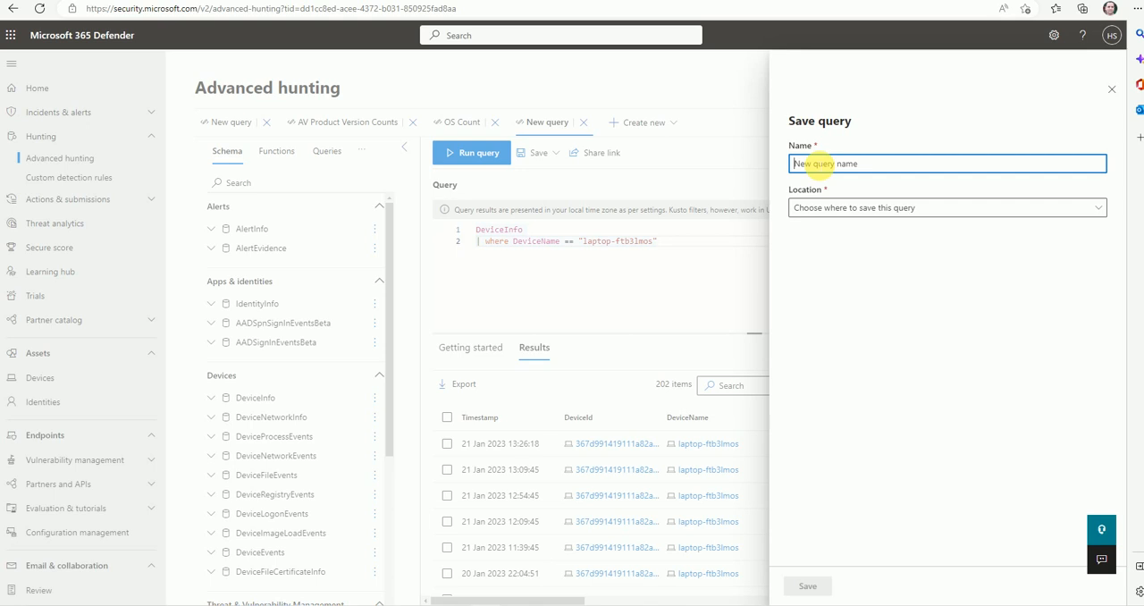
type("Testing")
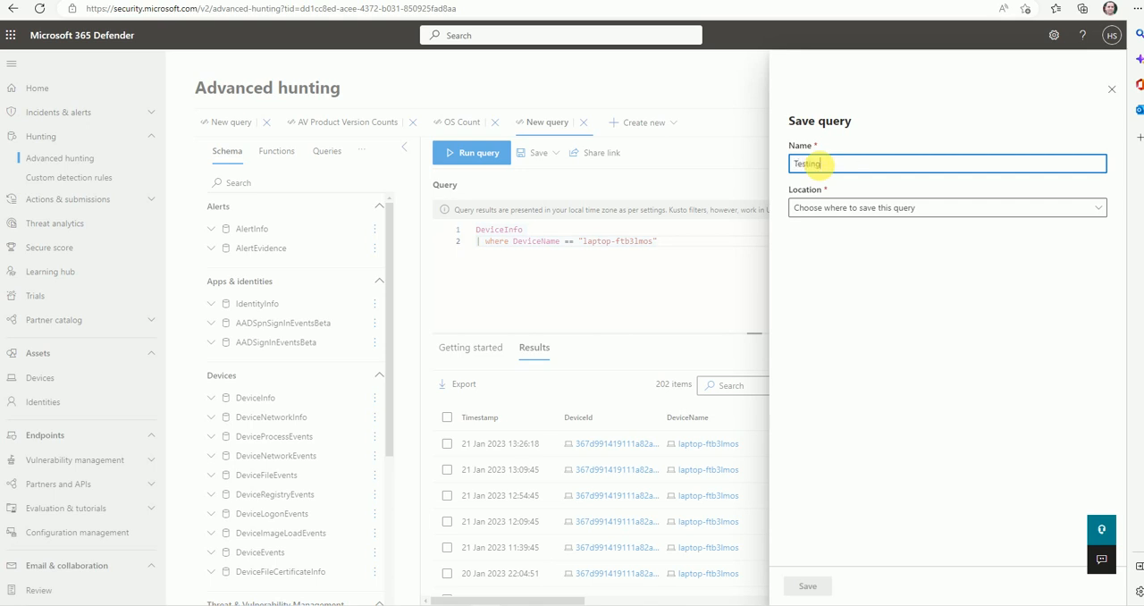
type("Device")
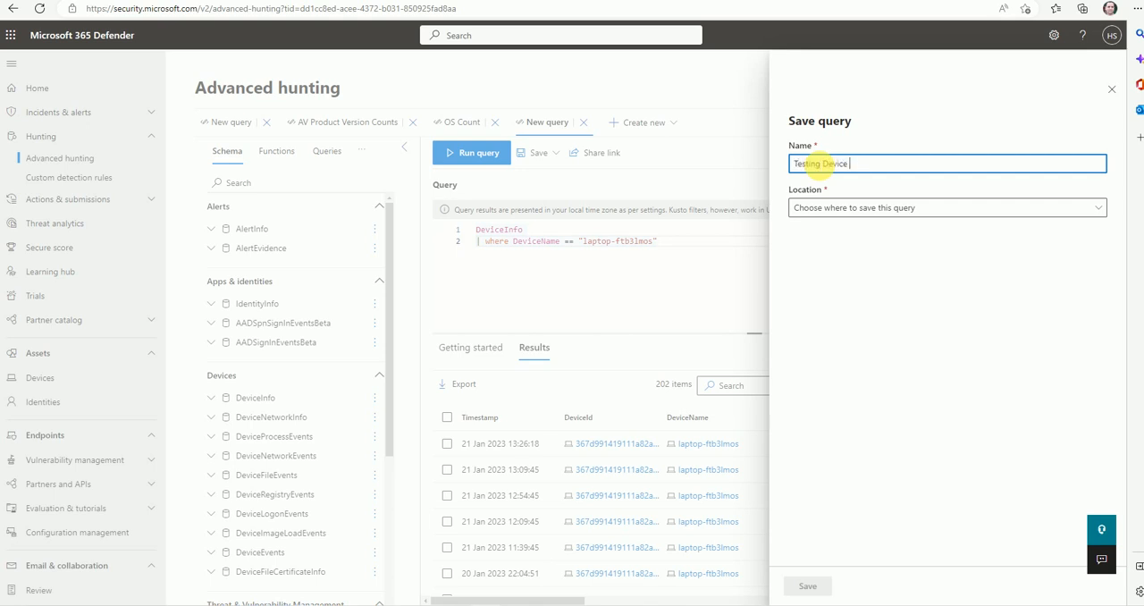
type("info")
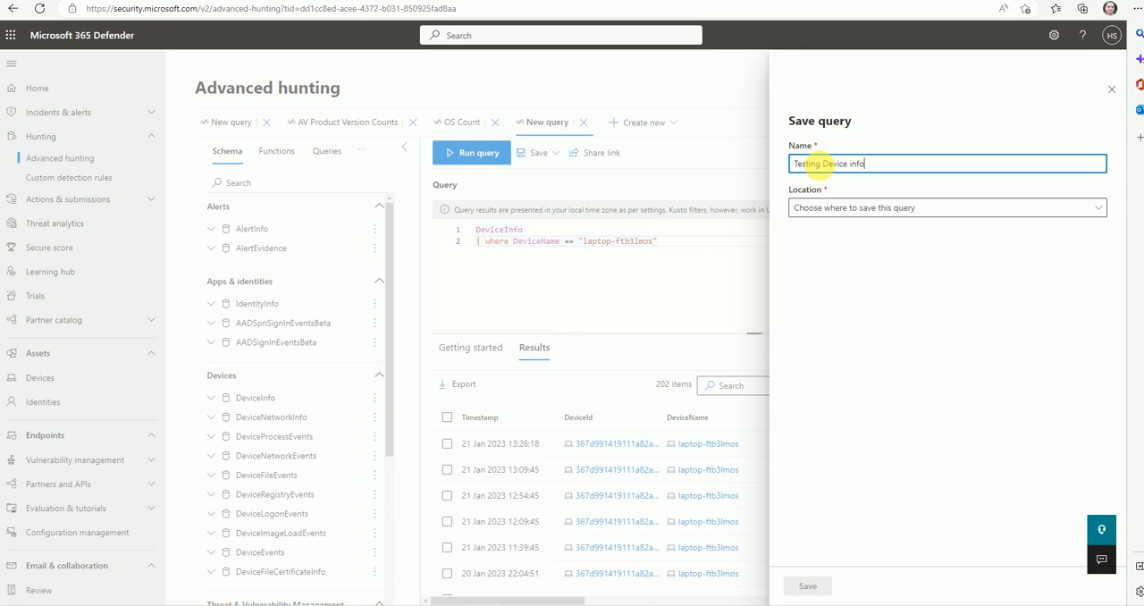
left_click(945, 208)
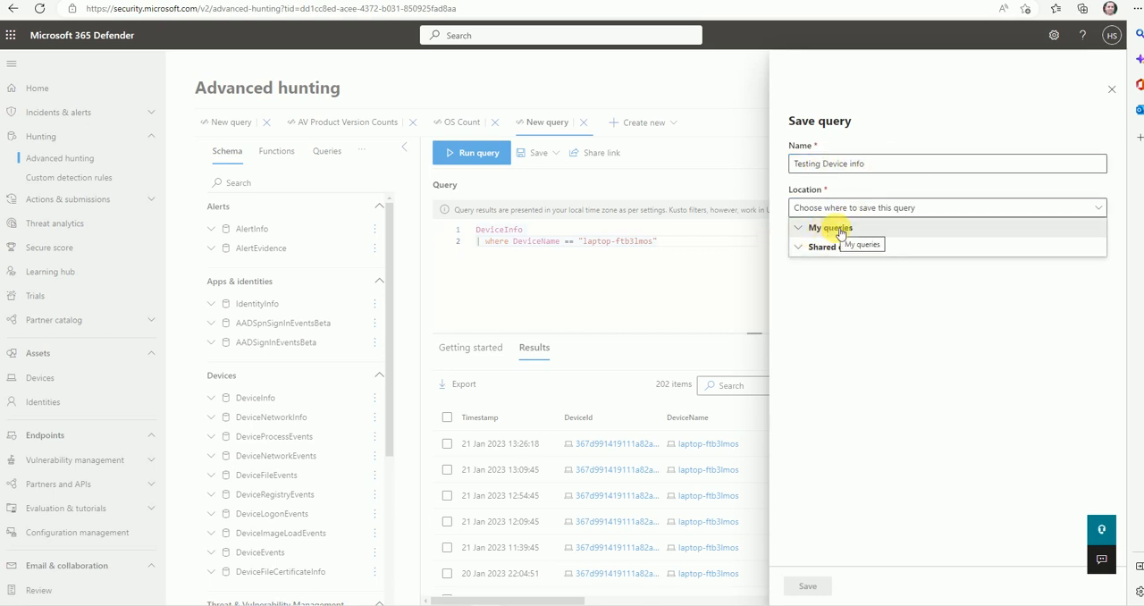
left_click(827, 226)
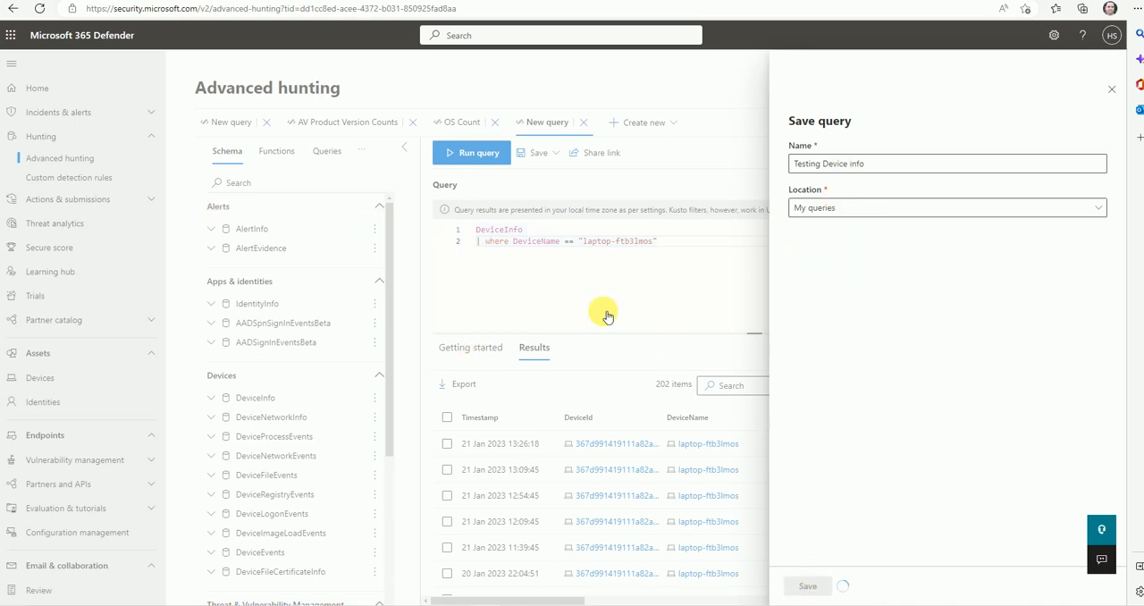
mouse_move(634, 272)
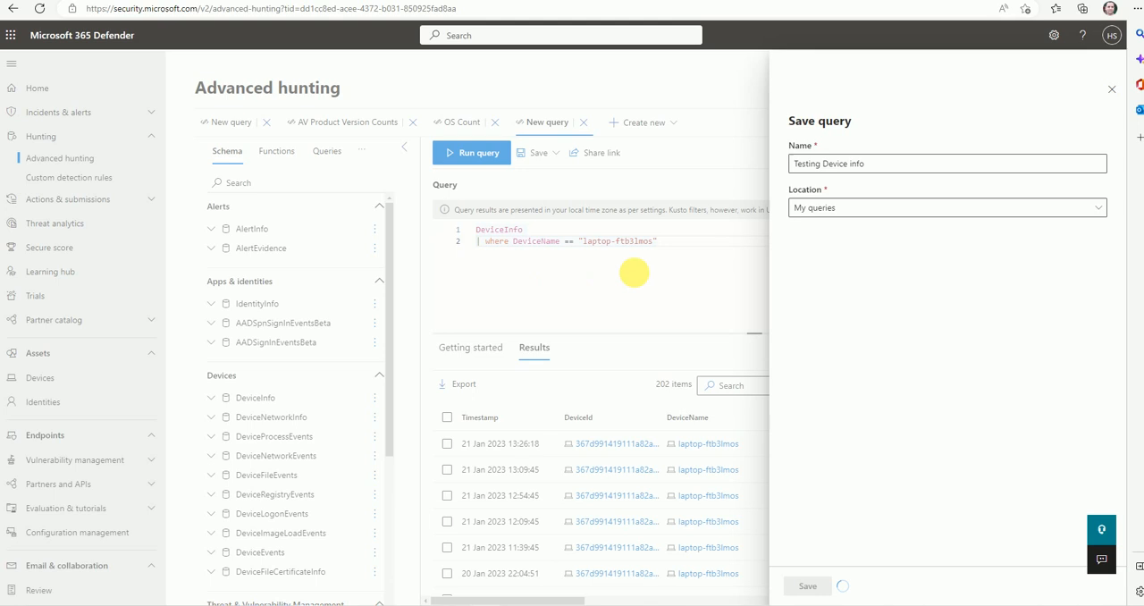
left_click(807, 586)
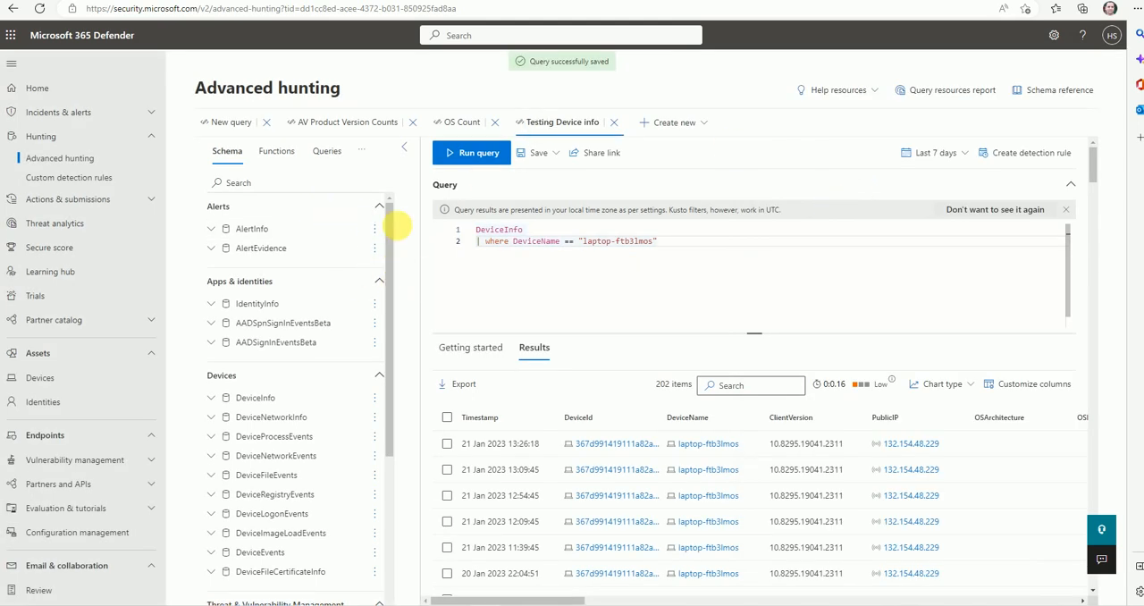
scroll("down", 3)
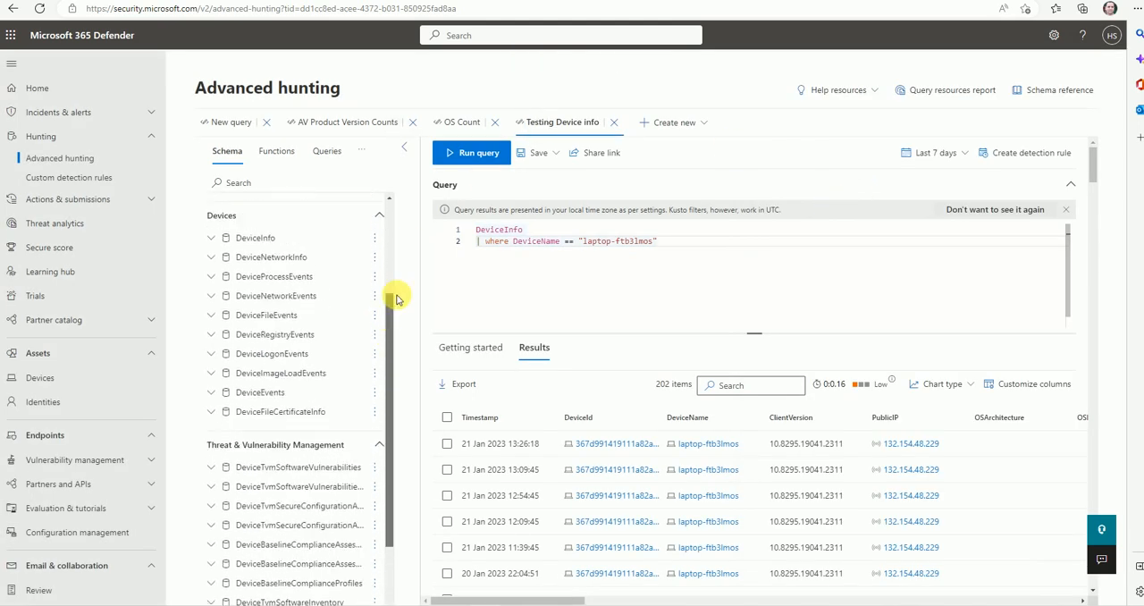
scroll("up", 3)
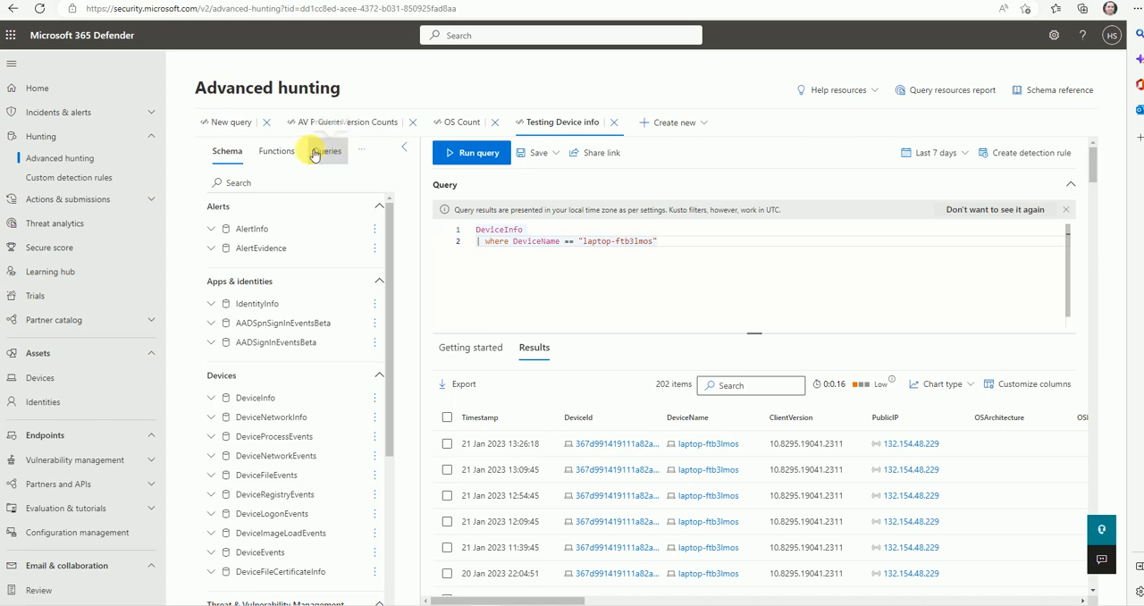
Step: Close the OS Count query and reopen Testing Device info from My queries
left_click(327, 150)
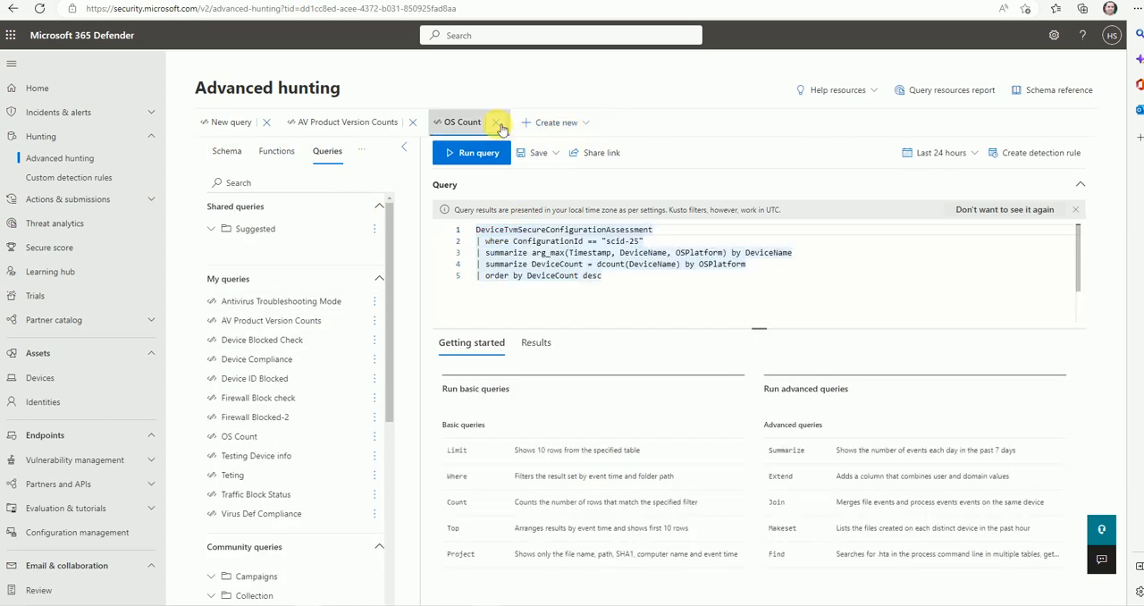
left_click(501, 122)
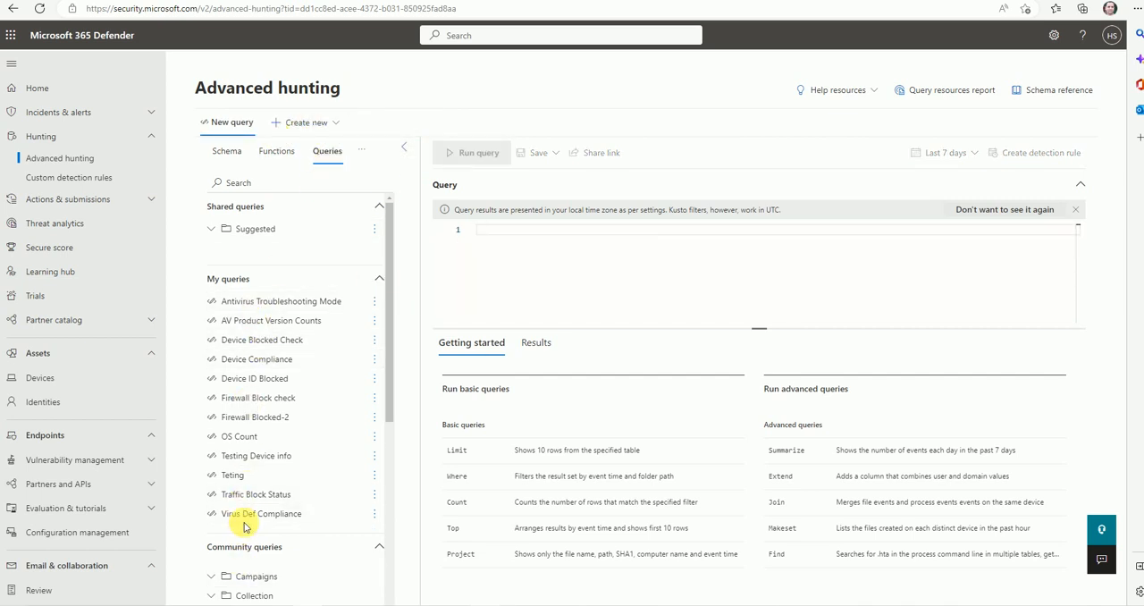
mouse_move(295, 377)
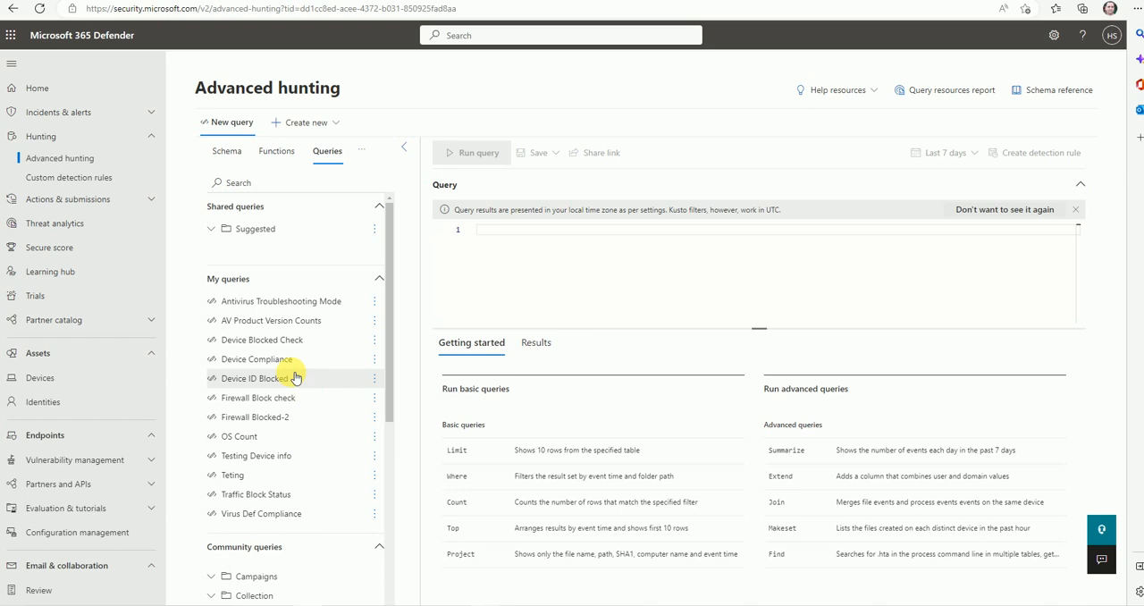
mouse_move(272, 459)
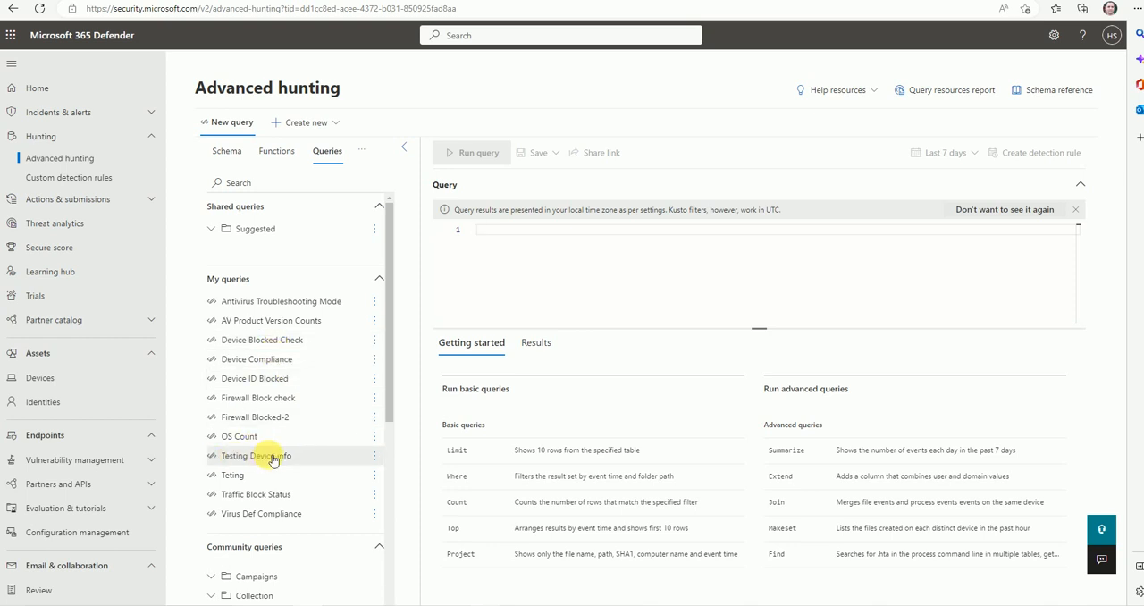
left_click(259, 456)
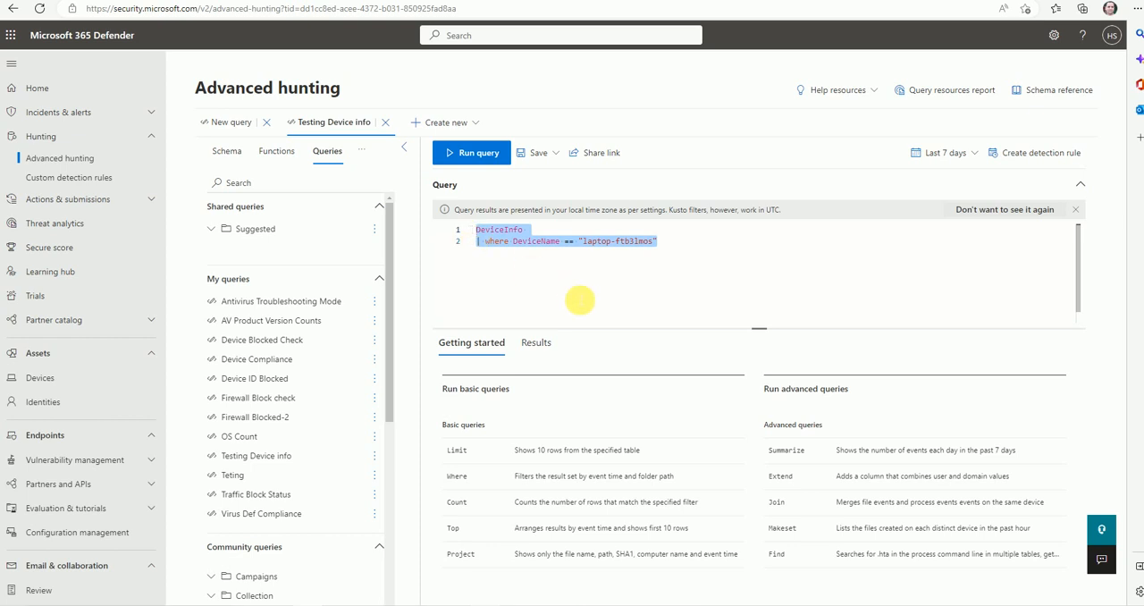
mouse_move(552, 288)
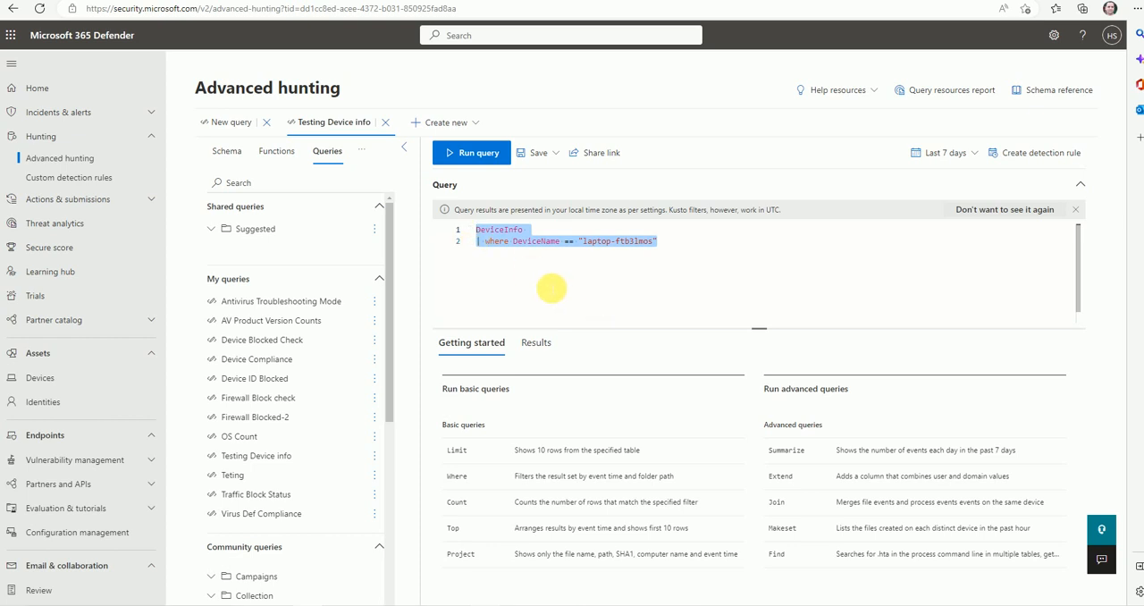
mouse_move(338, 278)
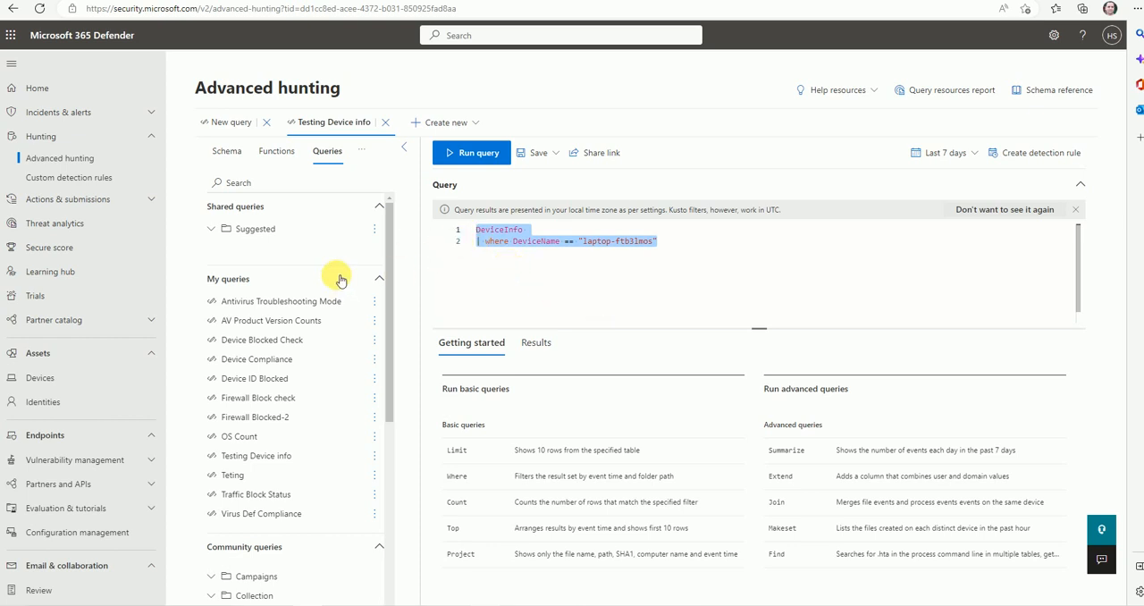
Step: Browse Community queries and open Connectivity Failures by Device from Troubleshooting
scroll("down", 3)
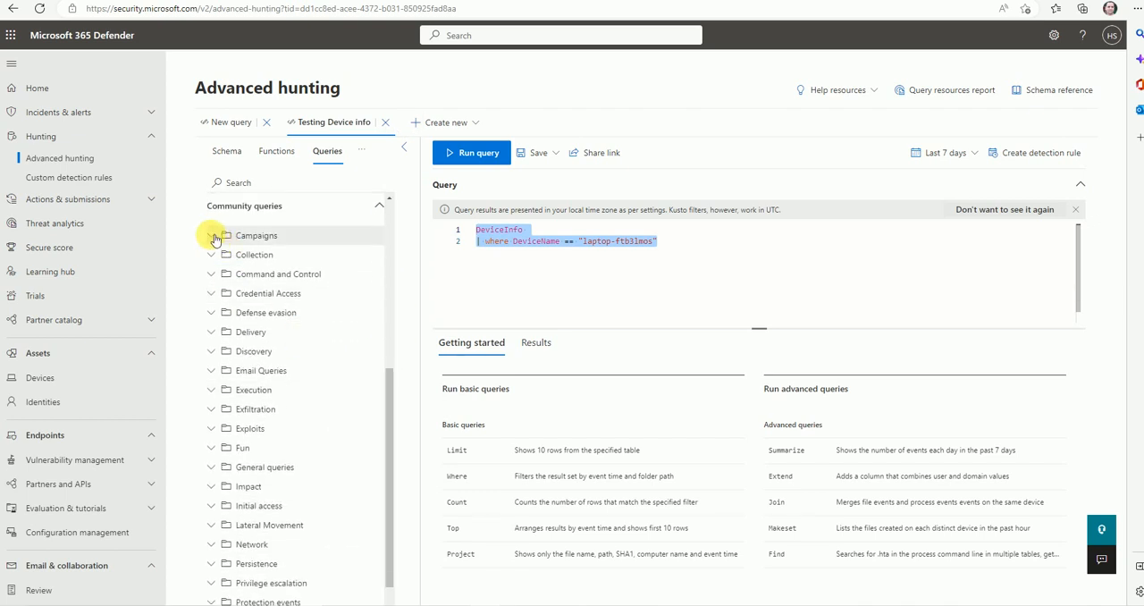
left_click(214, 235)
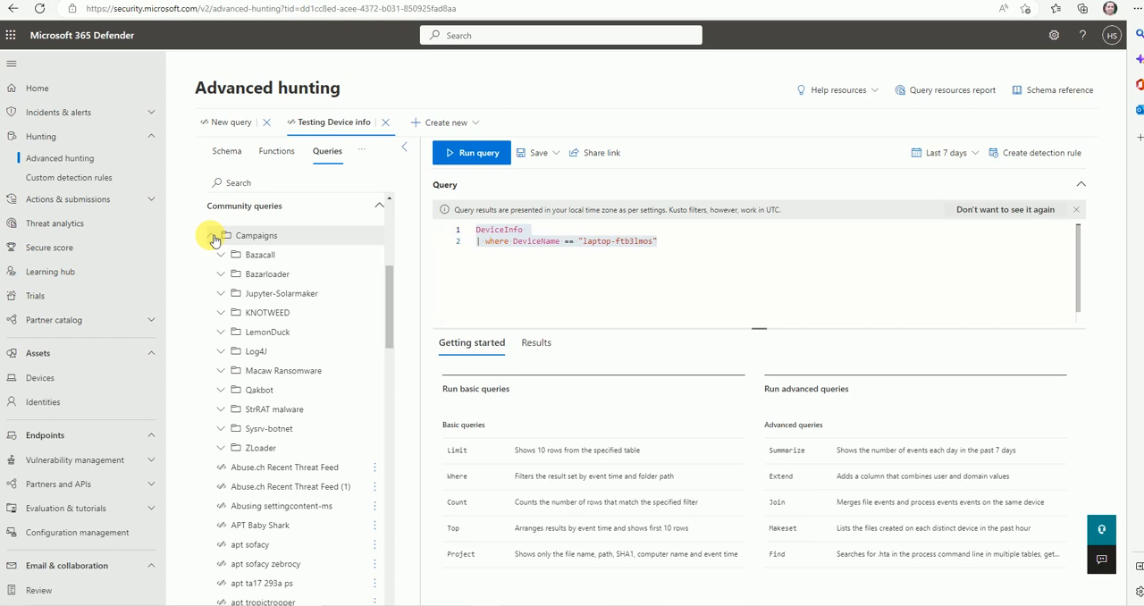
left_click(212, 235)
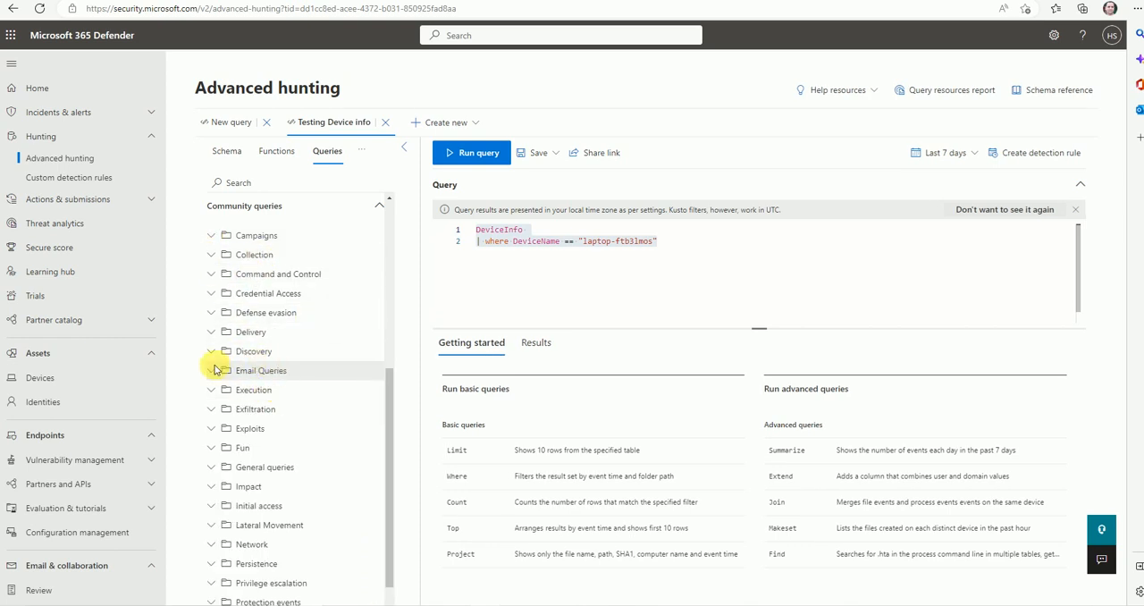
scroll("down", 3)
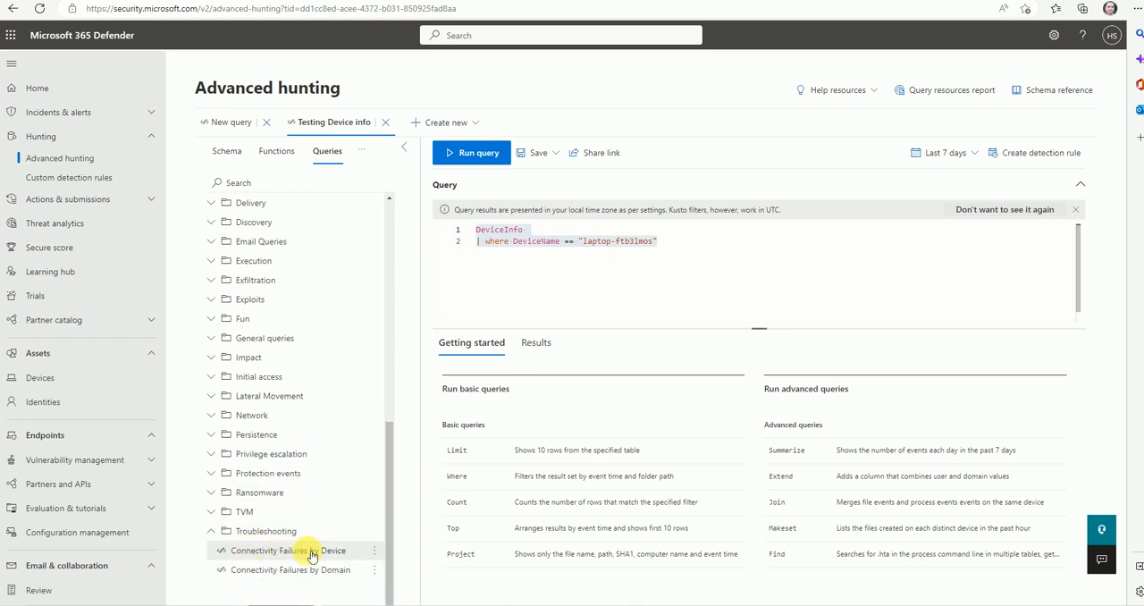
left_click(287, 549)
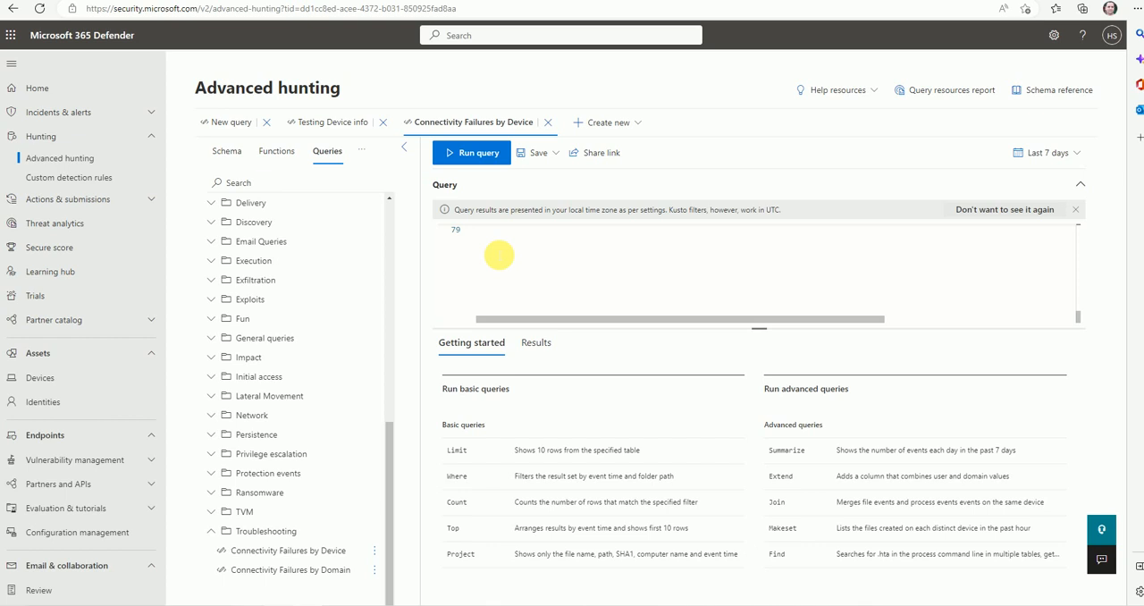
Step: Run Connectivity Failures by Device, listing laptop-ftb3lmos (22) and desktop-eigem2v (15)
left_click(471, 152)
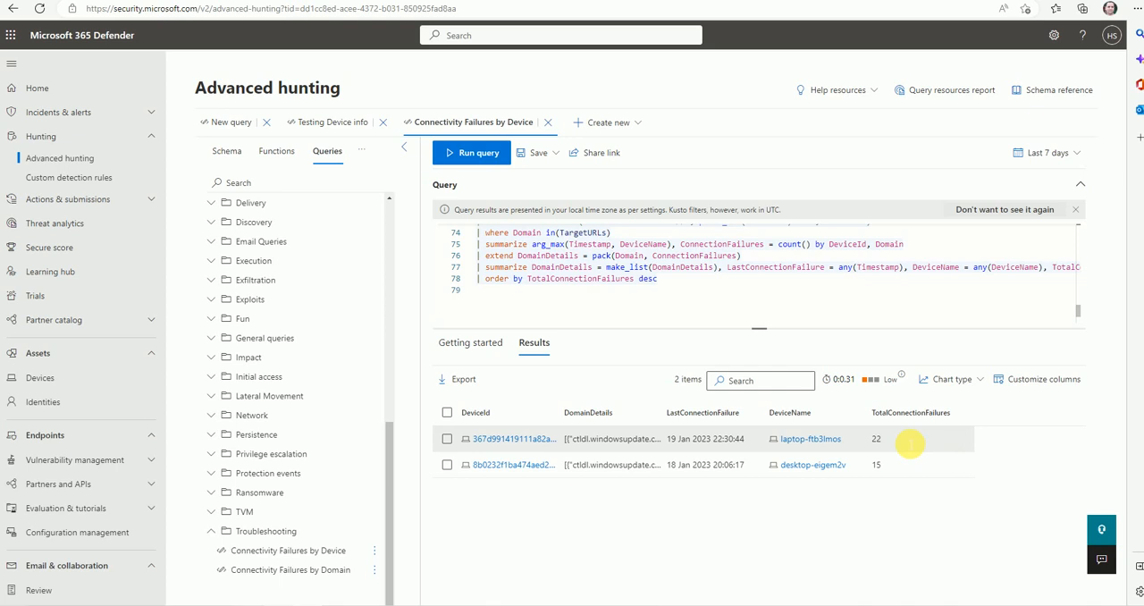
mouse_move(796, 439)
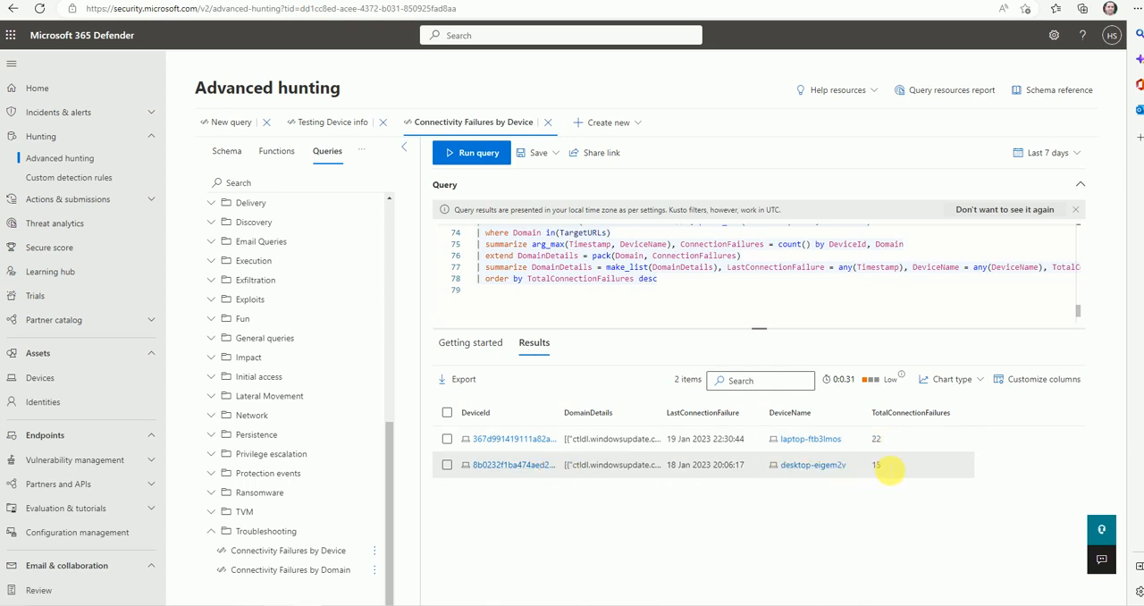
left_click(446, 438)
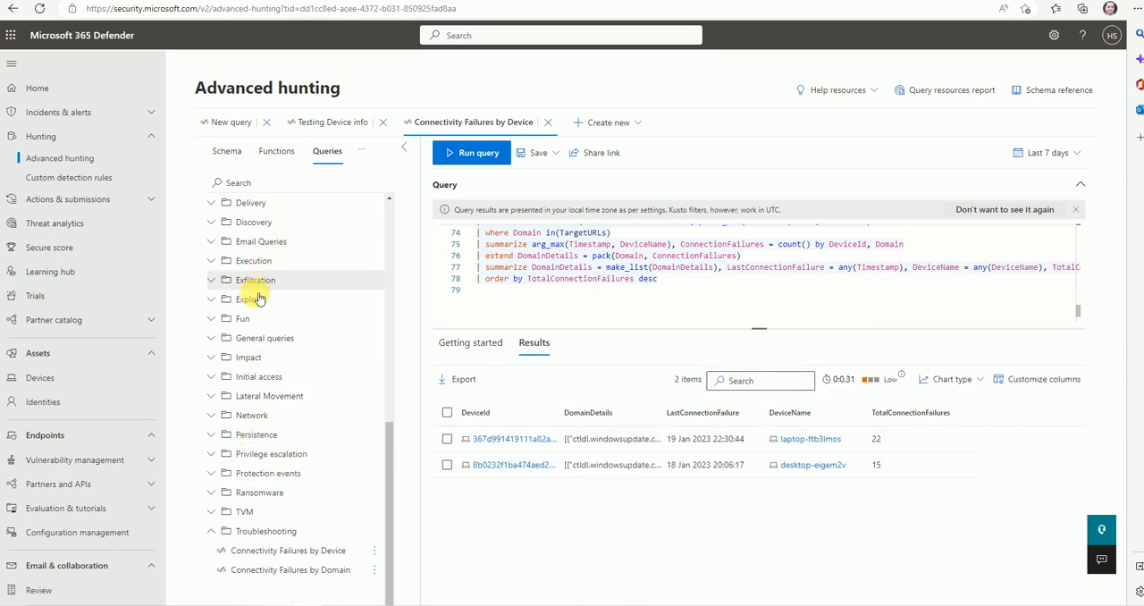
mouse_move(248, 241)
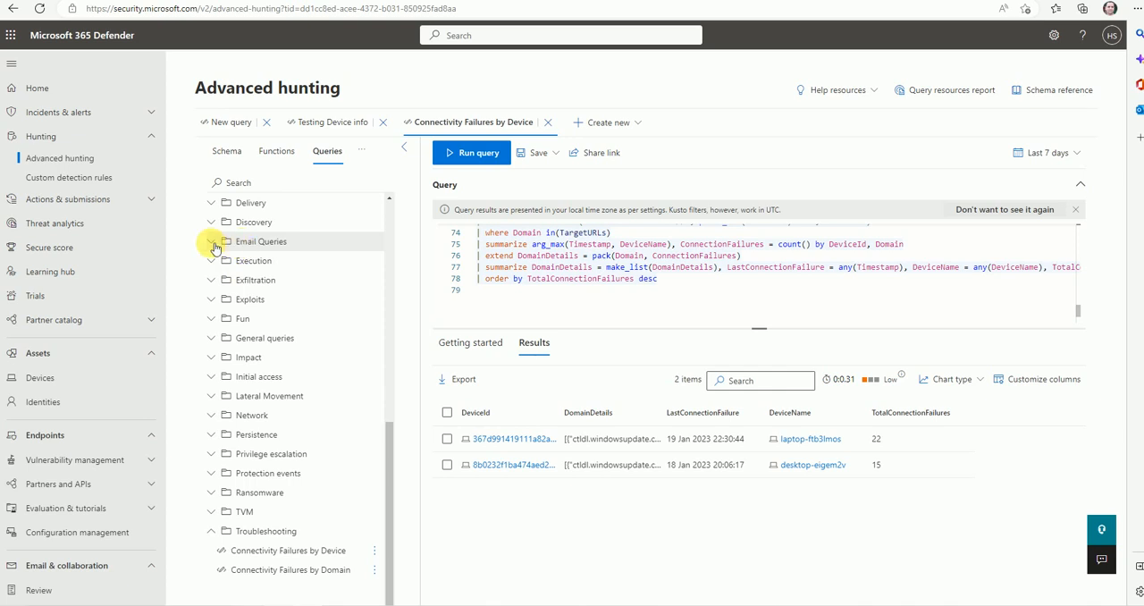
left_click(214, 241)
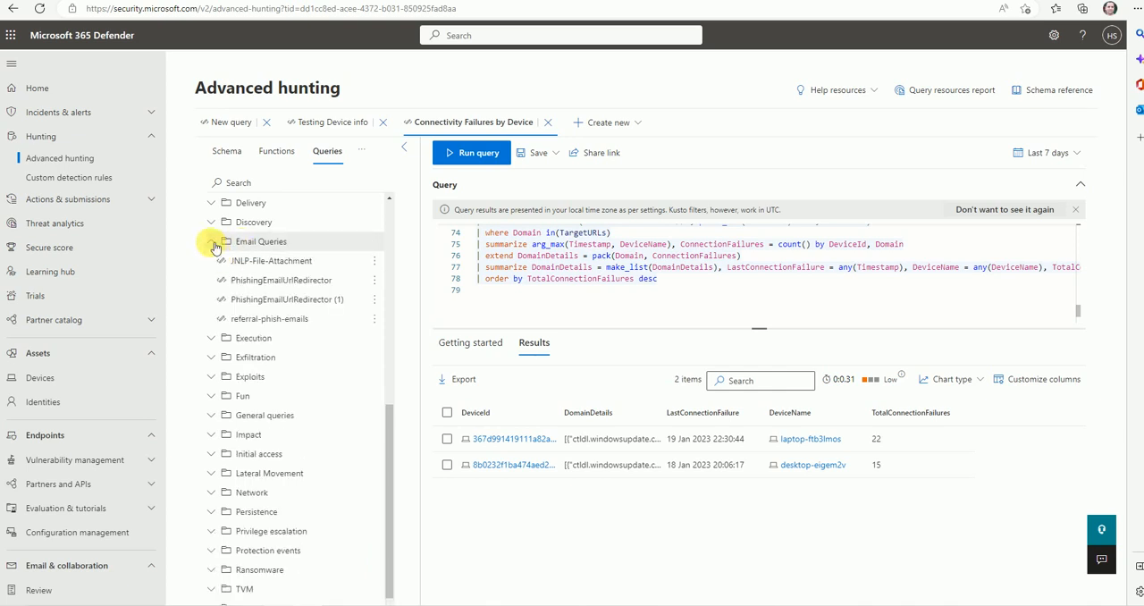
left_click(211, 242)
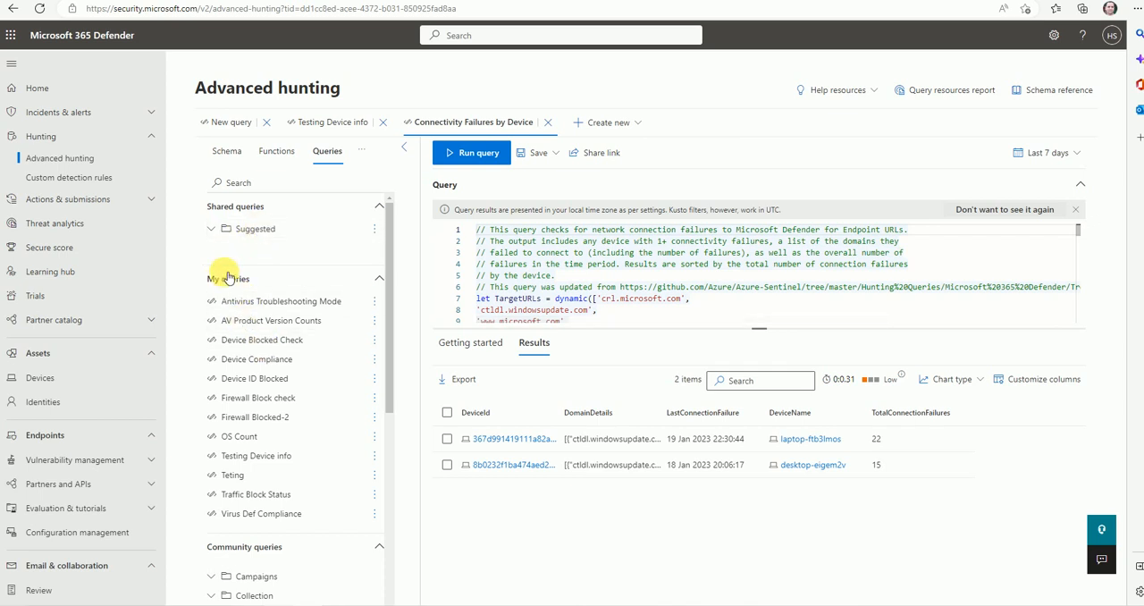
Step: Run the saved Device Compliance query, returning three devices rated Good
scroll("down", 3)
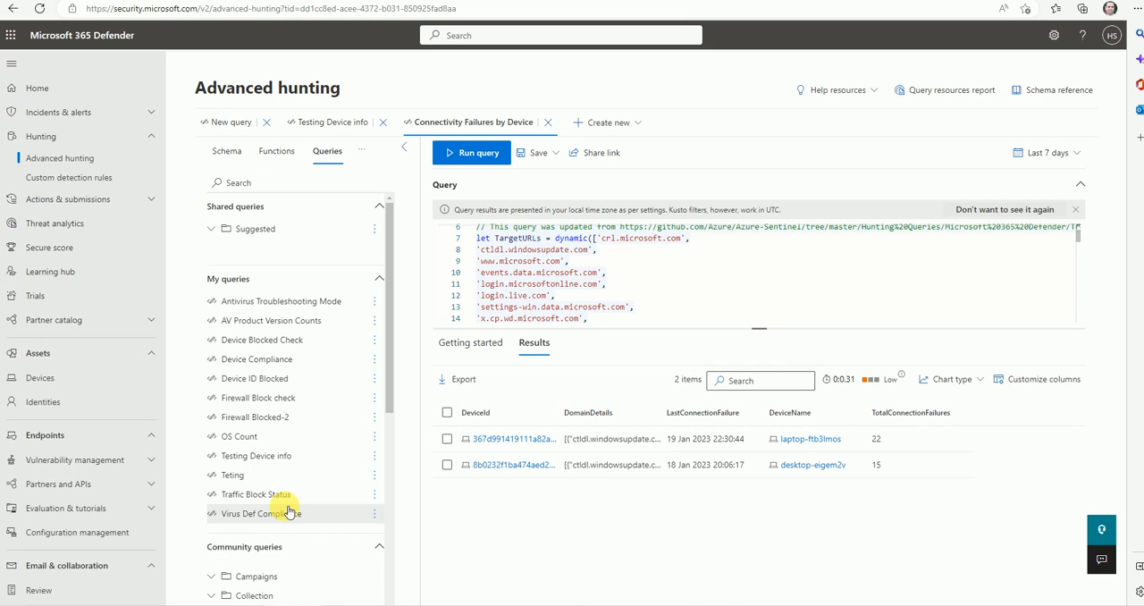
scroll("up", 3)
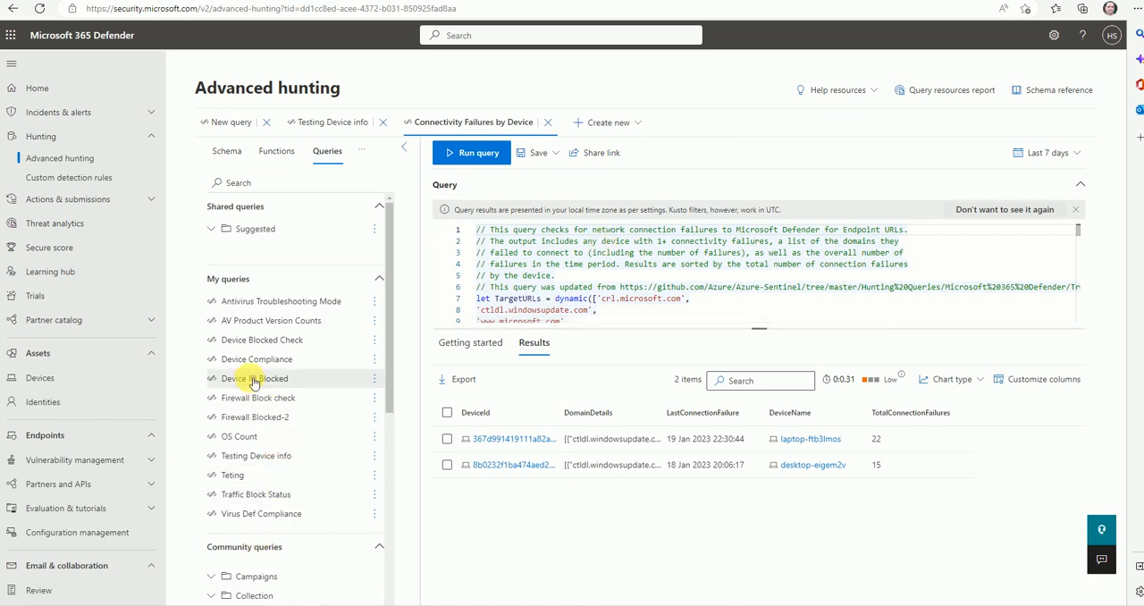
left_click(258, 359)
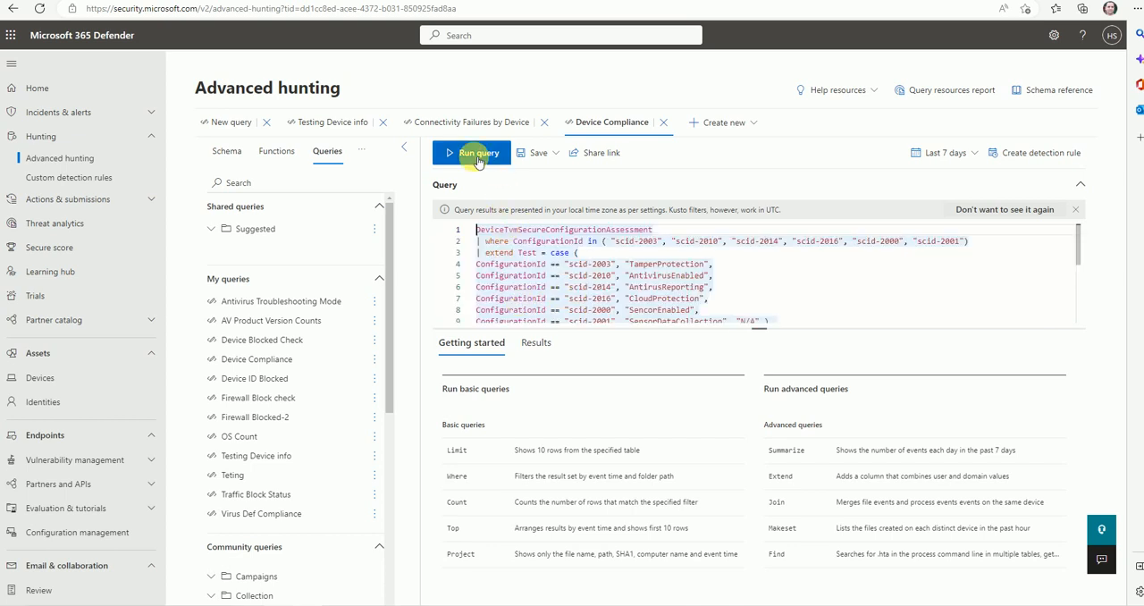
left_click(479, 152)
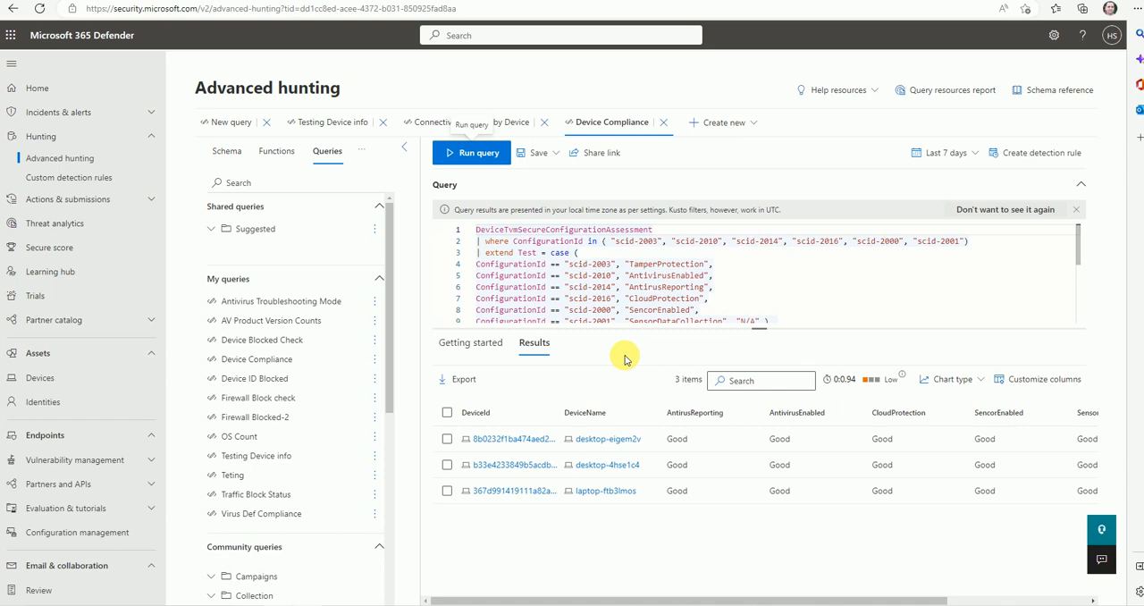
mouse_move(621, 342)
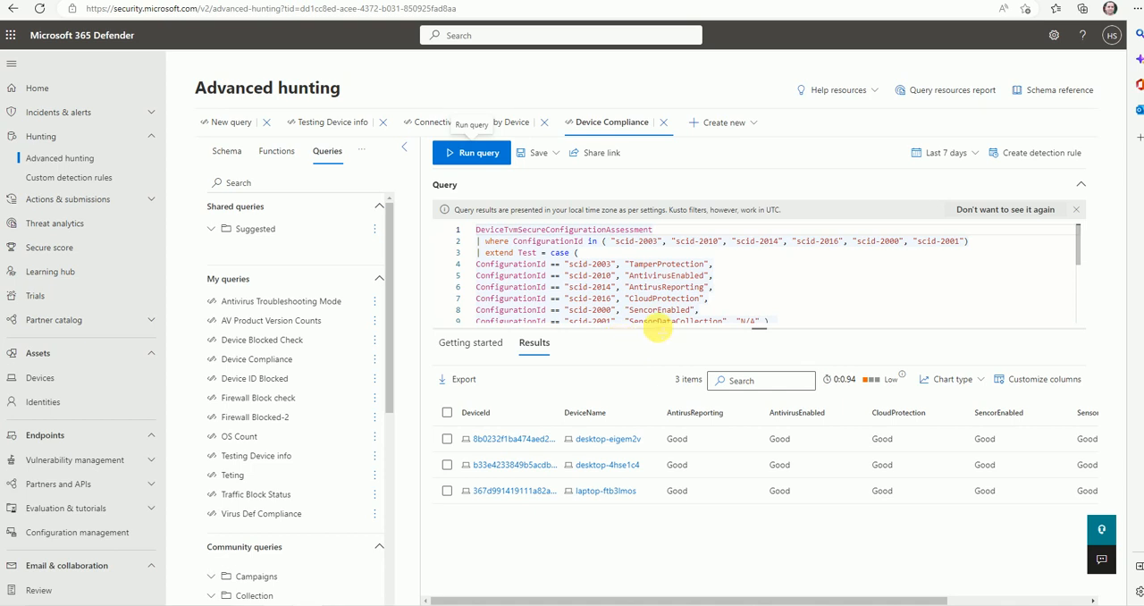
mouse_move(628, 354)
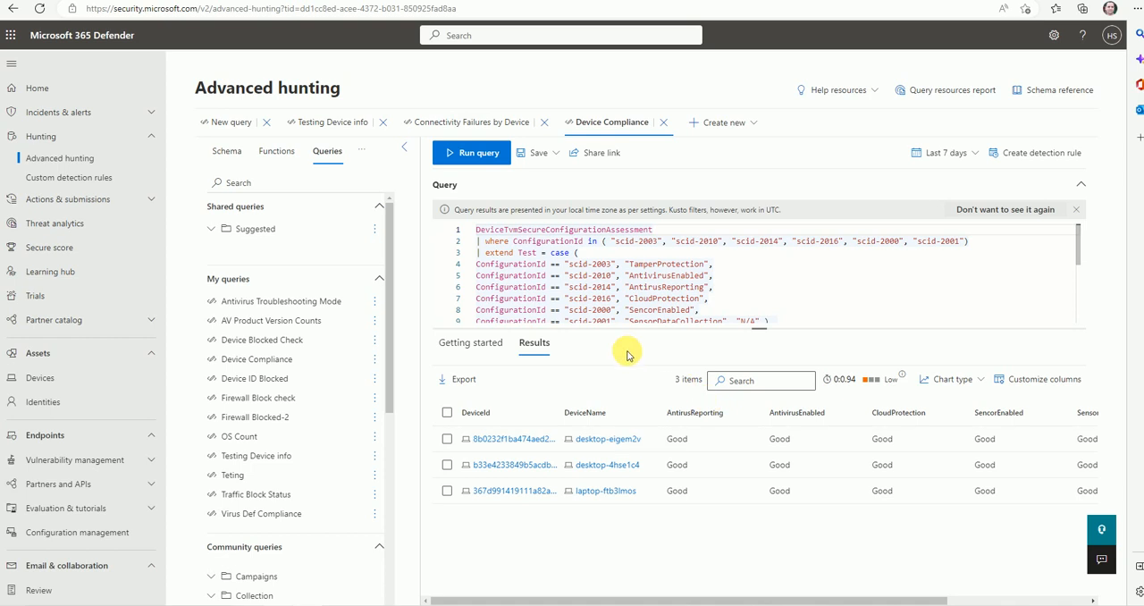
mouse_move(613, 343)
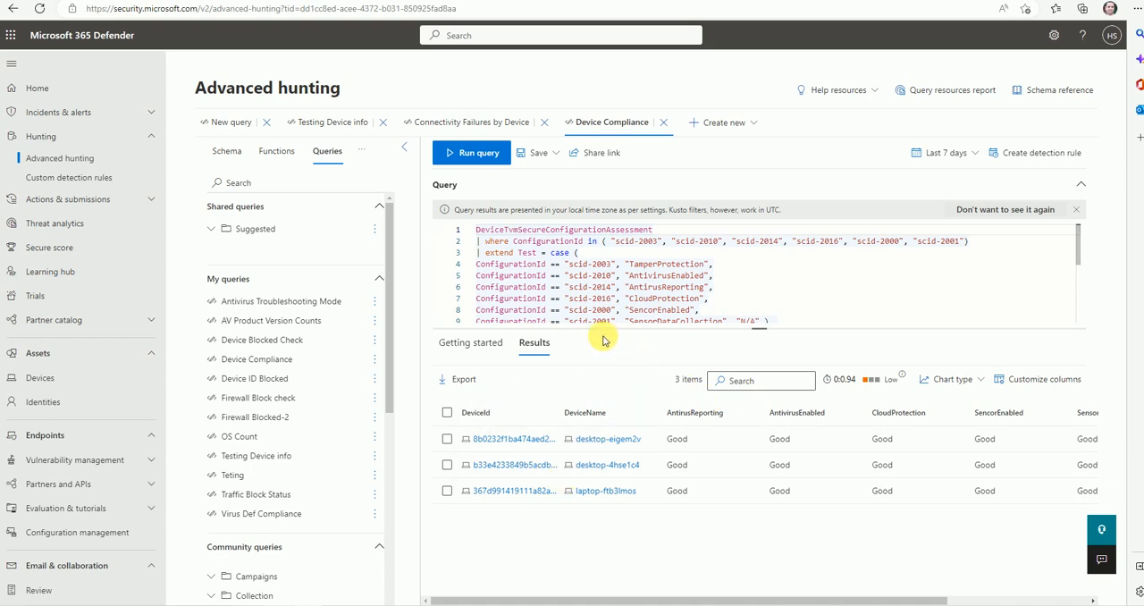
mouse_move(637, 358)
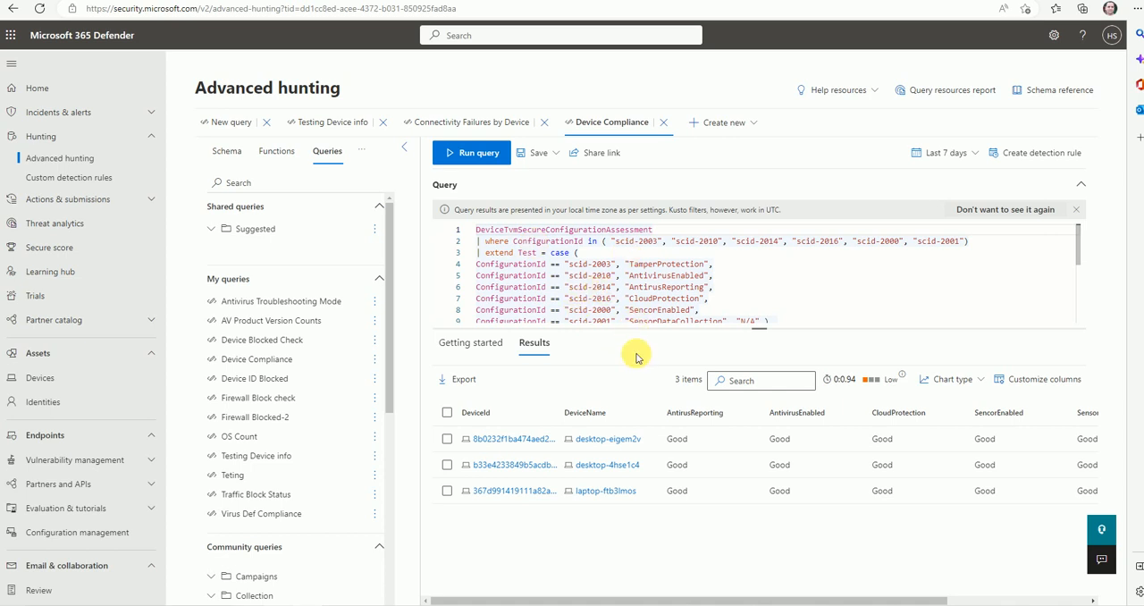
mouse_move(623, 333)
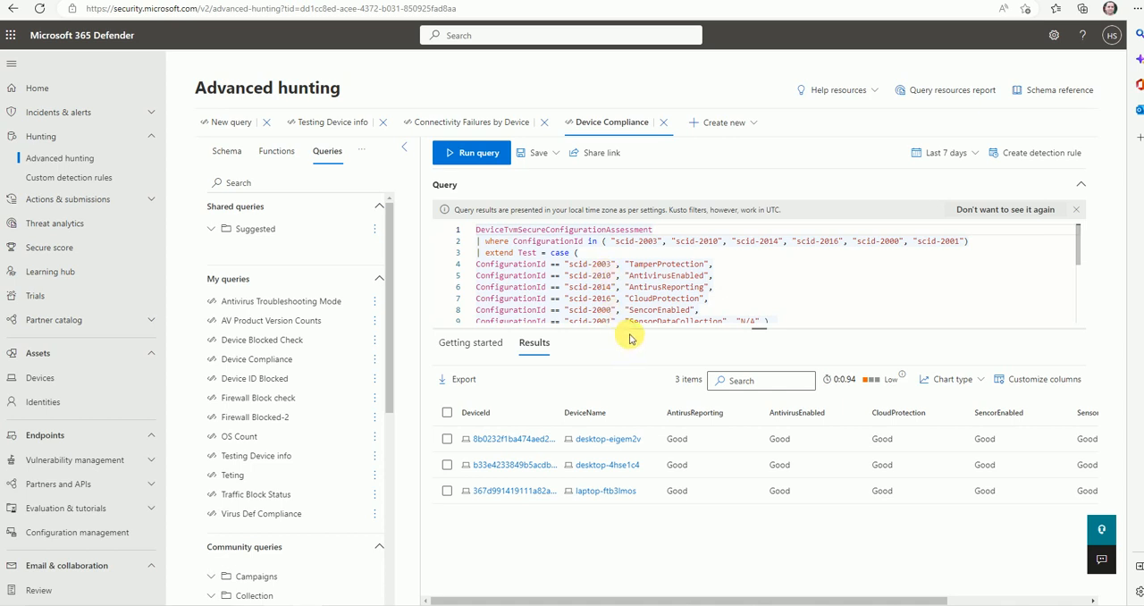
mouse_move(685, 399)
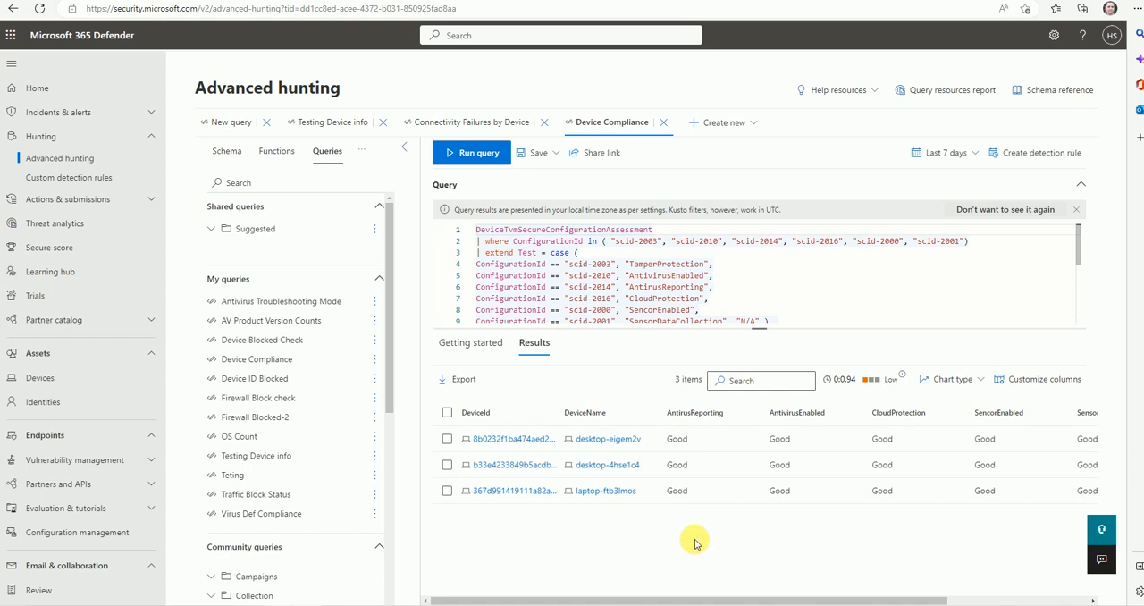
Step: Show the time range choices, leaving Last 7 days selected
left_click(943, 152)
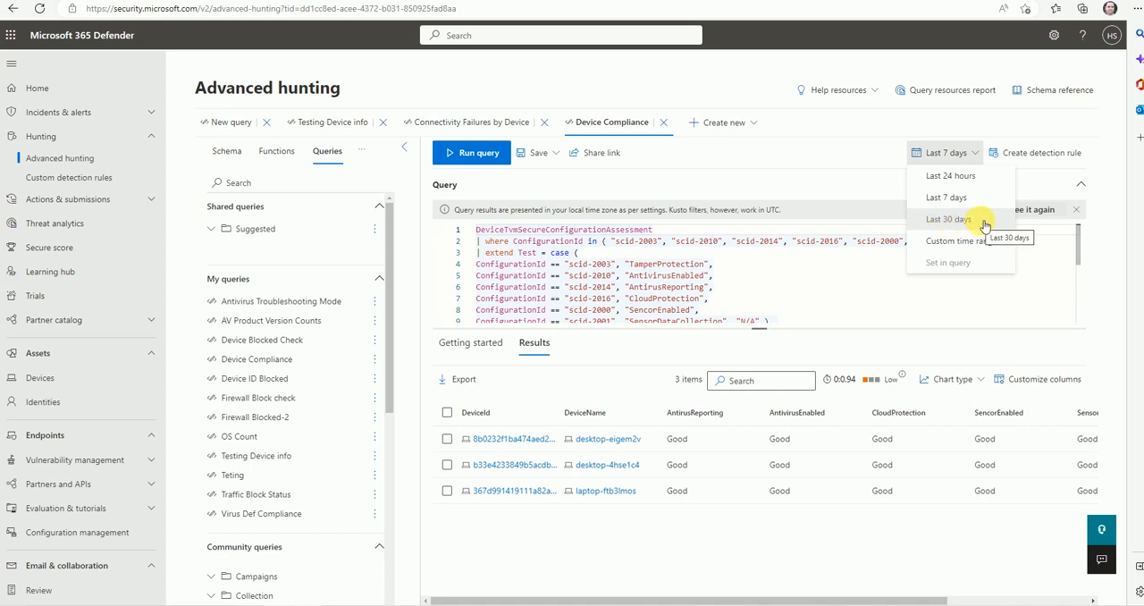
mouse_move(756, 295)
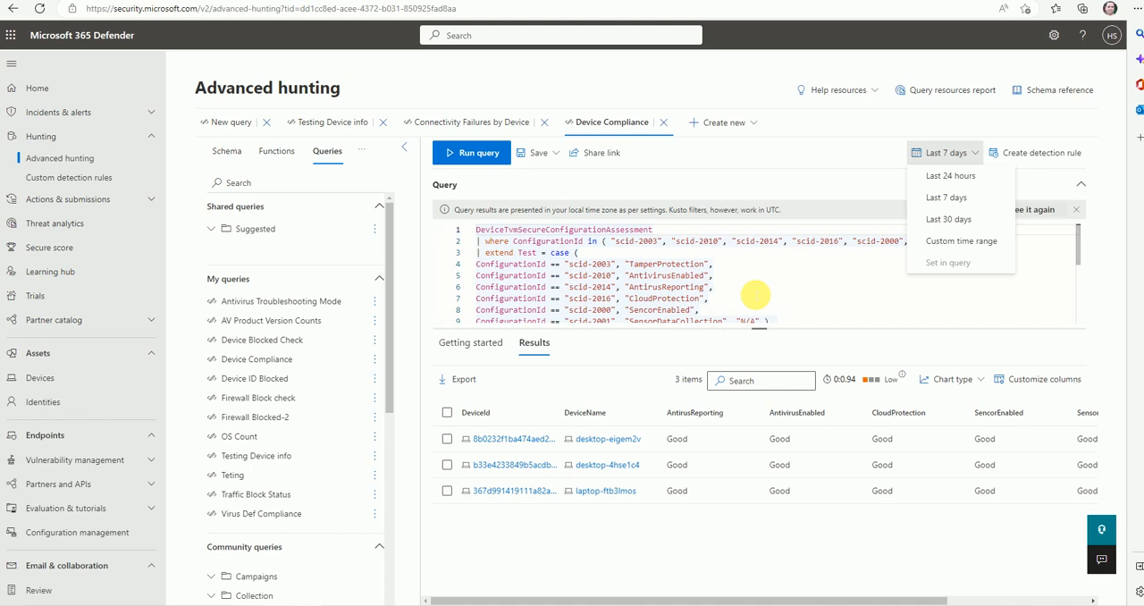